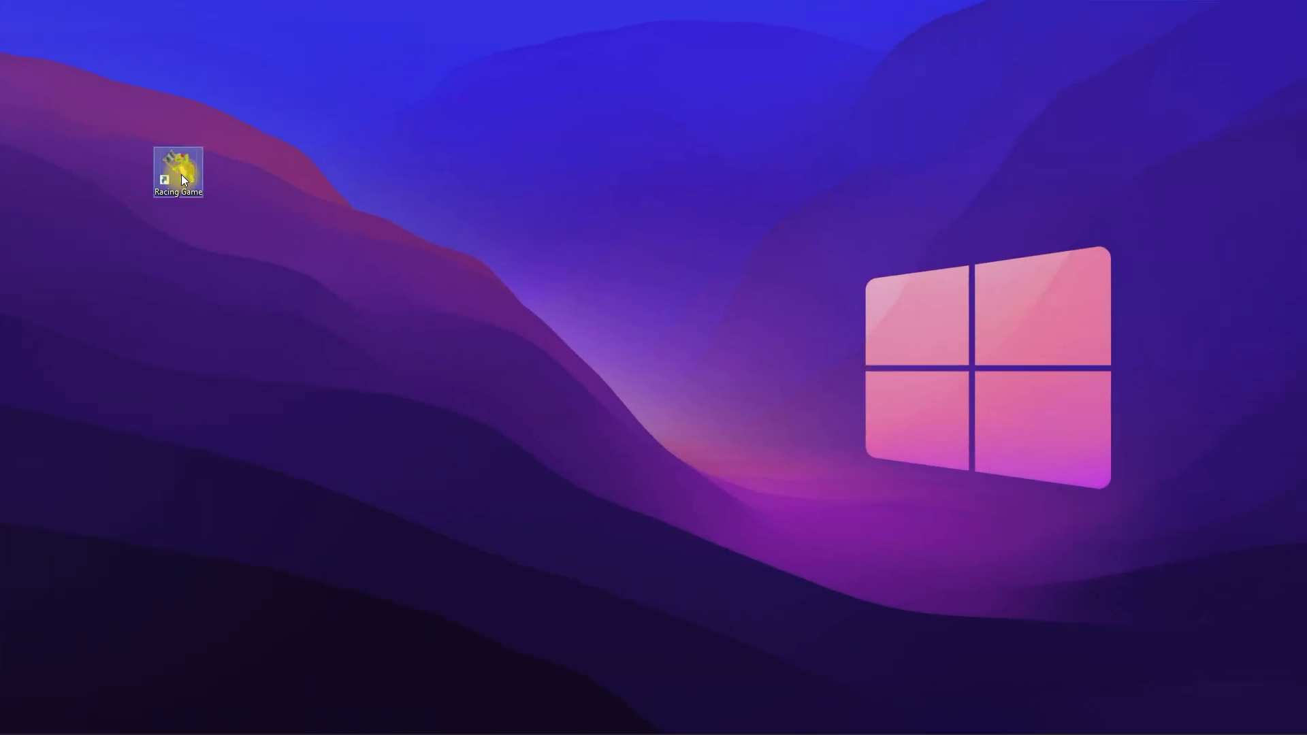
Step: Launch the Racing Game, bet on yellow, watch red win, and close the race window
double_click(177, 164)
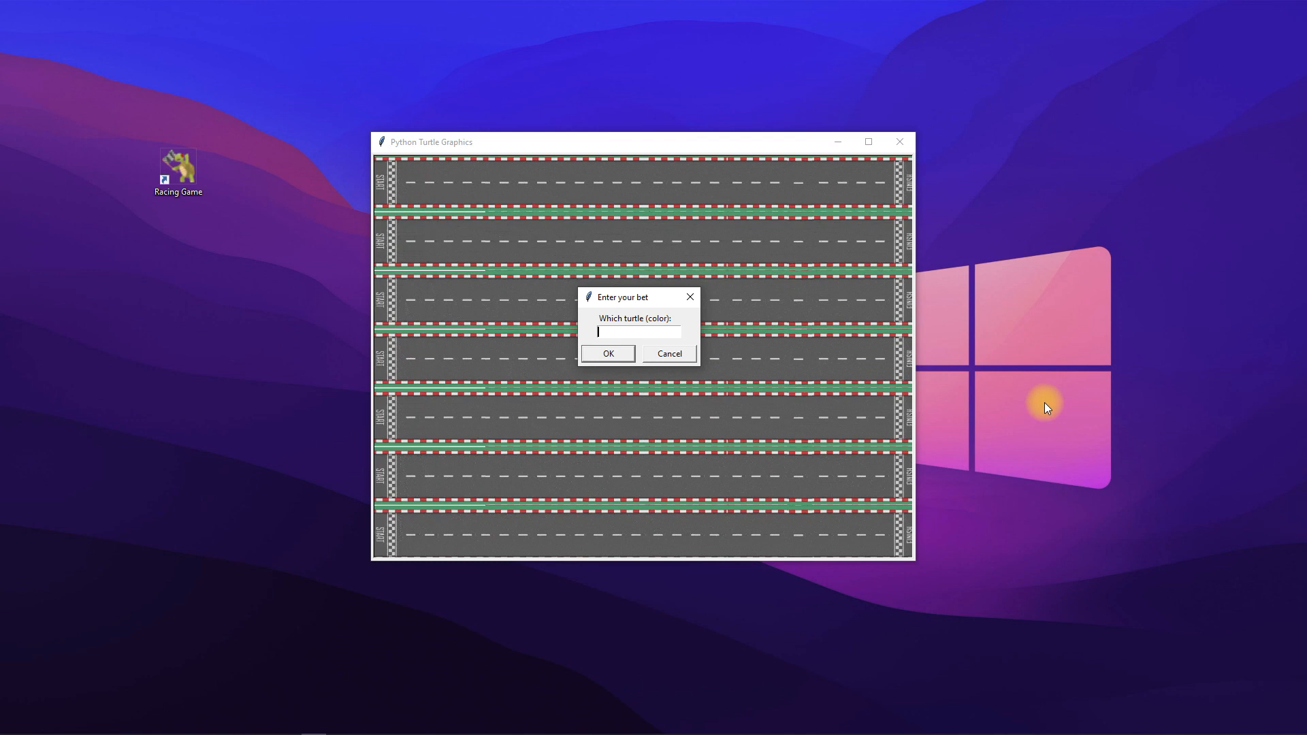
text(yellow)
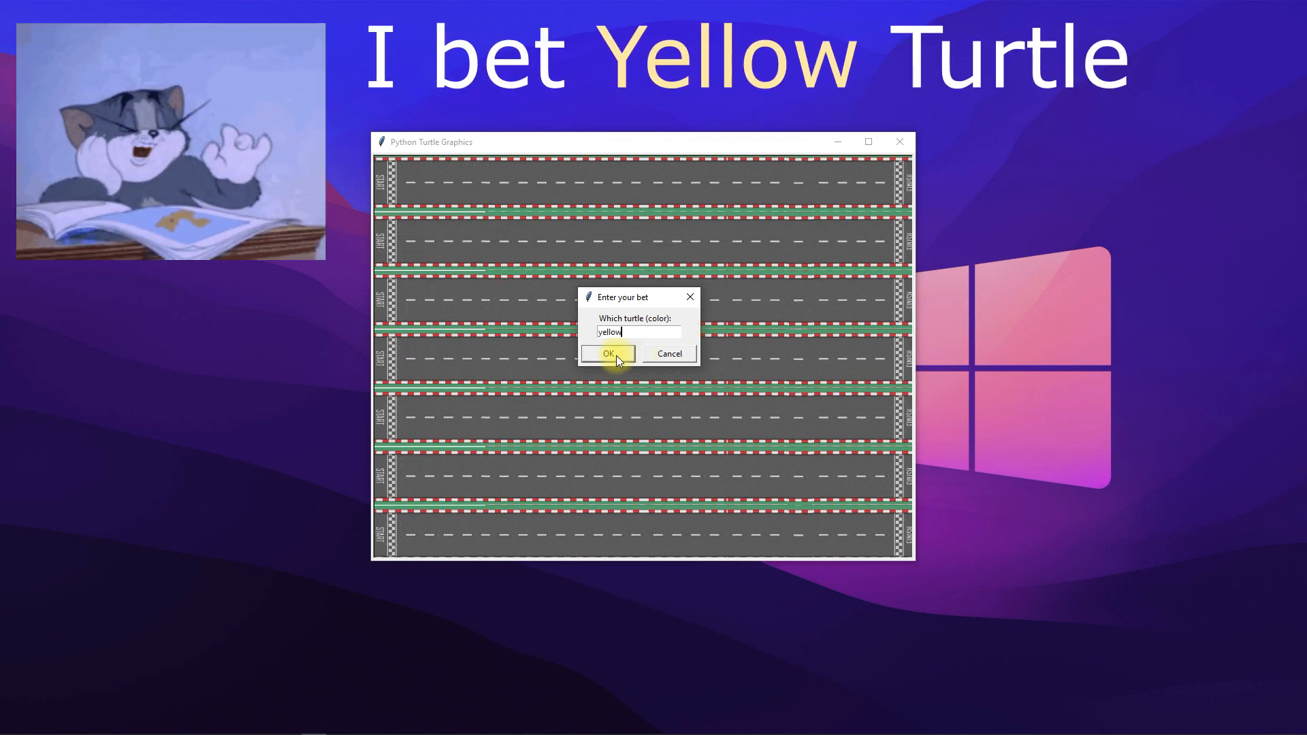
click(606, 352)
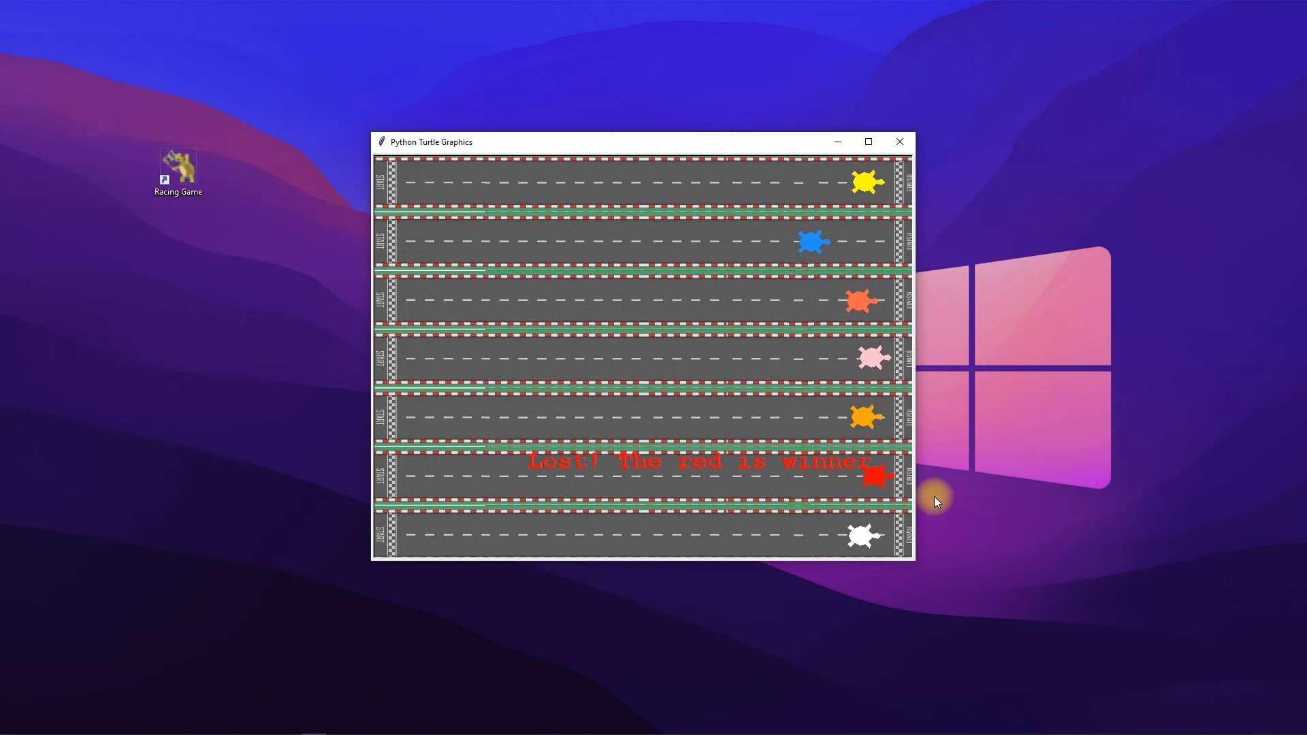
click(900, 141)
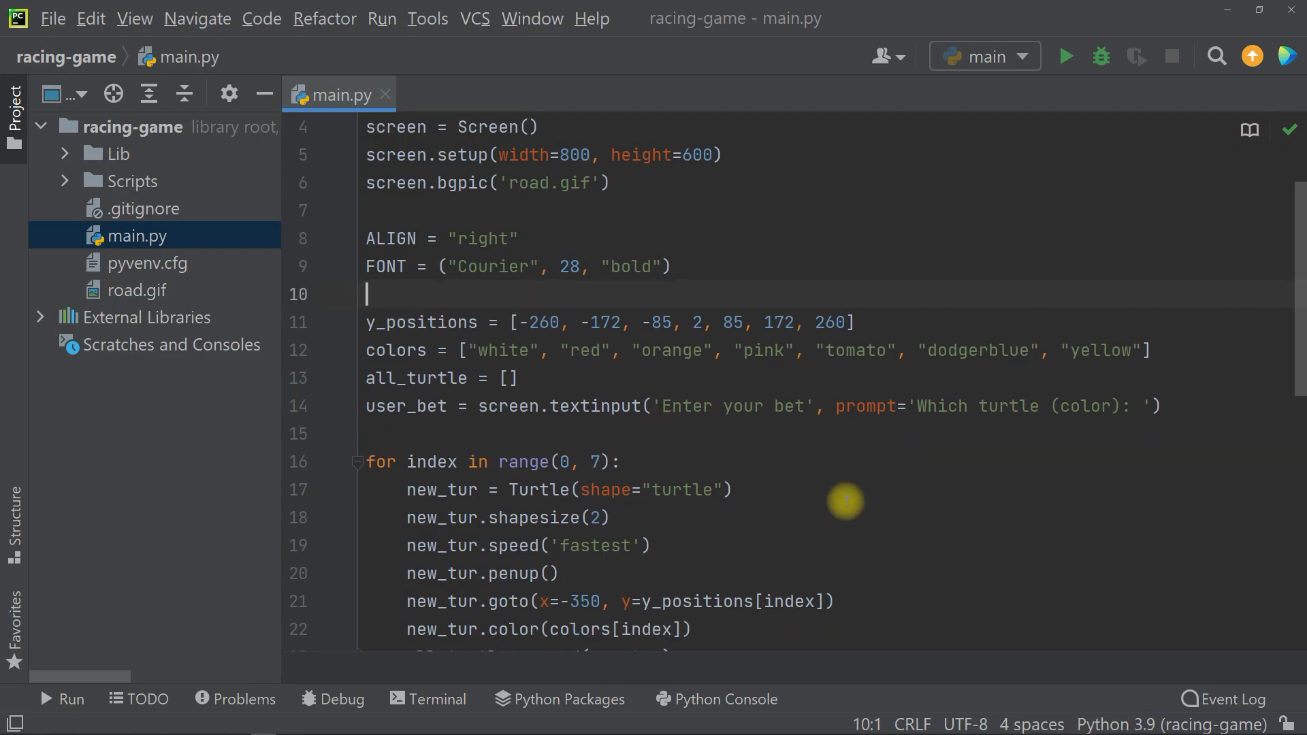
Step: Review main.py, run the game with a yellow bet, and close the race window
scroll(down, 3)
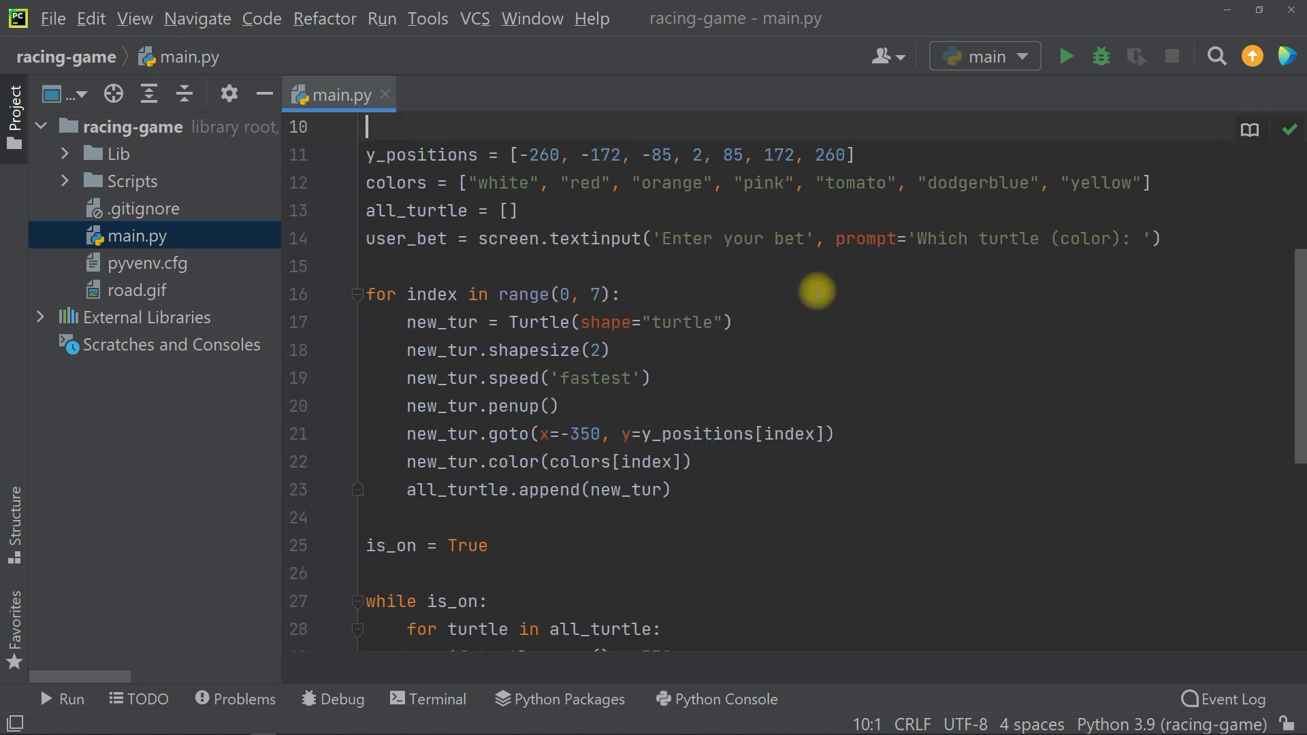
scroll(down, 3)
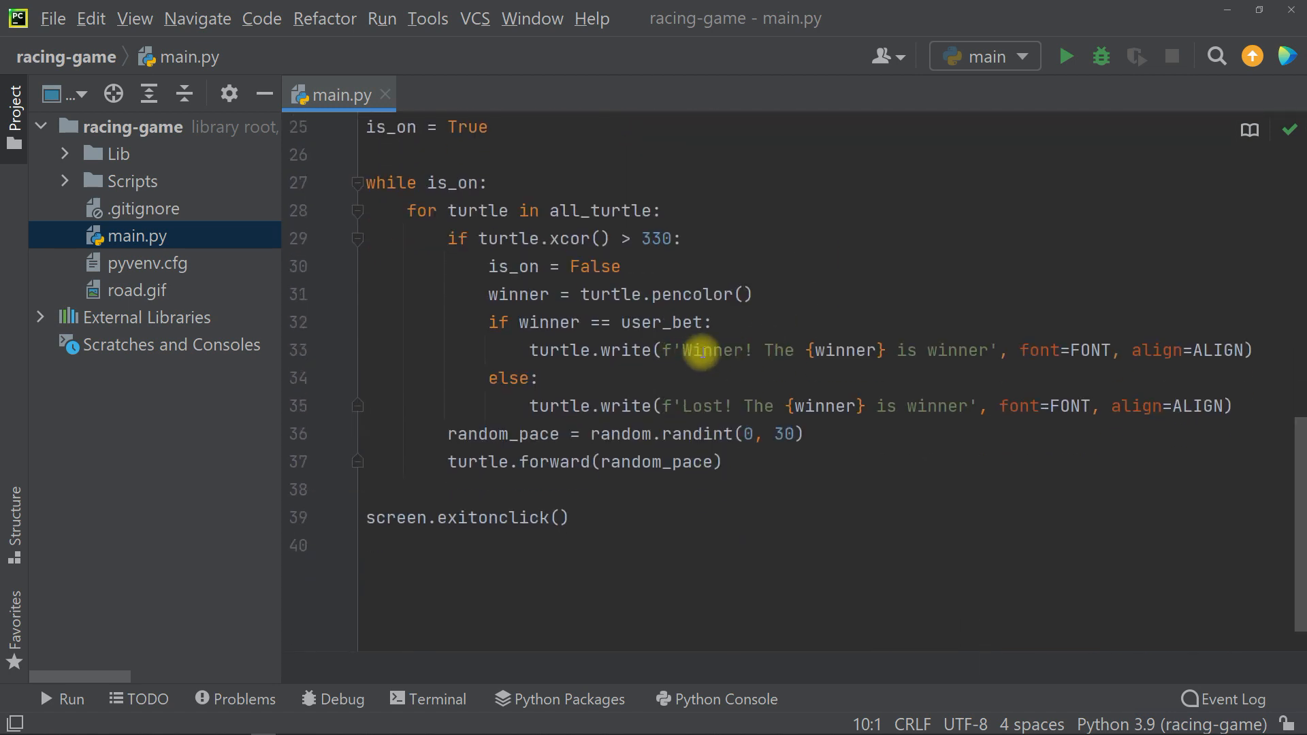
click(1065, 55)
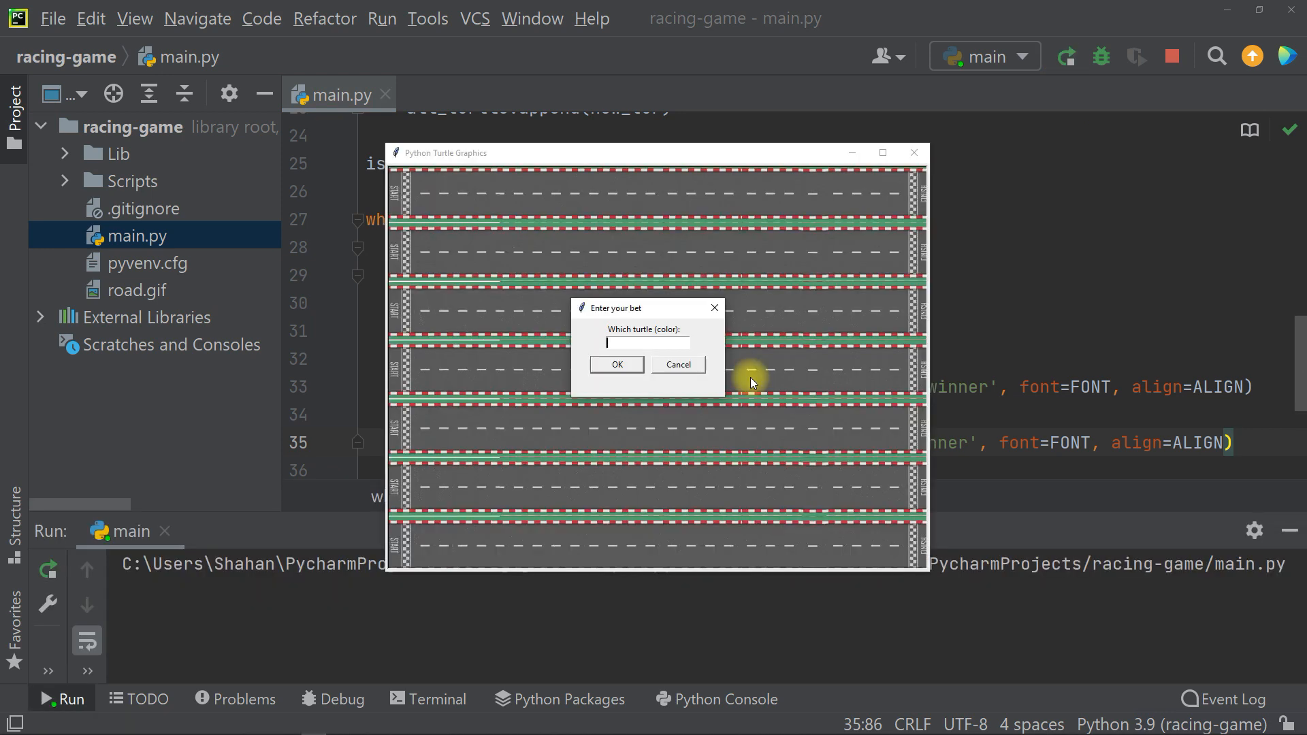
text(yellow)
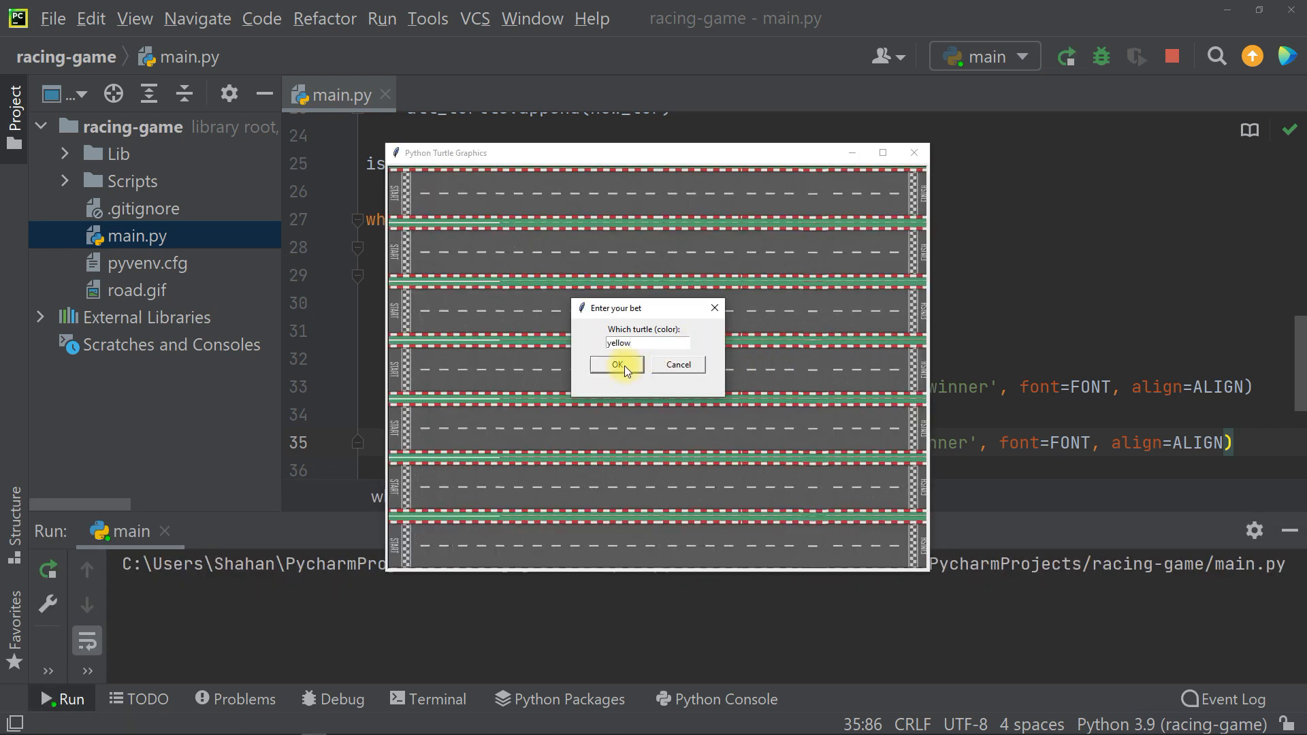
click(617, 364)
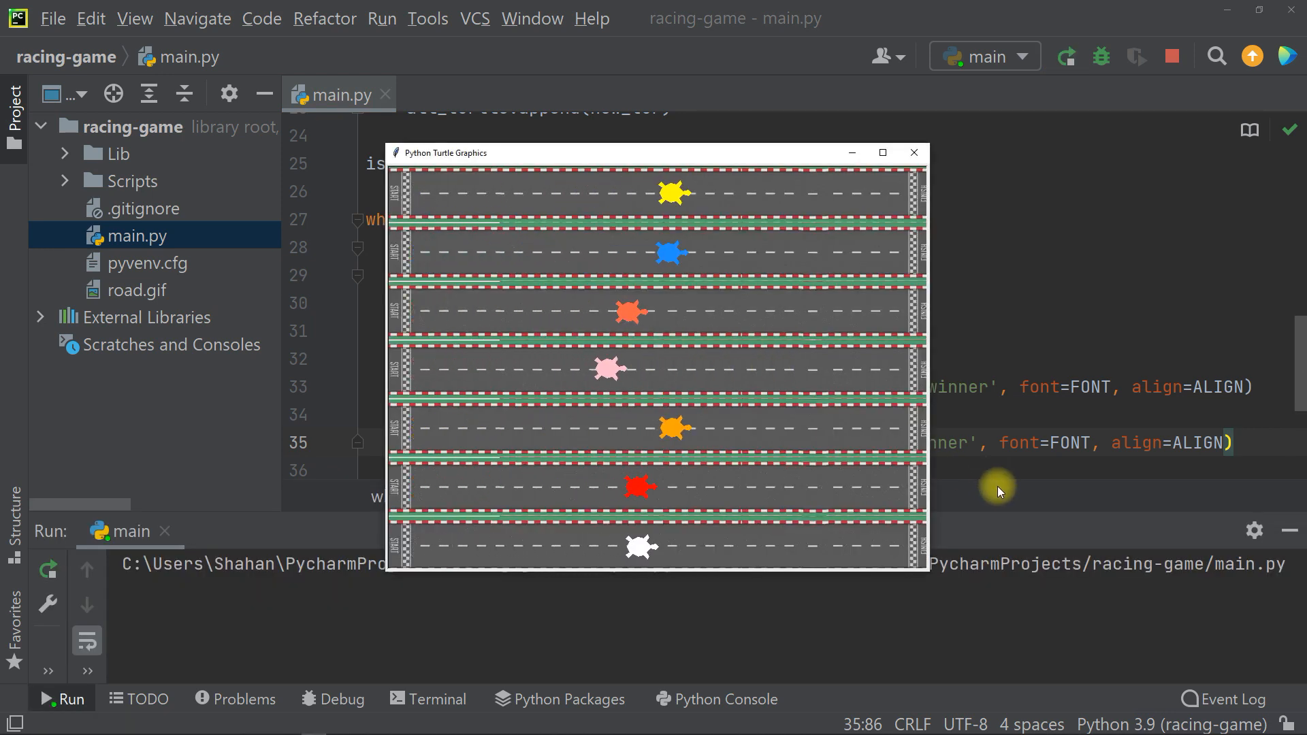
click(914, 152)
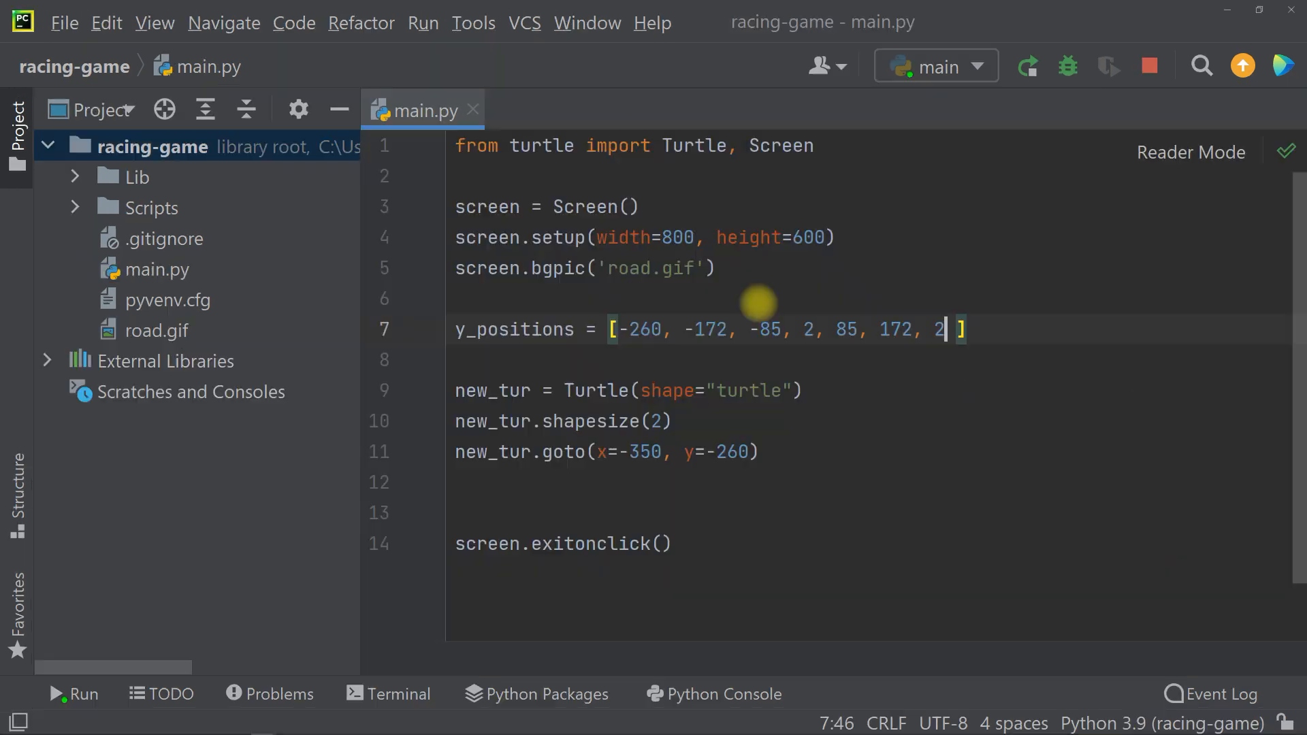
Step: Add the for index in range(0, 7) loop, move road.gif into the folder, and rerun
text(for index in rang)
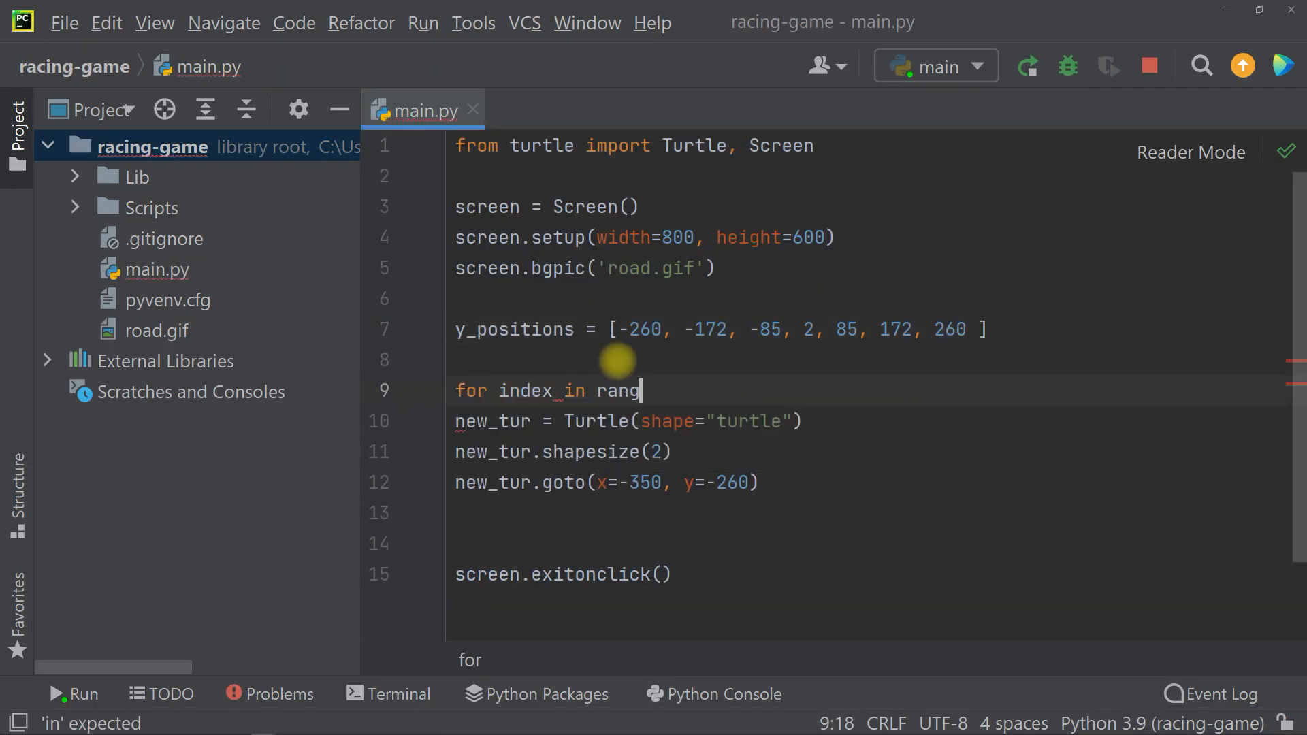
text(e(0, 7):)
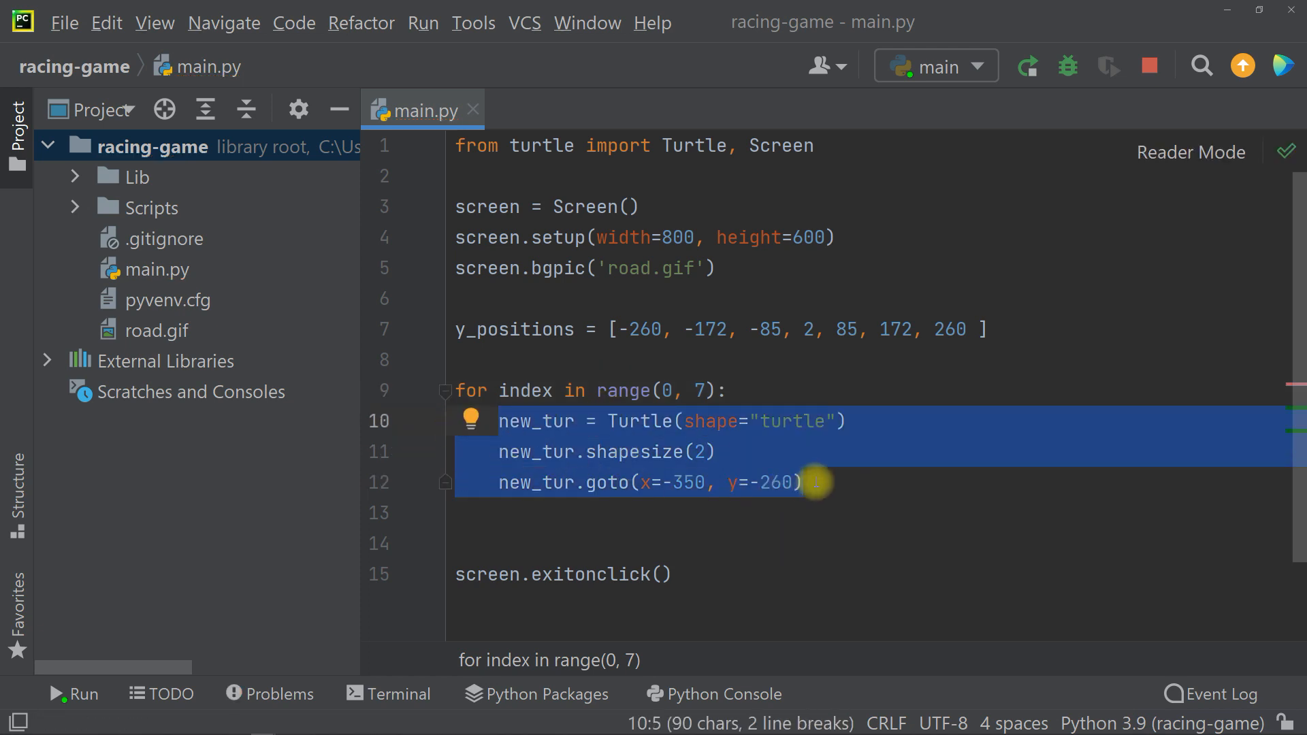
click(1027, 66)
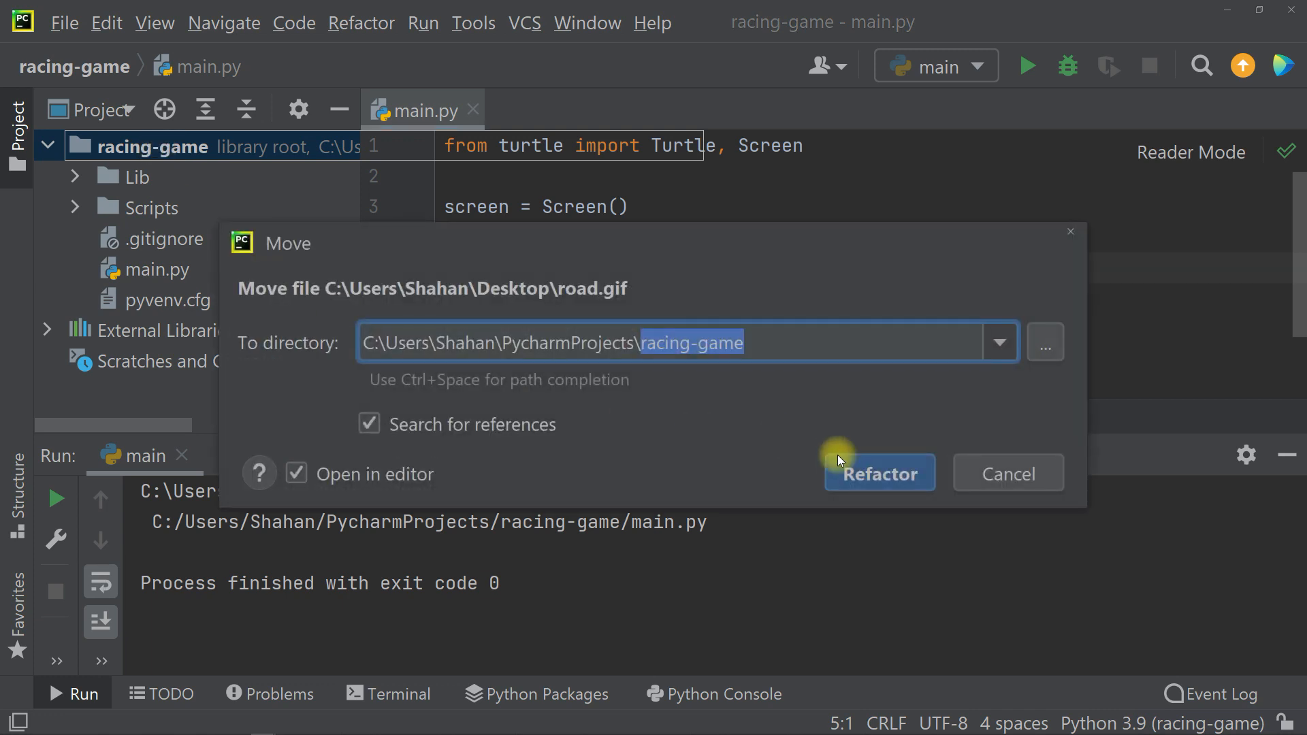
click(877, 474)
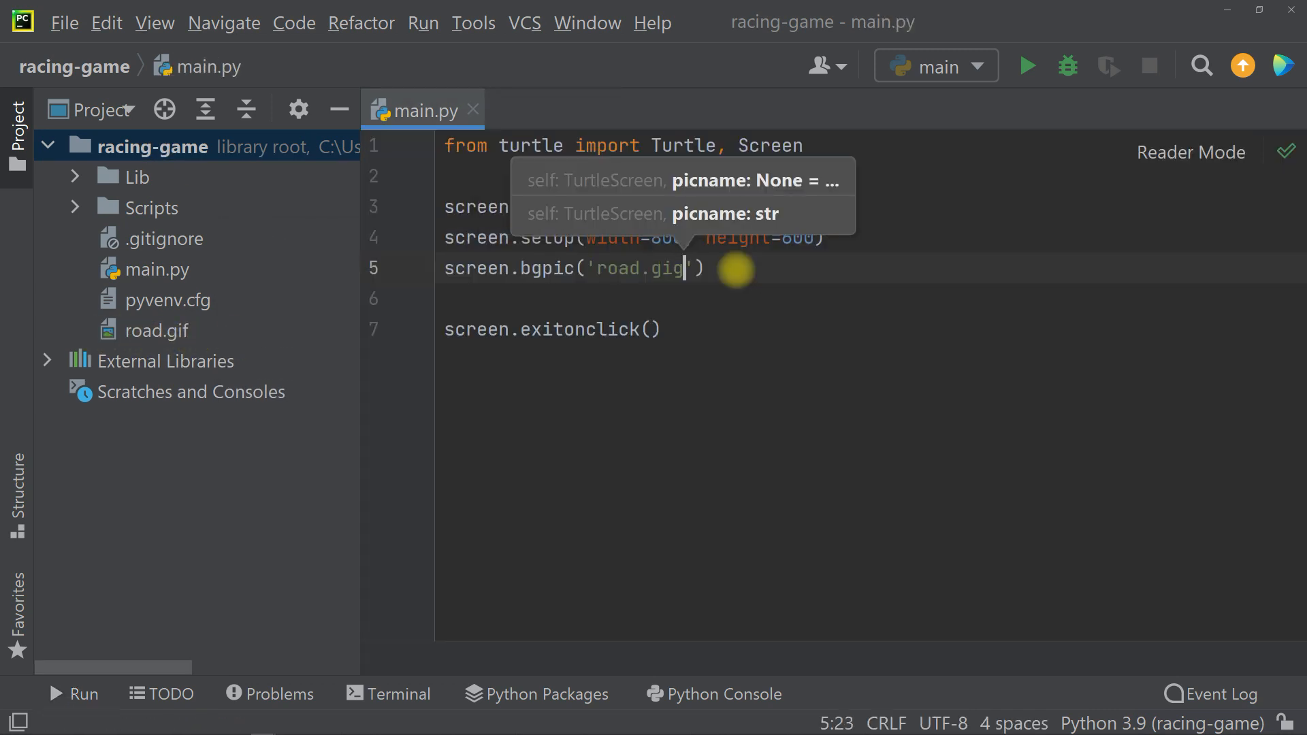
click(1026, 66)
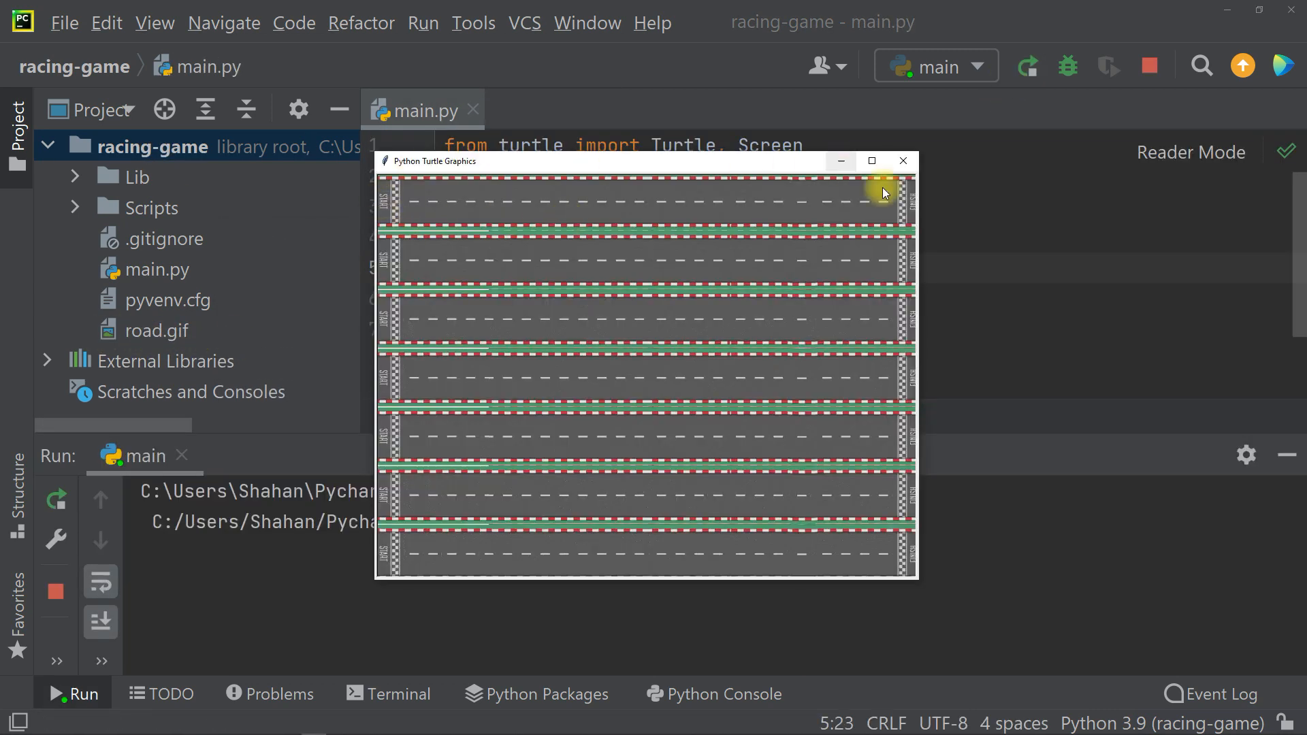
click(901, 160)
text(y_positions = [-)
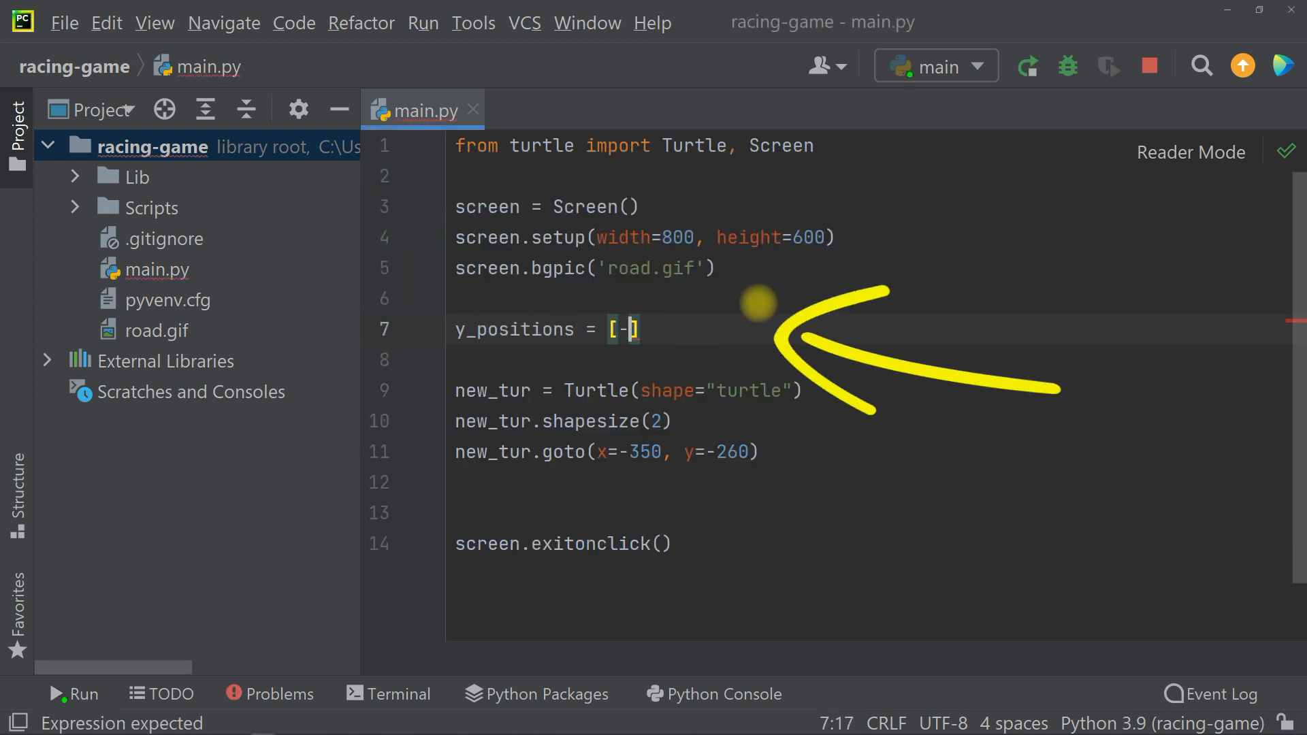
Step: Enter position 260, -172 and write the 'Lost! The {winner} is winner' message, then open File
text(260, -172, -85, 2, 85, 172, 260)
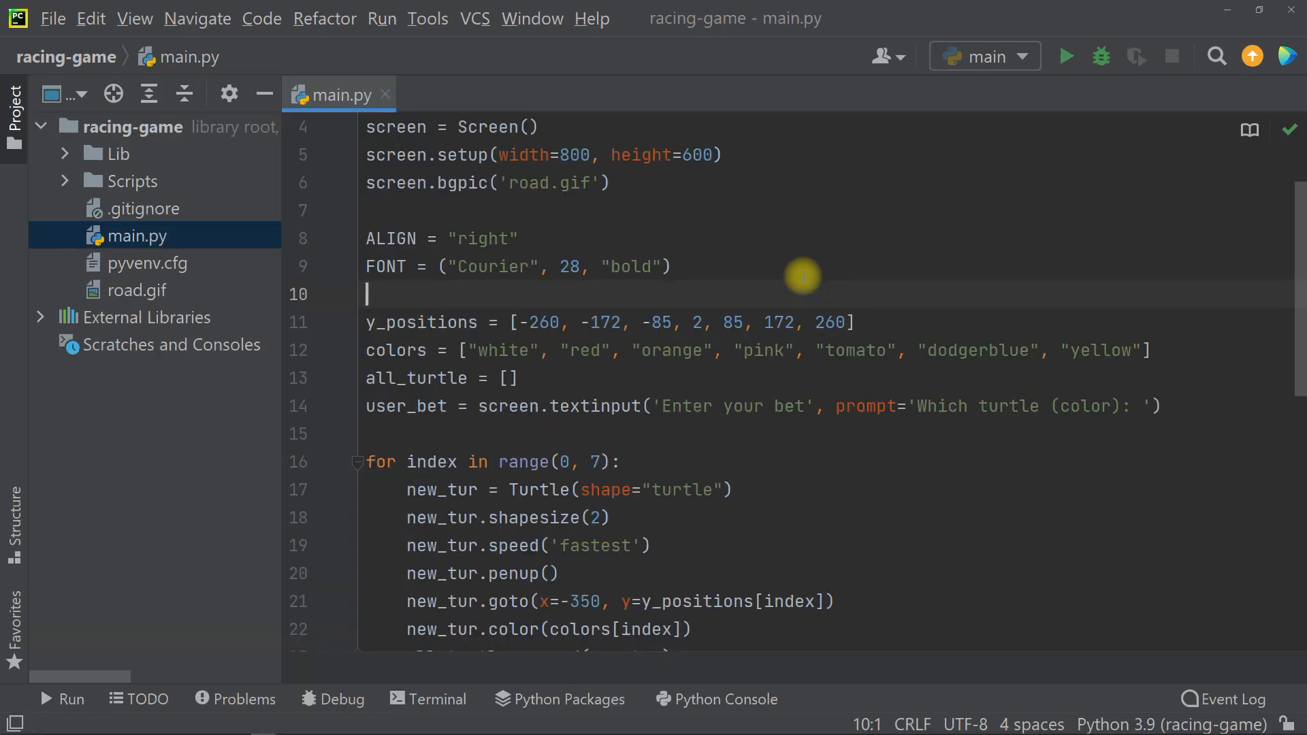
scroll(down, 3)
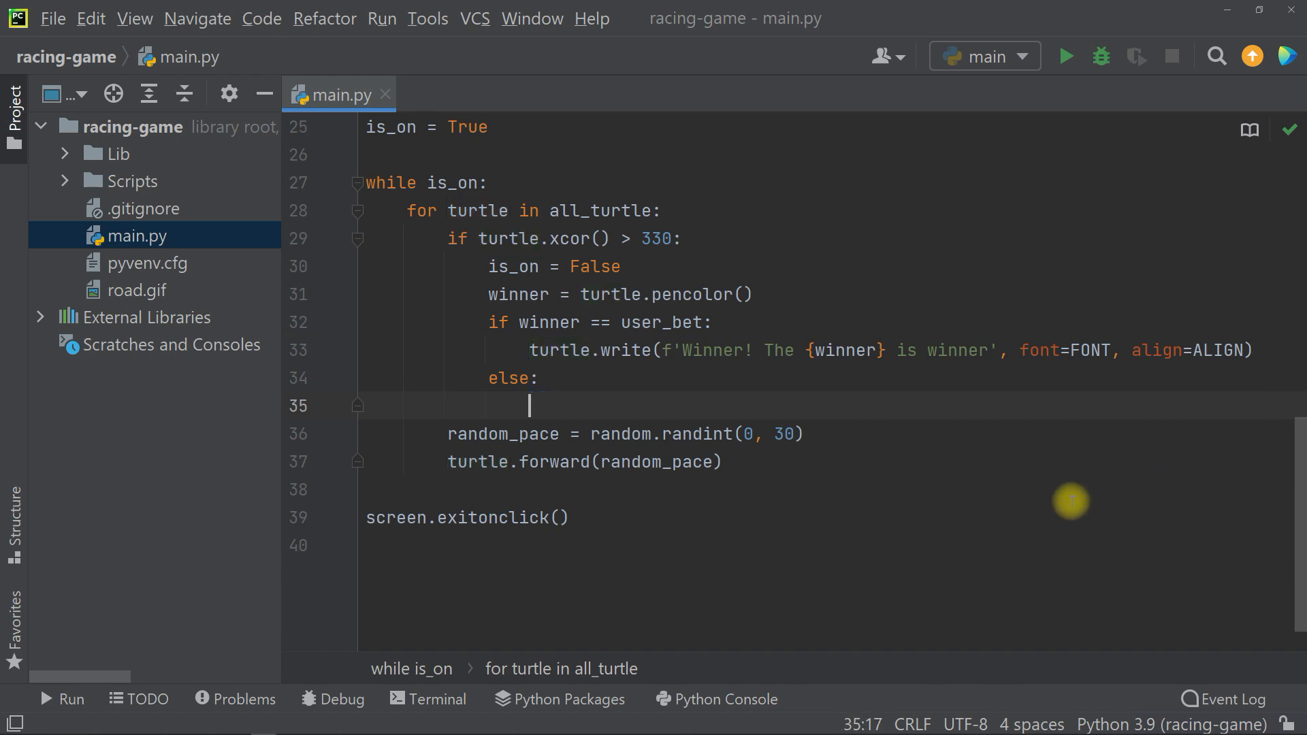
text(turtle.write(f'Lost! The {winner} is winner', font=FONT, align=ALIGN))
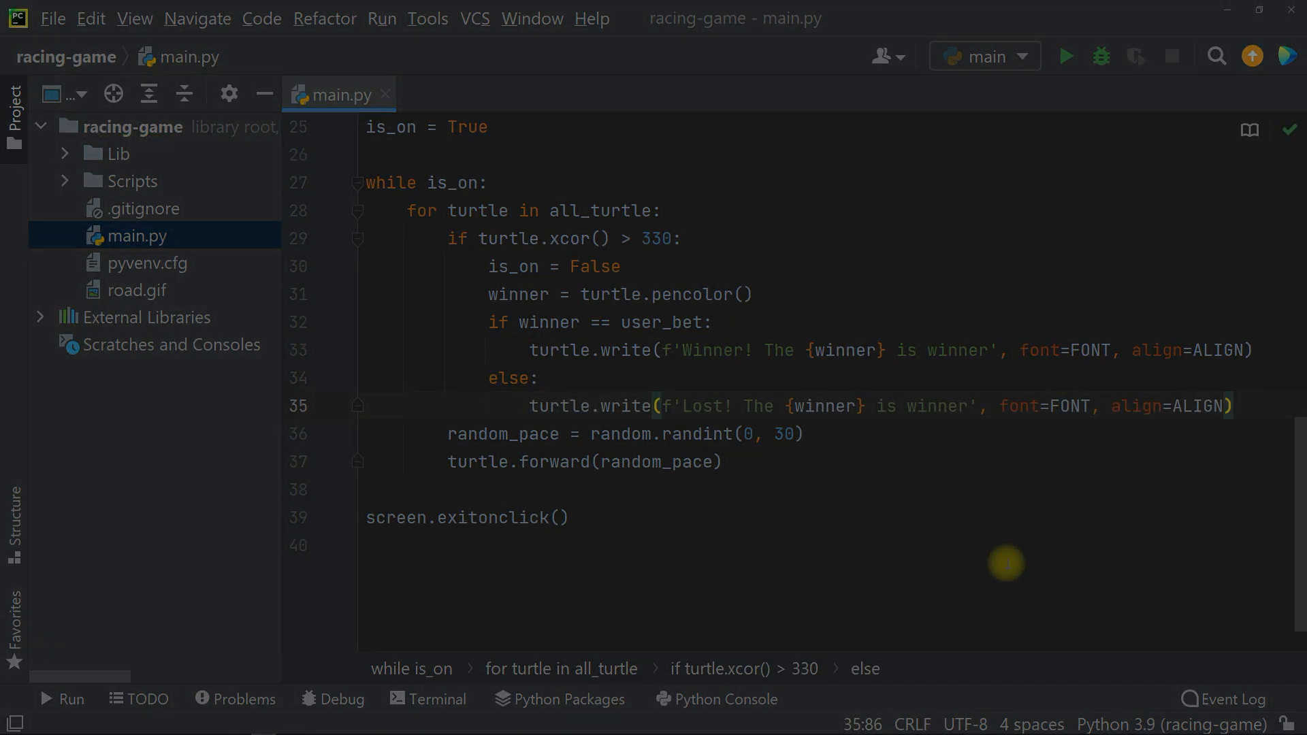
click(52, 18)
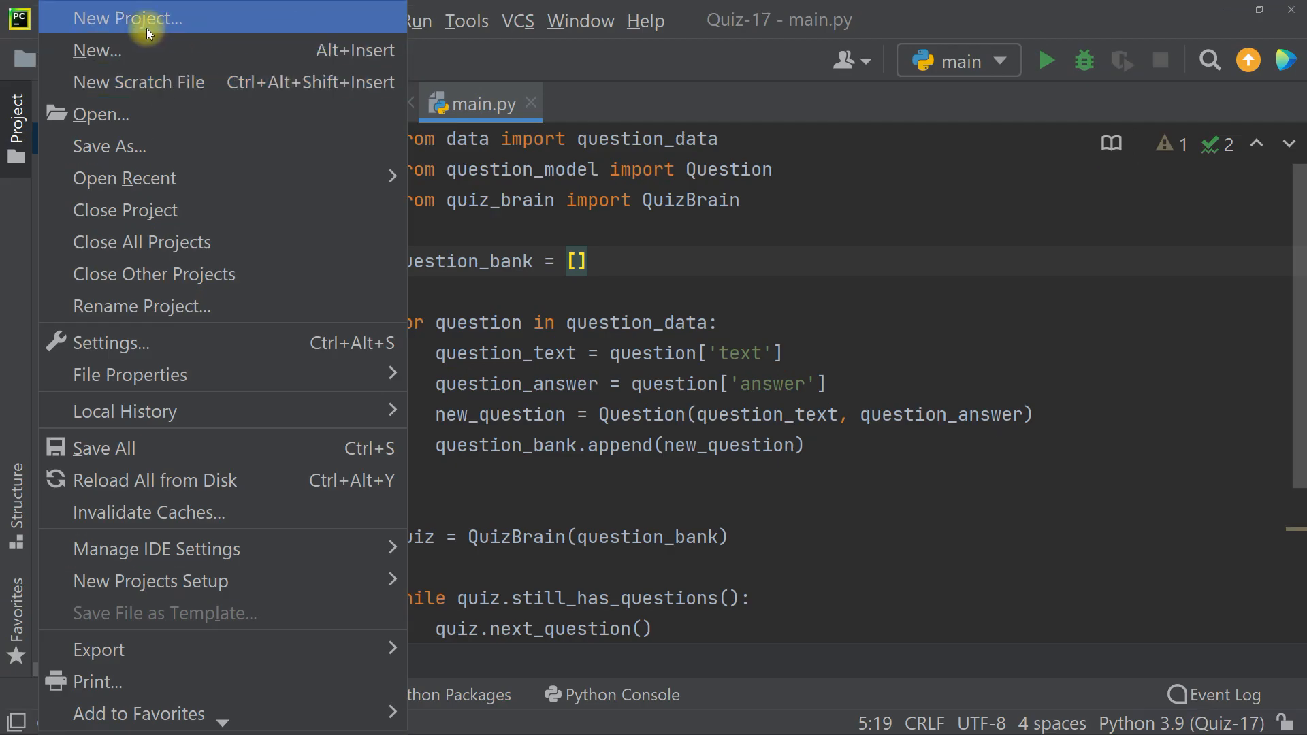
Step: Create the racing-game project in this window and add a new item to its root
click(127, 19)
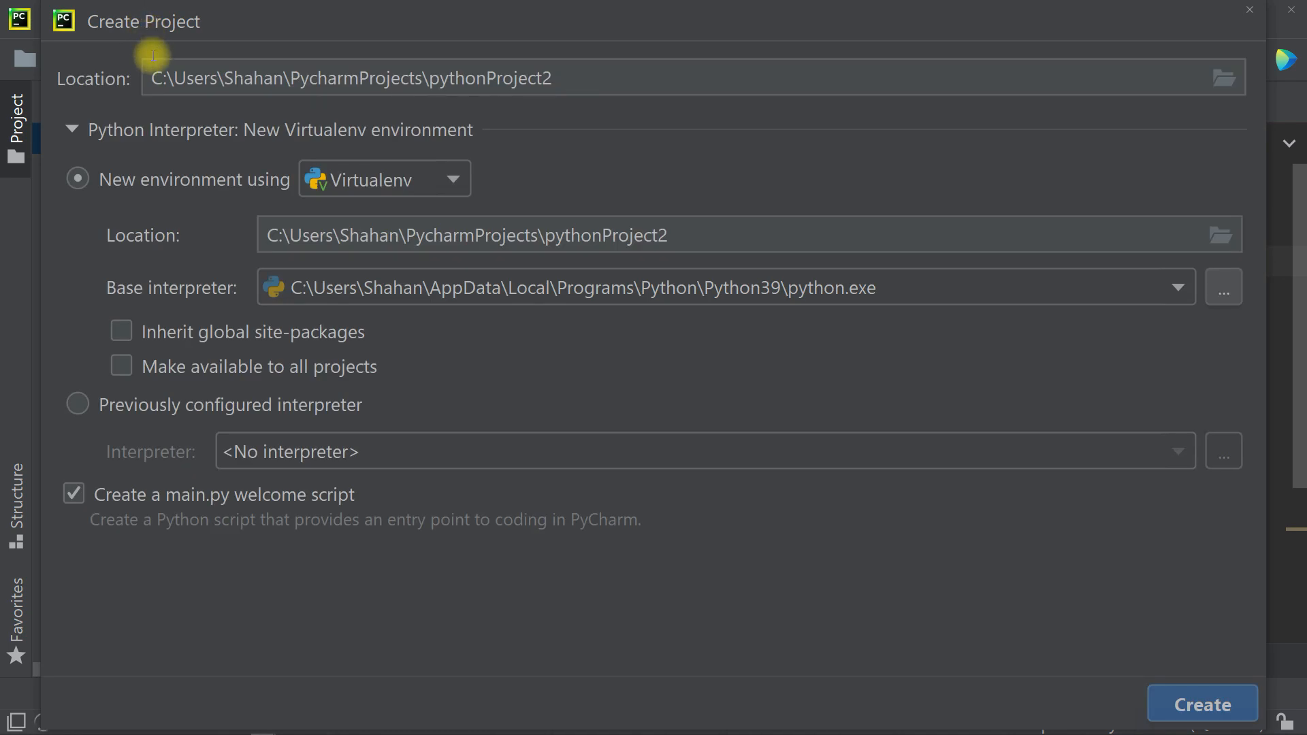
text(racing-game)
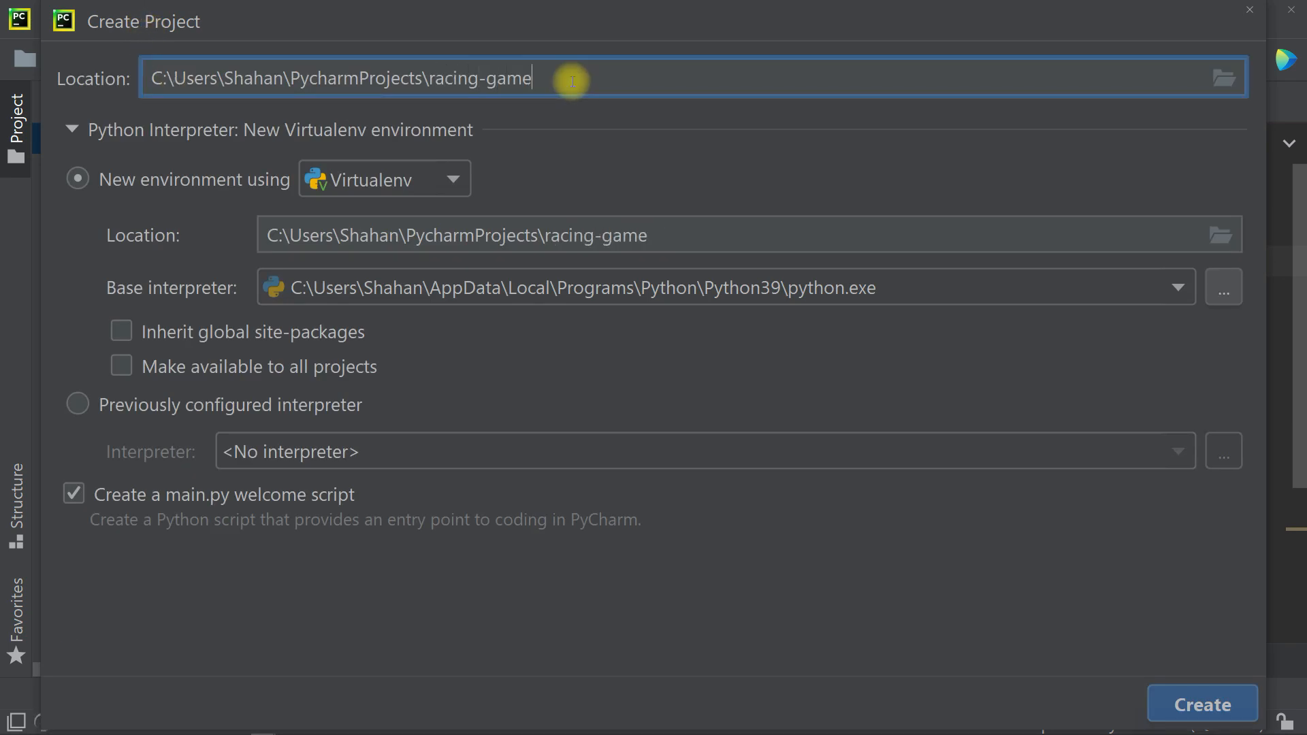
mouse_move(1119, 512)
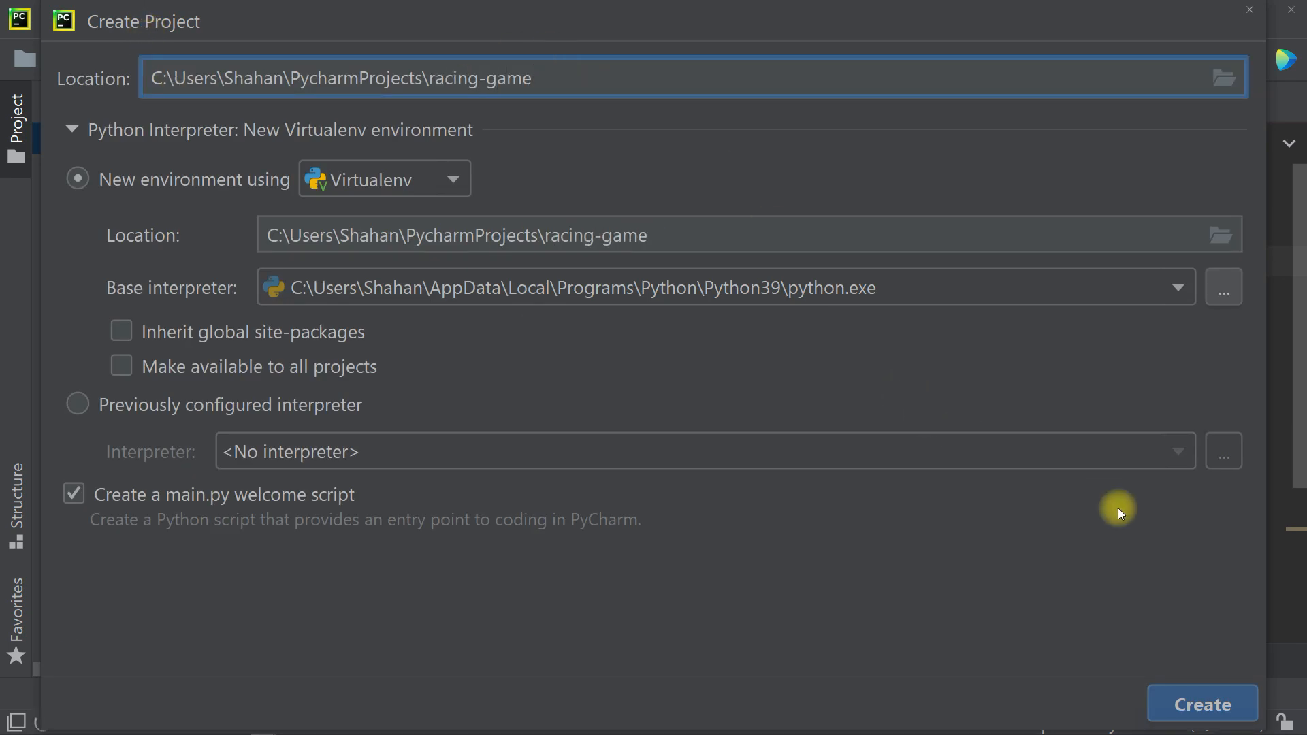
click(1200, 705)
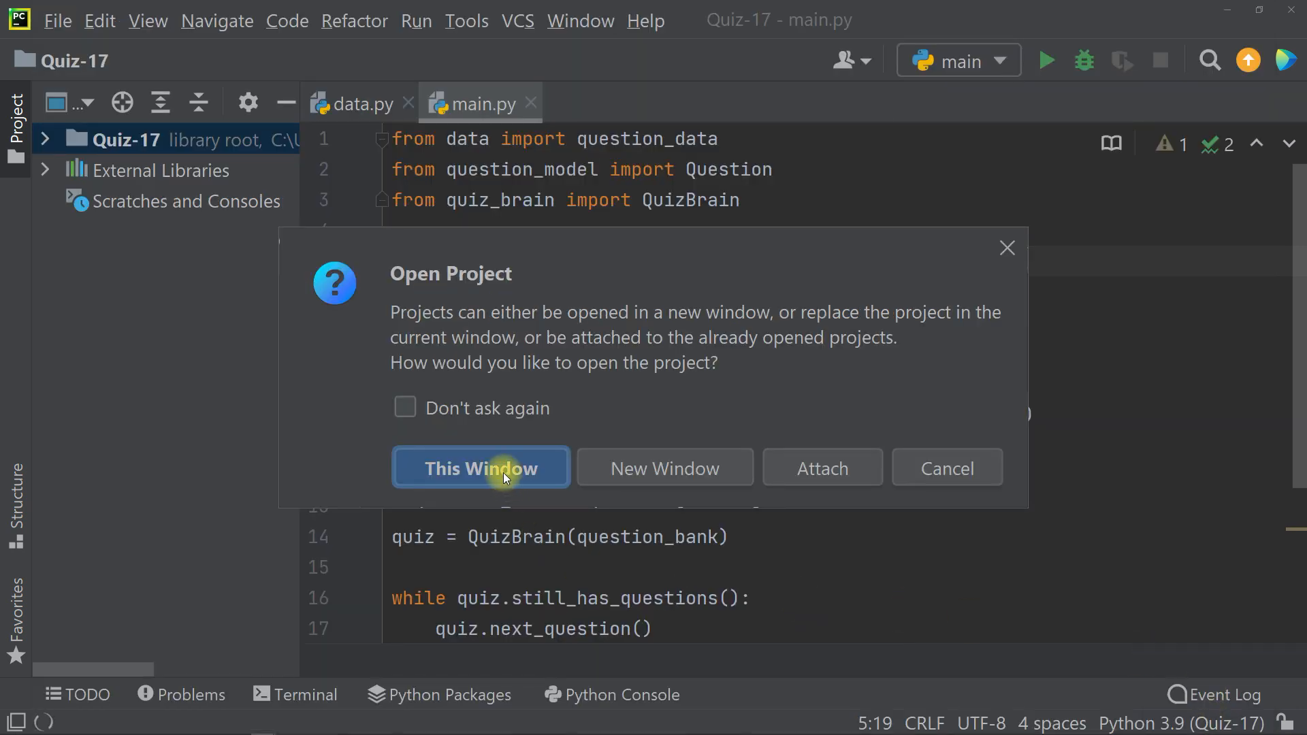
click(480, 468)
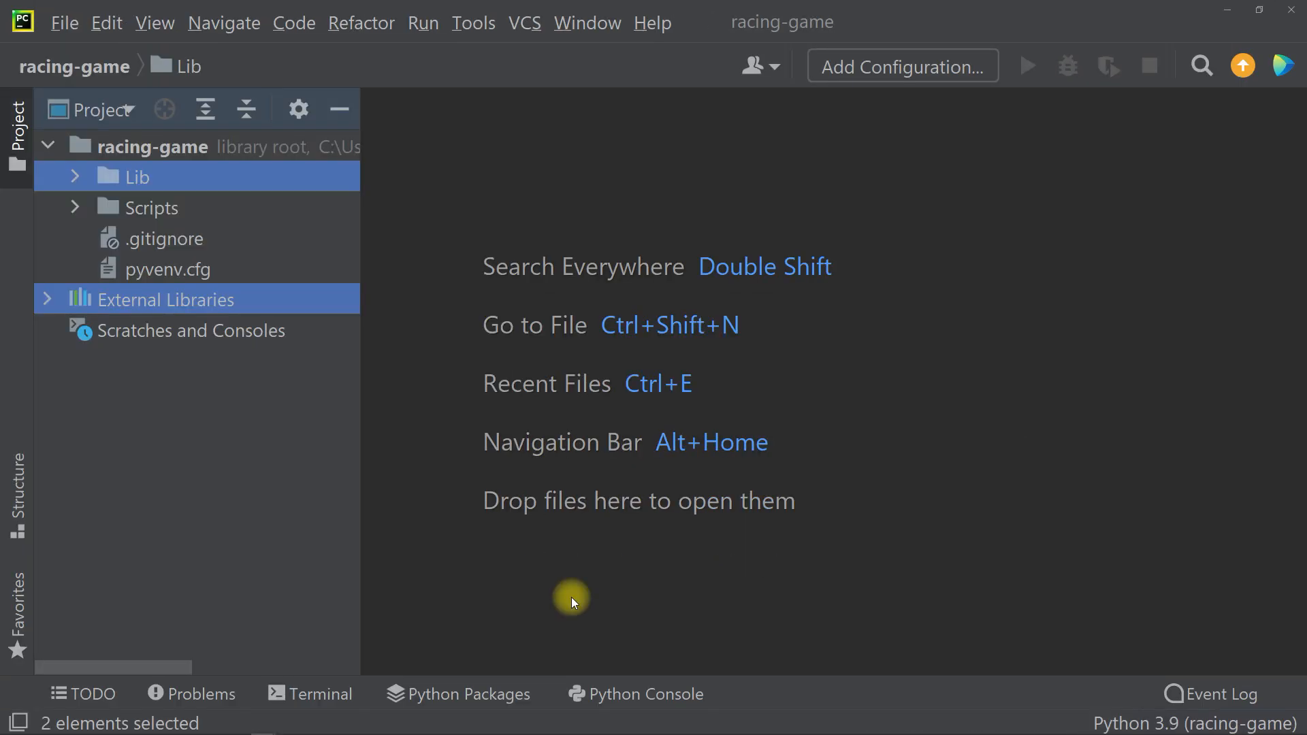
right_click(167, 175)
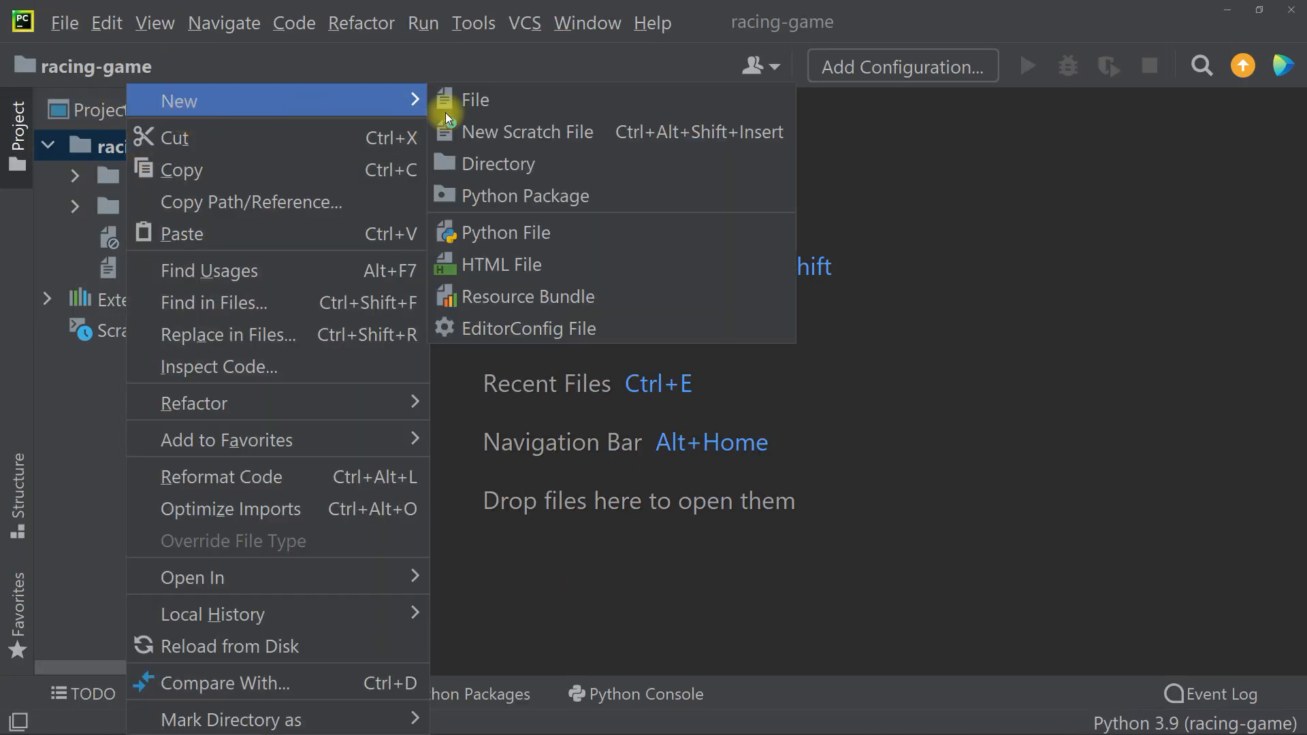
click(506, 232)
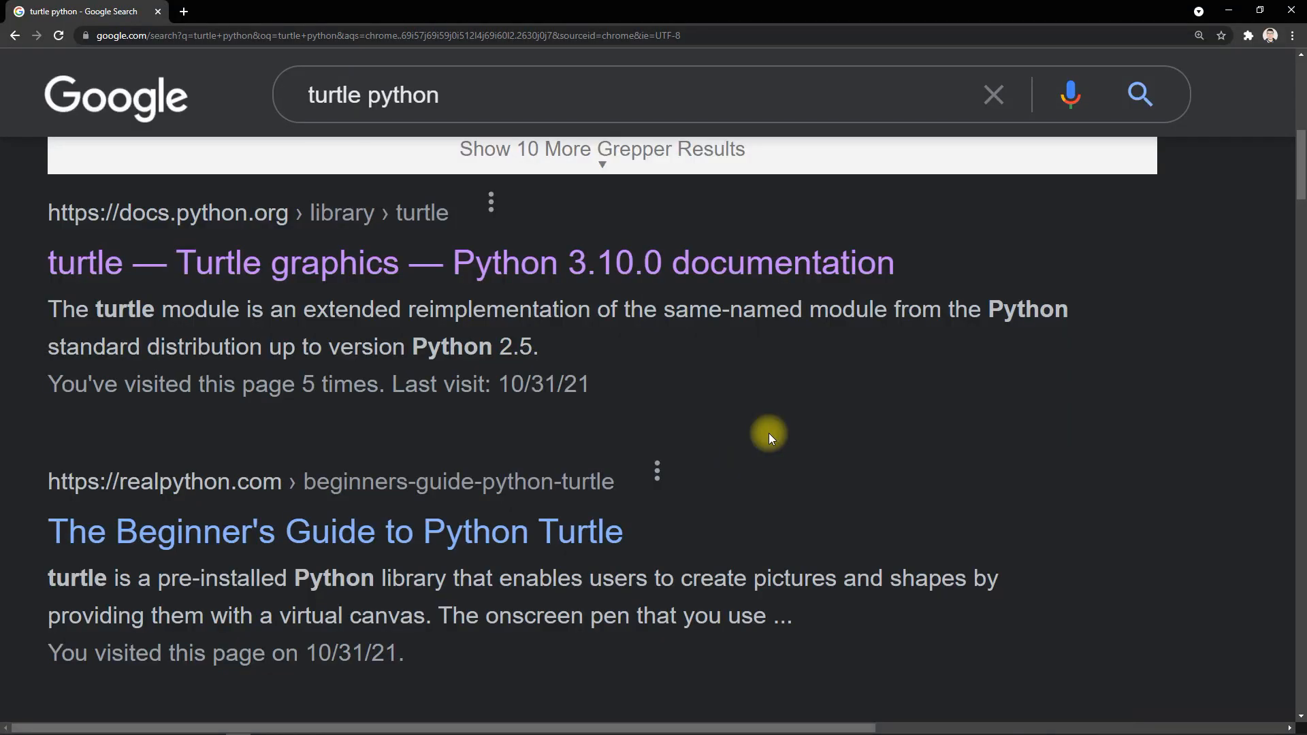
Step: Open the docs.python.org turtle page and scroll down to the turtle.color() entry
click(471, 263)
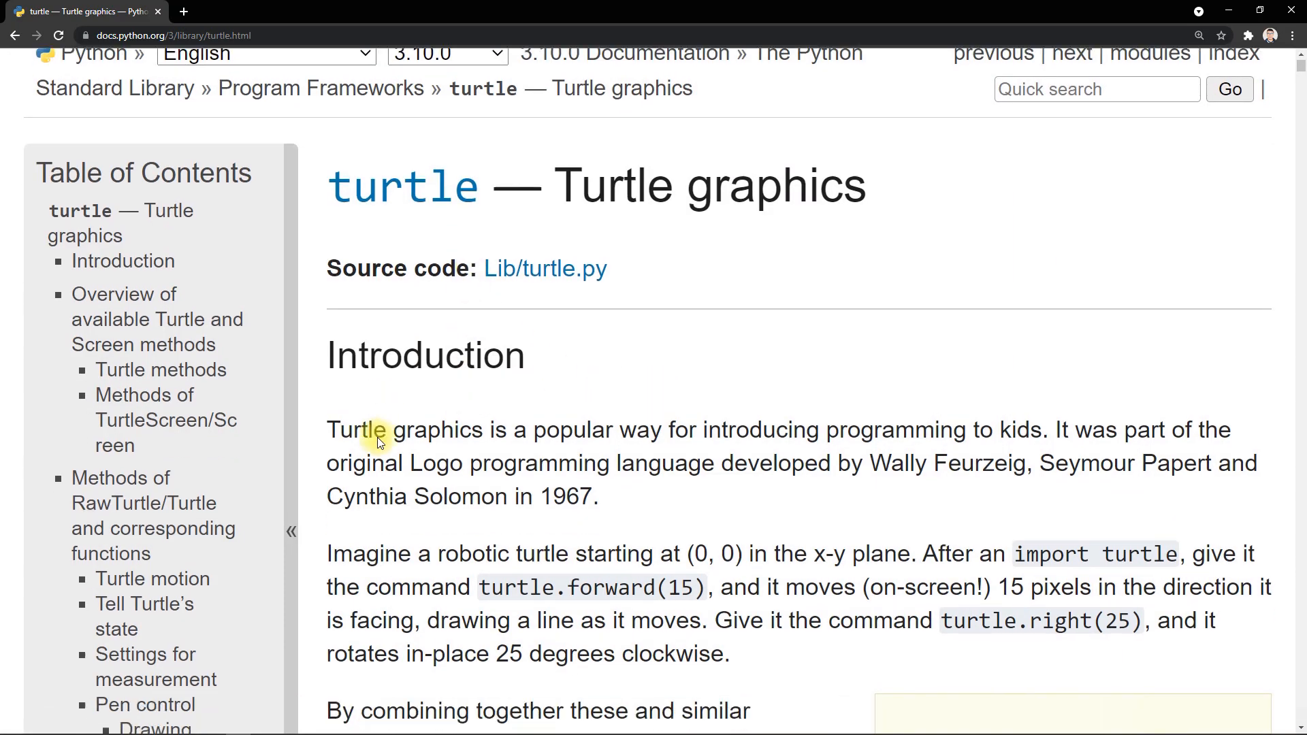
scroll(down, 3)
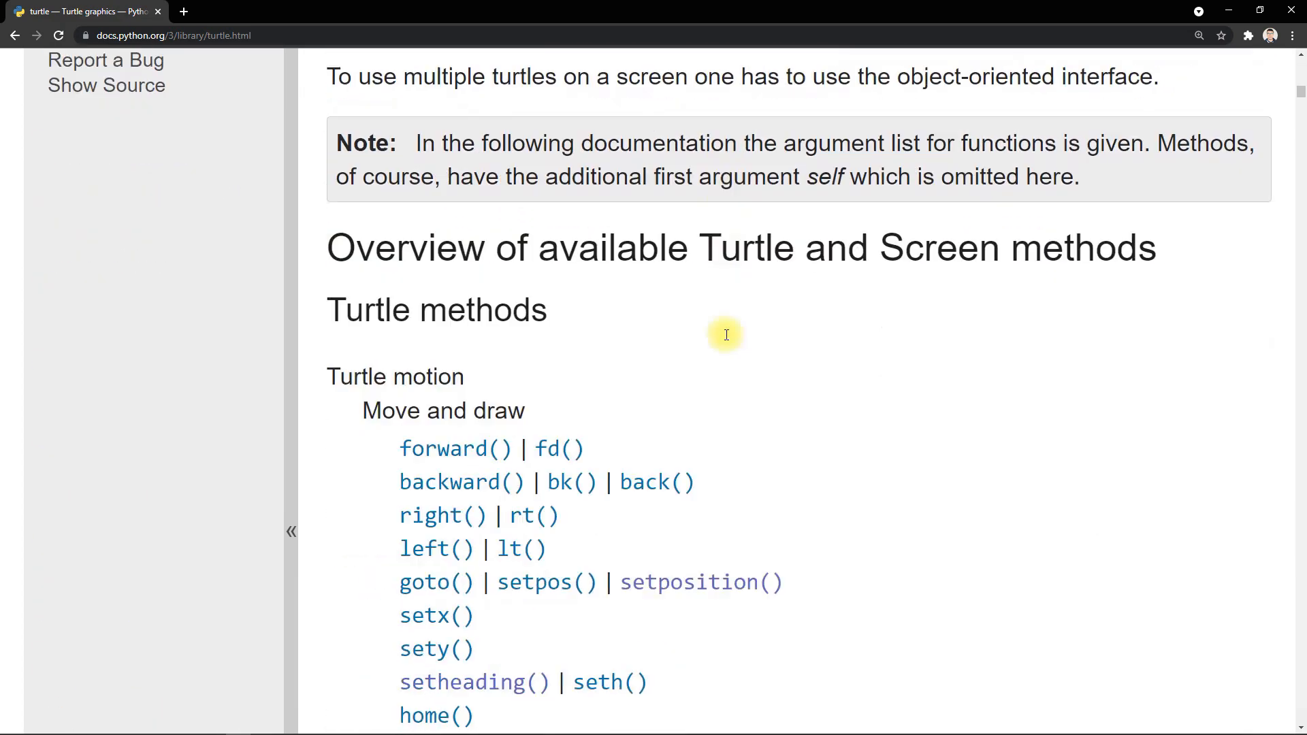
scroll(down, 3)
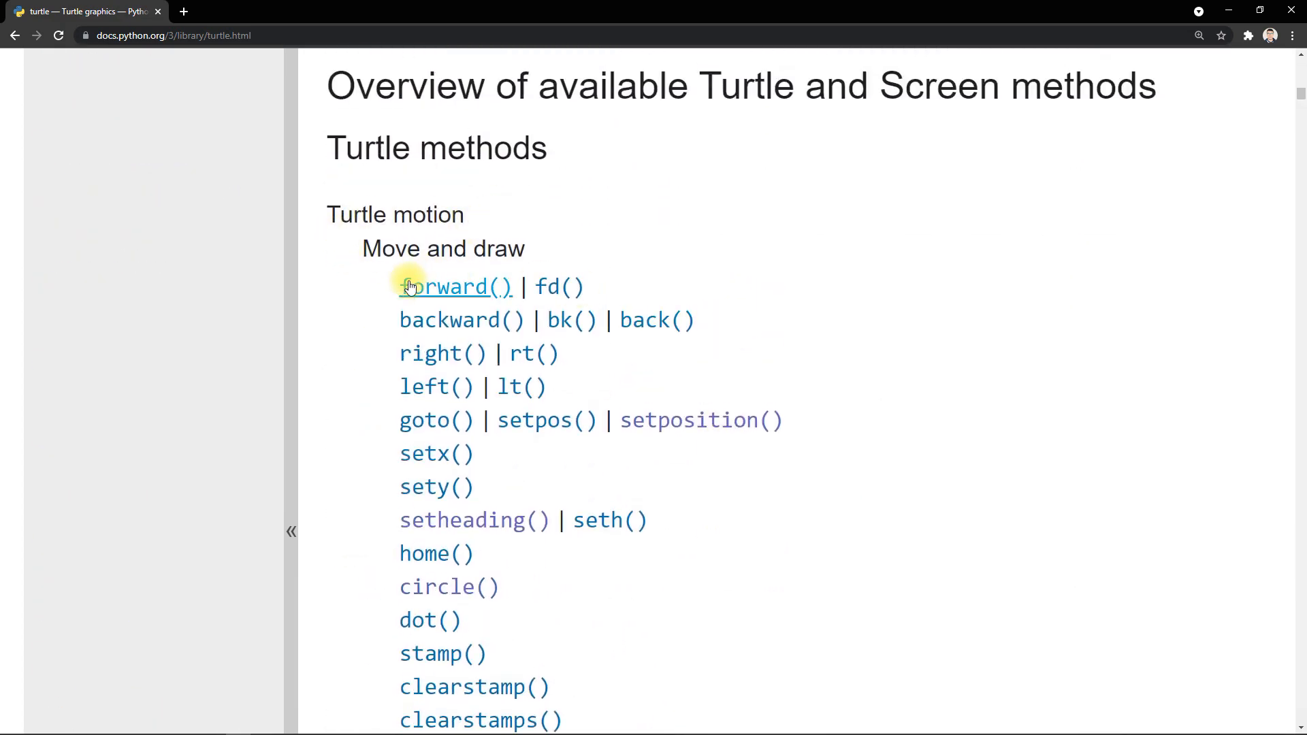
scroll(down, 3)
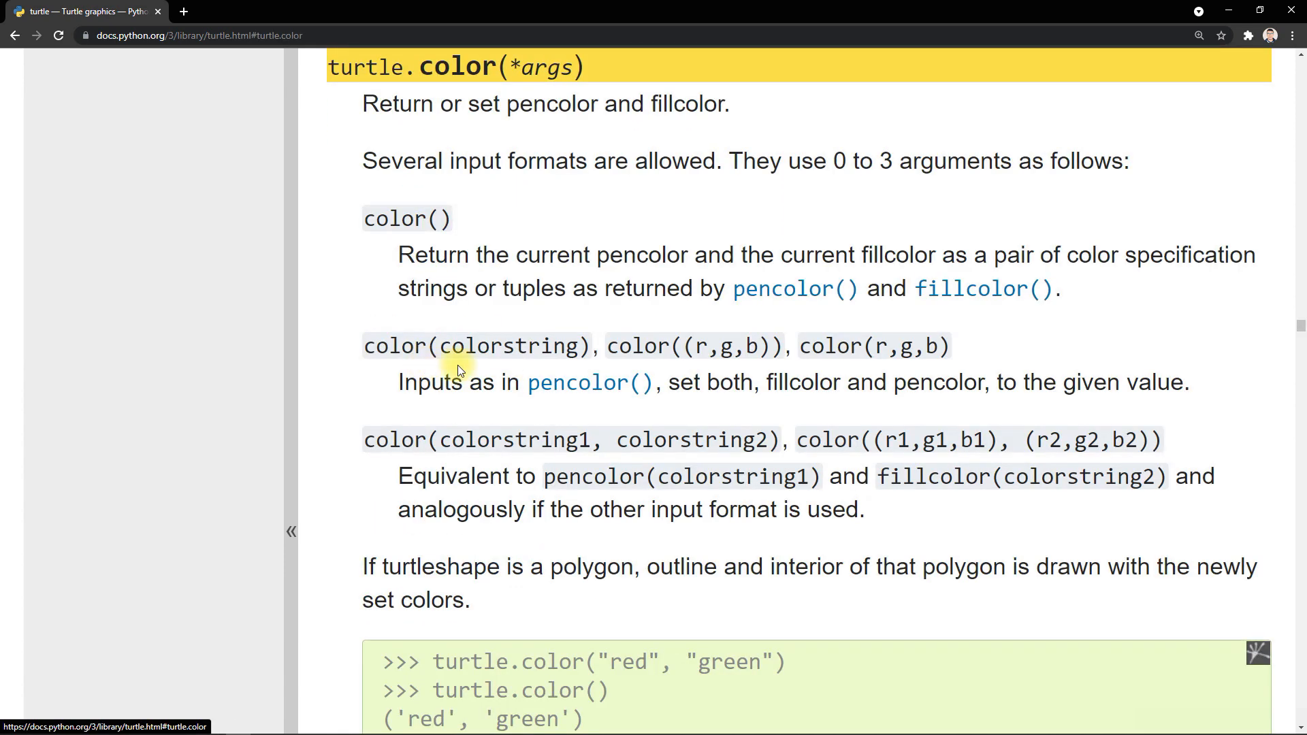
mouse_move(694, 292)
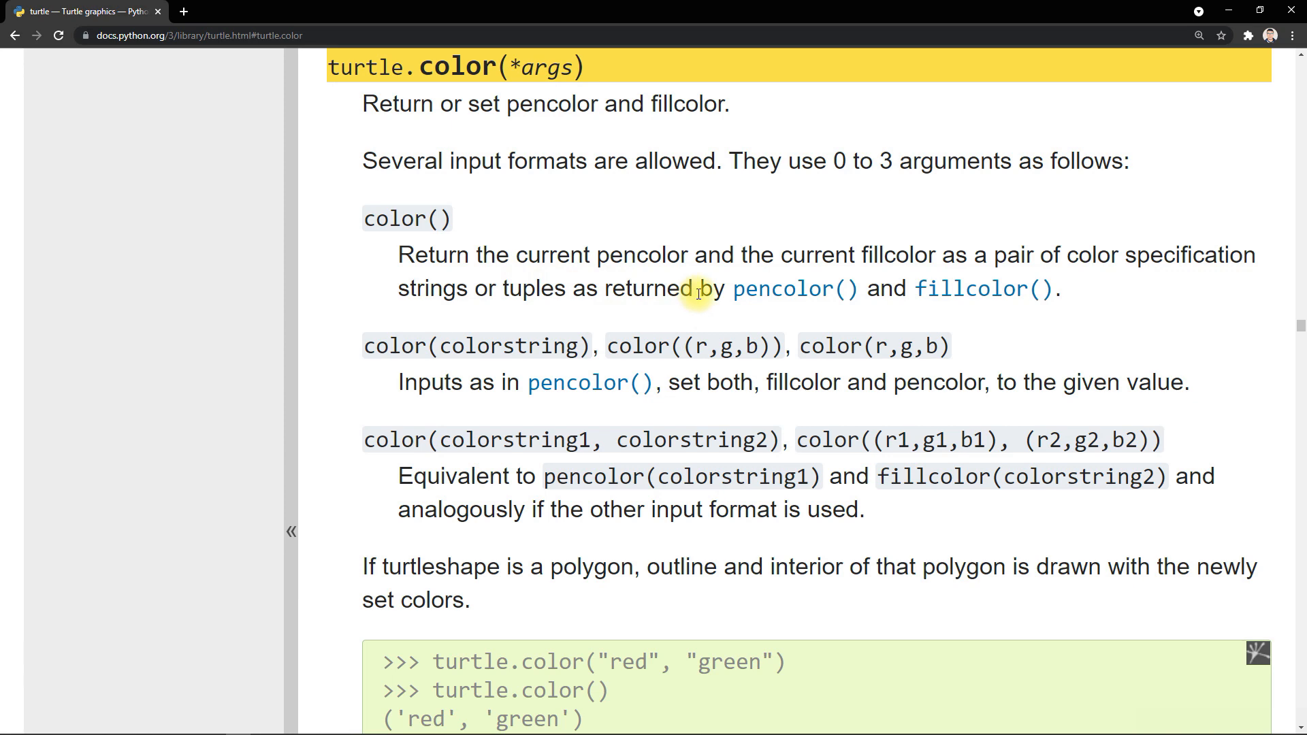
scroll(down, 3)
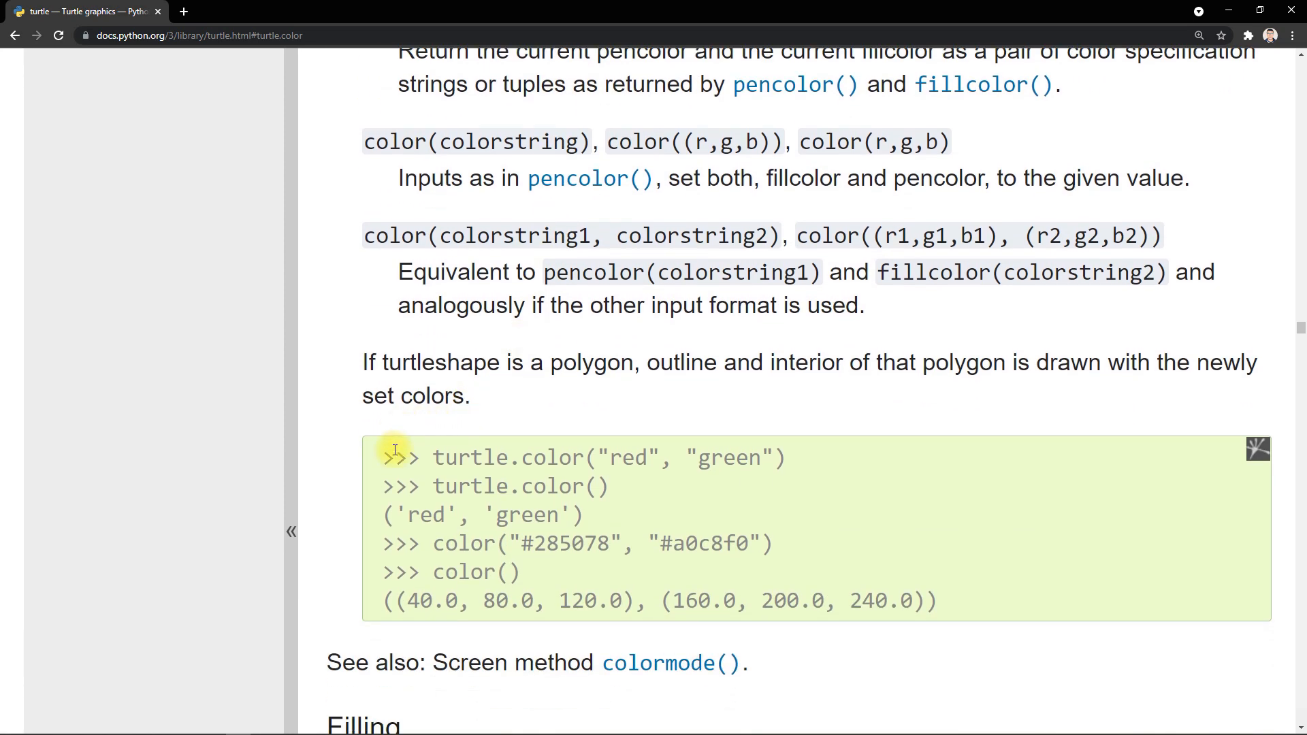
mouse_move(696, 578)
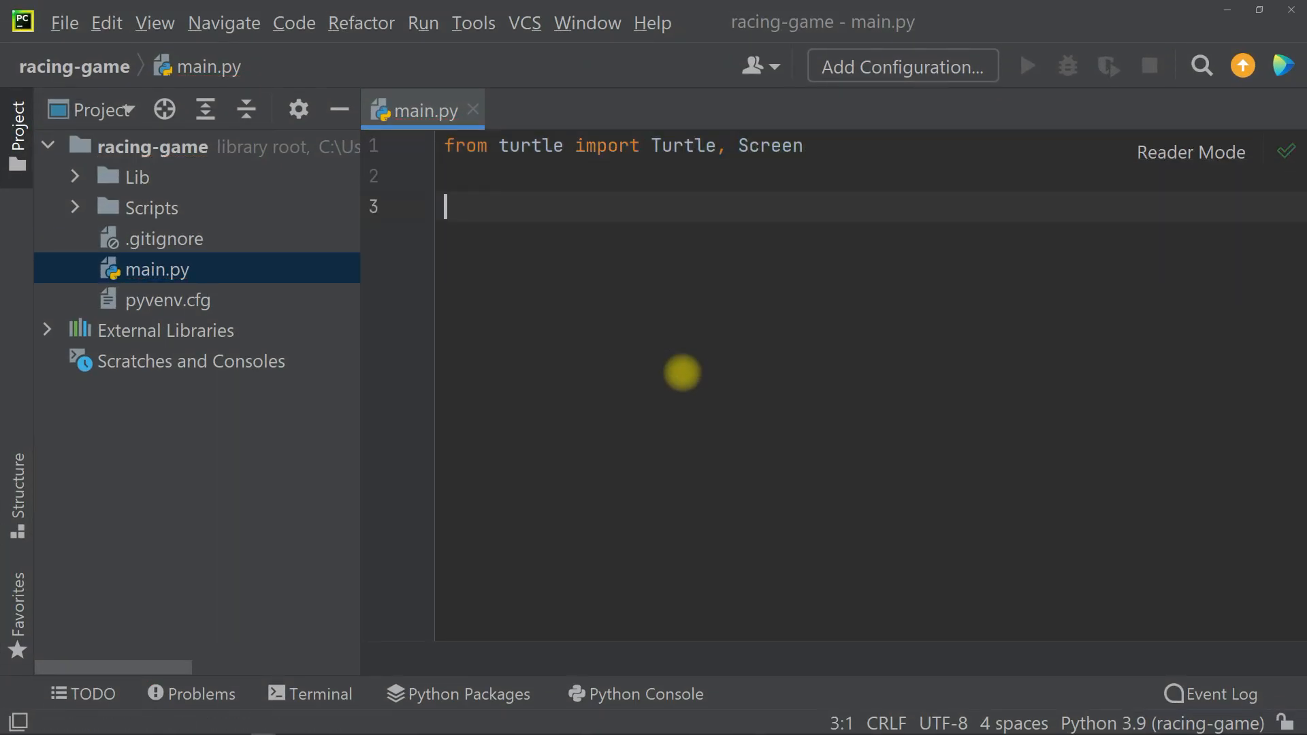
Step: Create screen = Screen() with screen.exitonclick() and run main to see the blank window
text(screen = Screen())
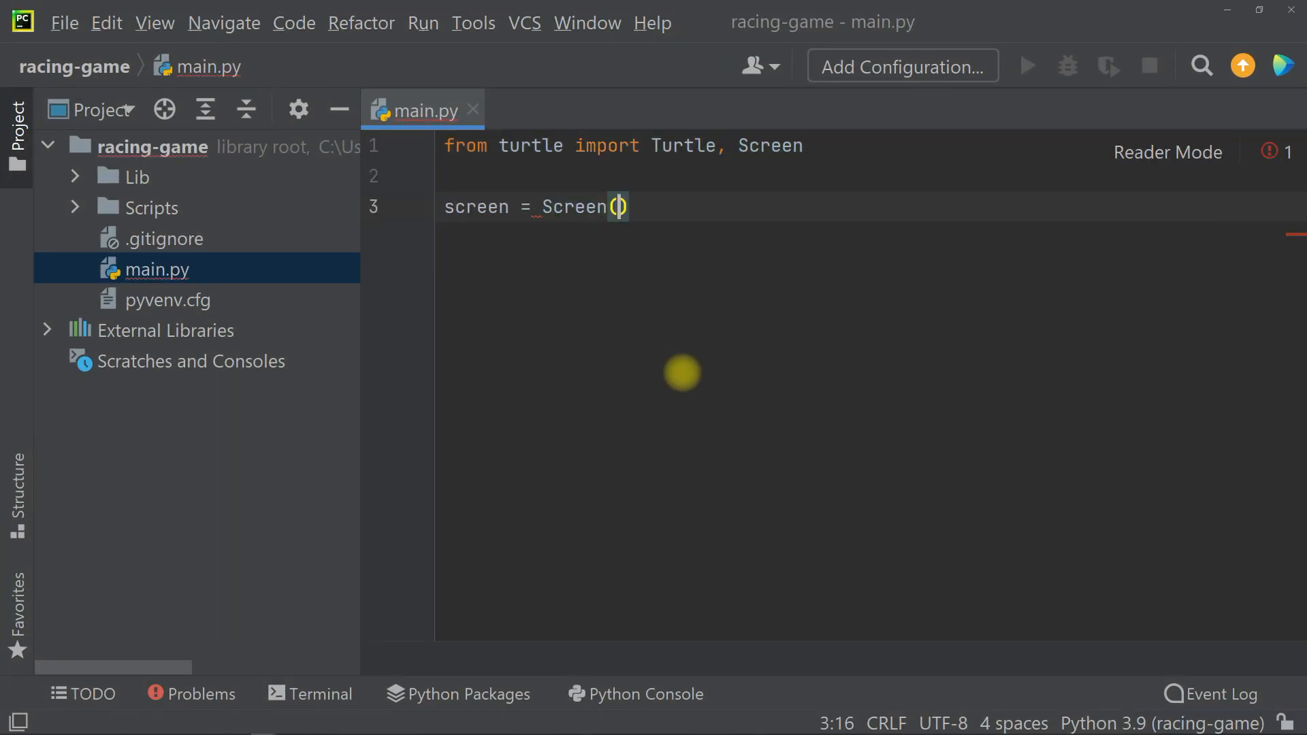
text(scree)
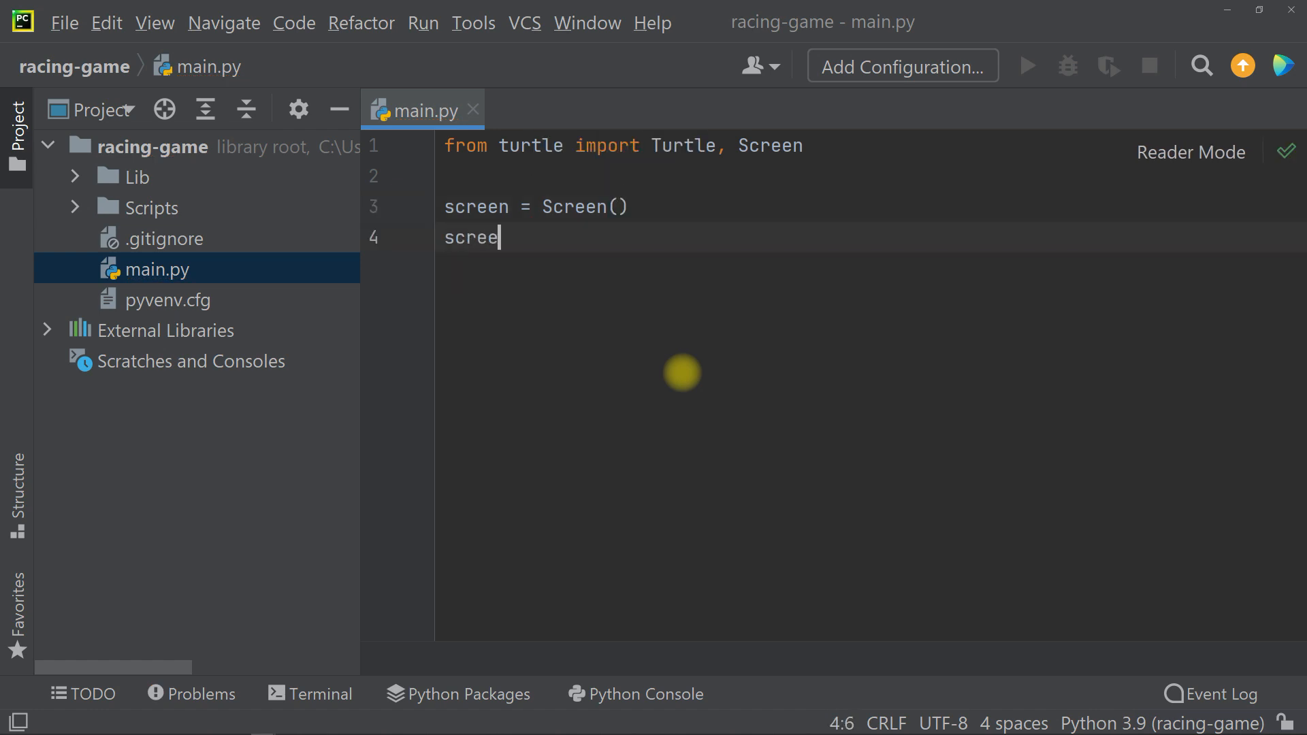
text(n.exitonclick())
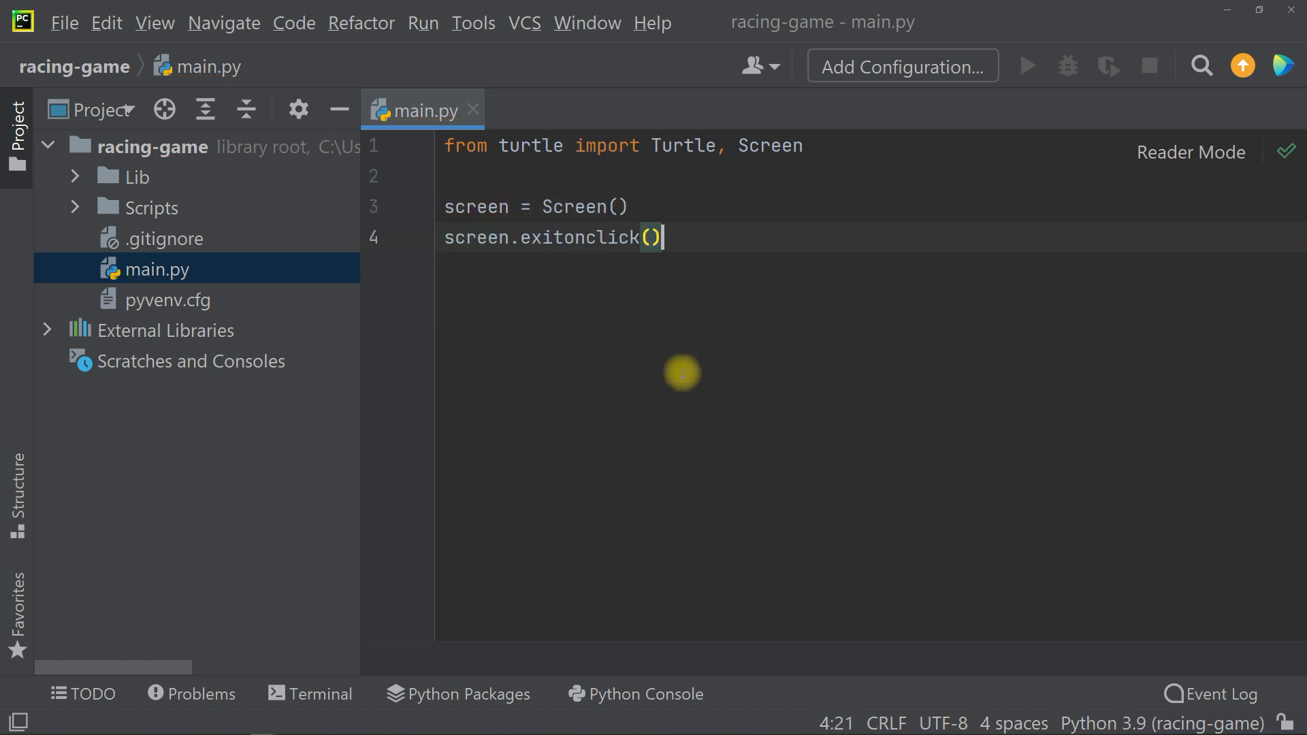
mouse_move(423, 22)
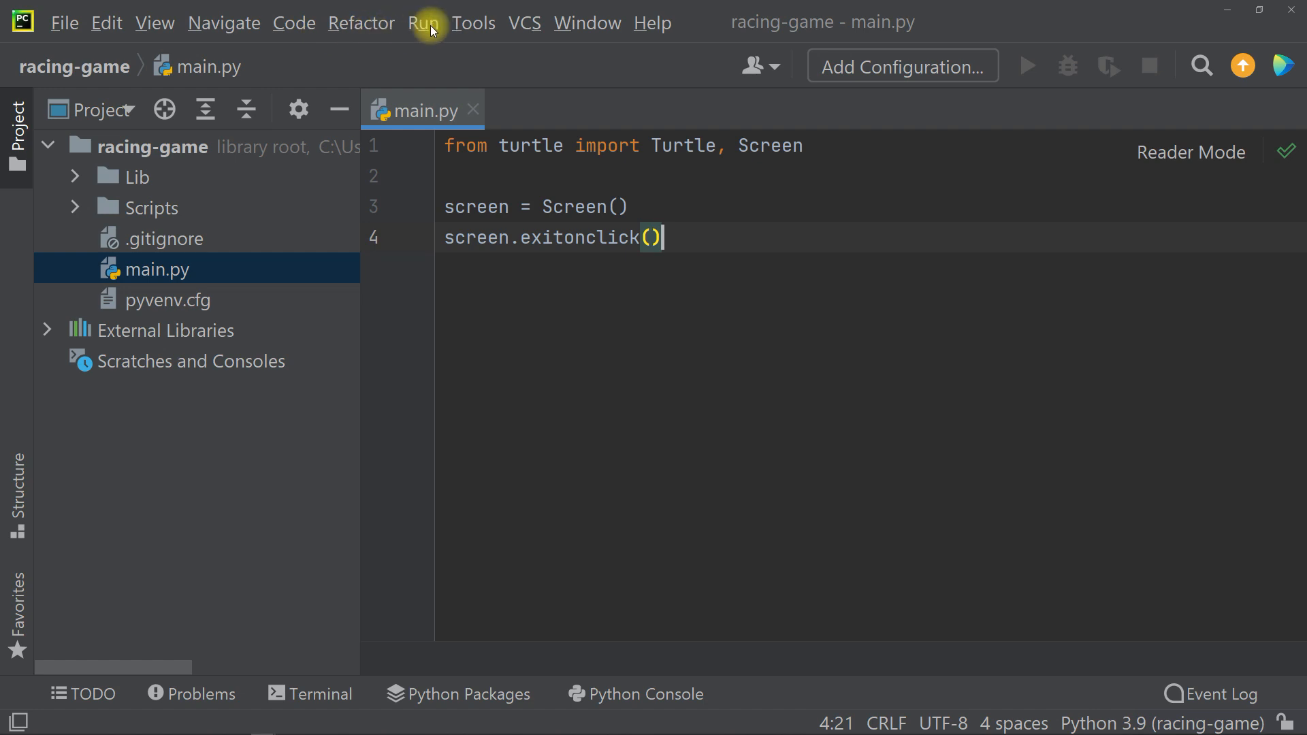
click(425, 23)
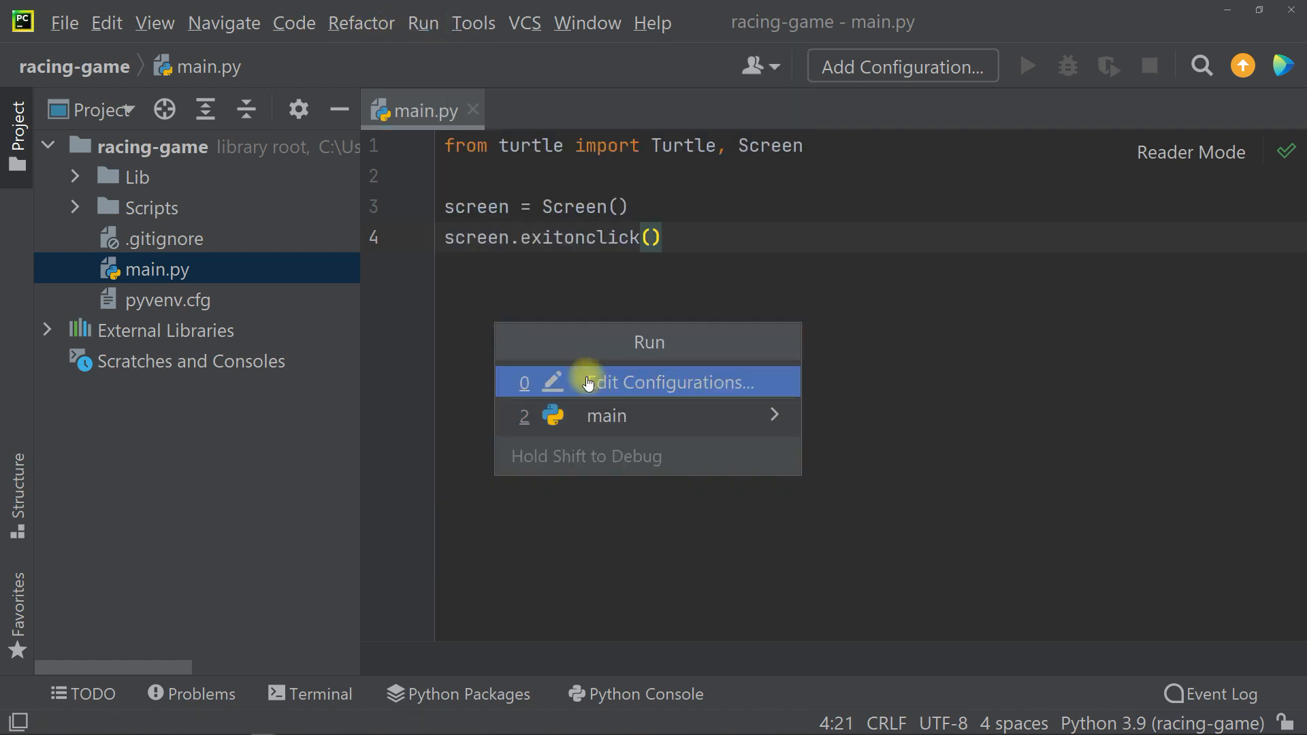
click(606, 416)
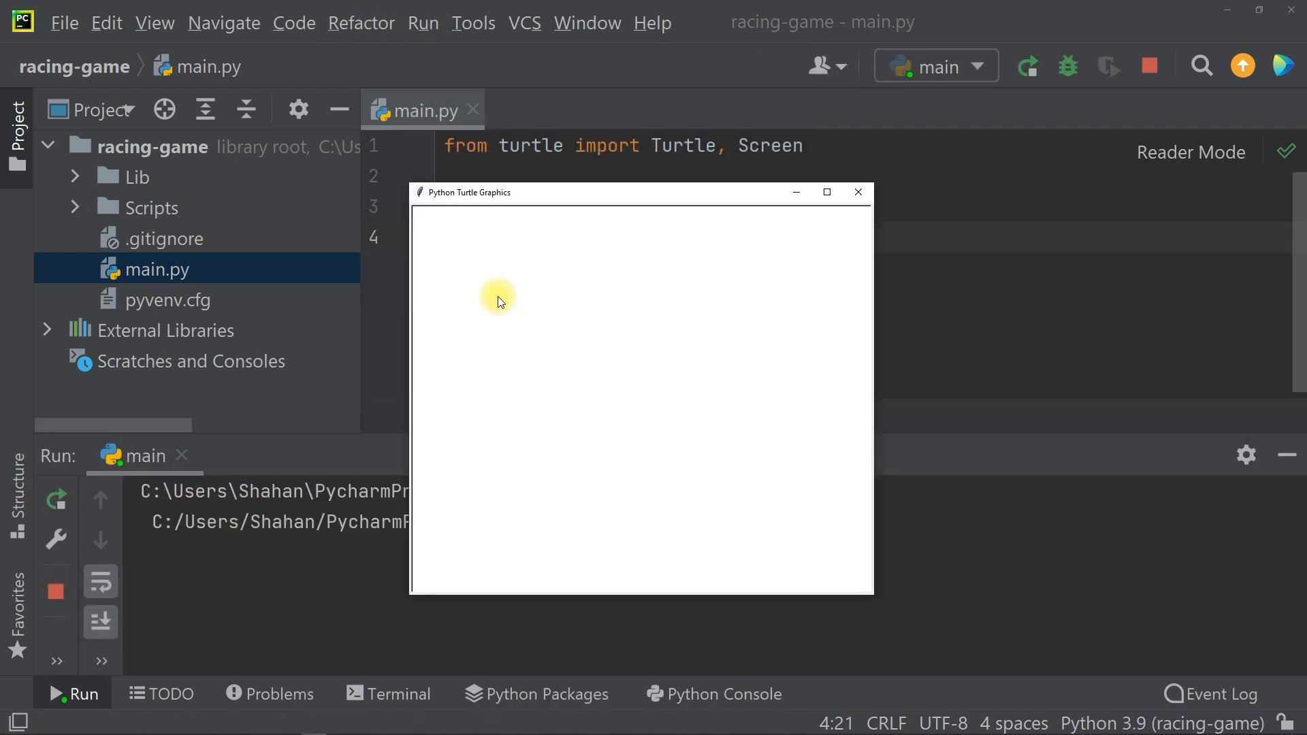
mouse_move(654, 206)
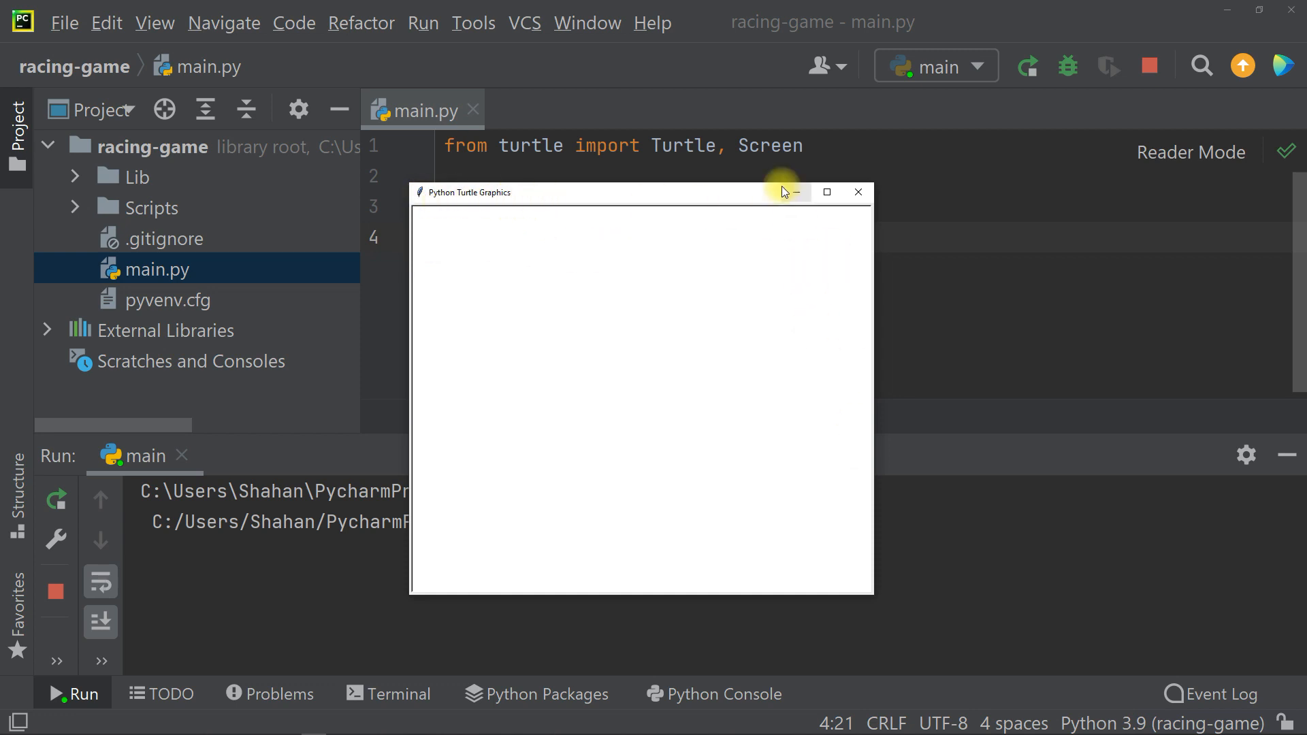
Step: Add screen.setup for an 800 by 600 window and rerun the script
click(858, 192)
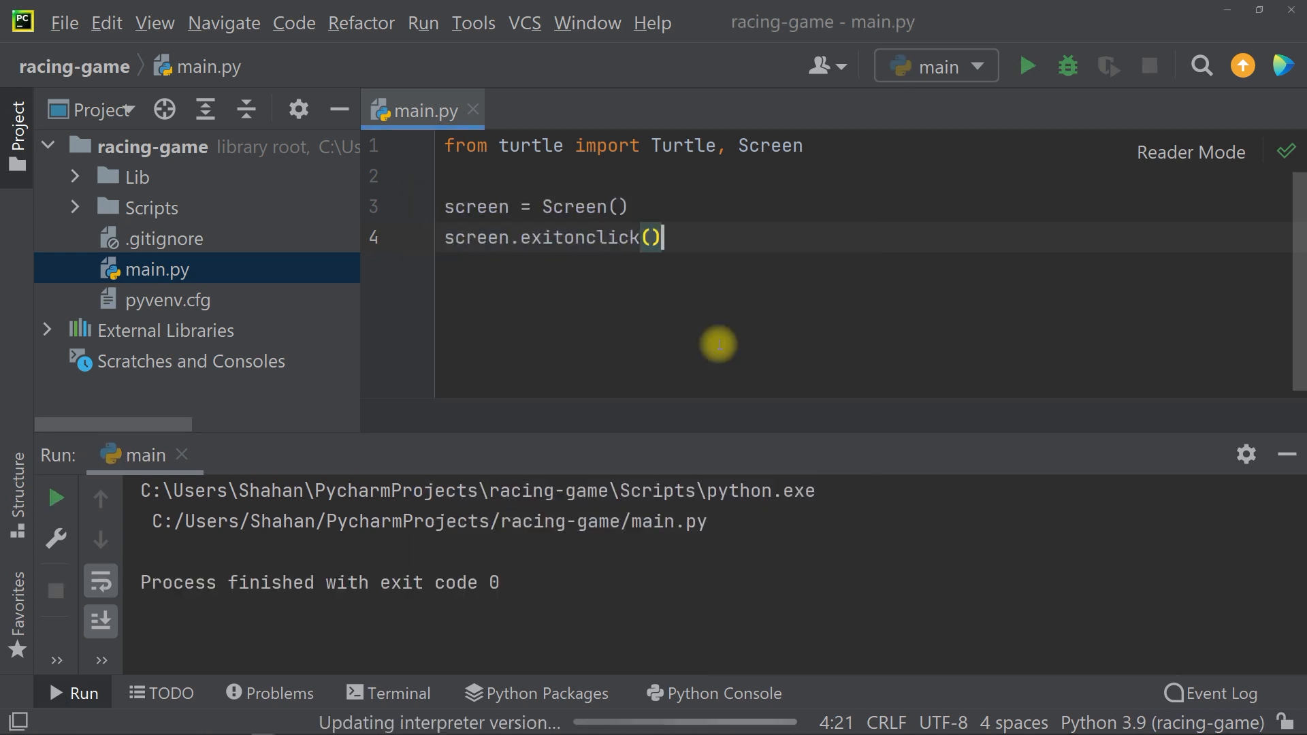
text(screen.setup(width=800, height=600)
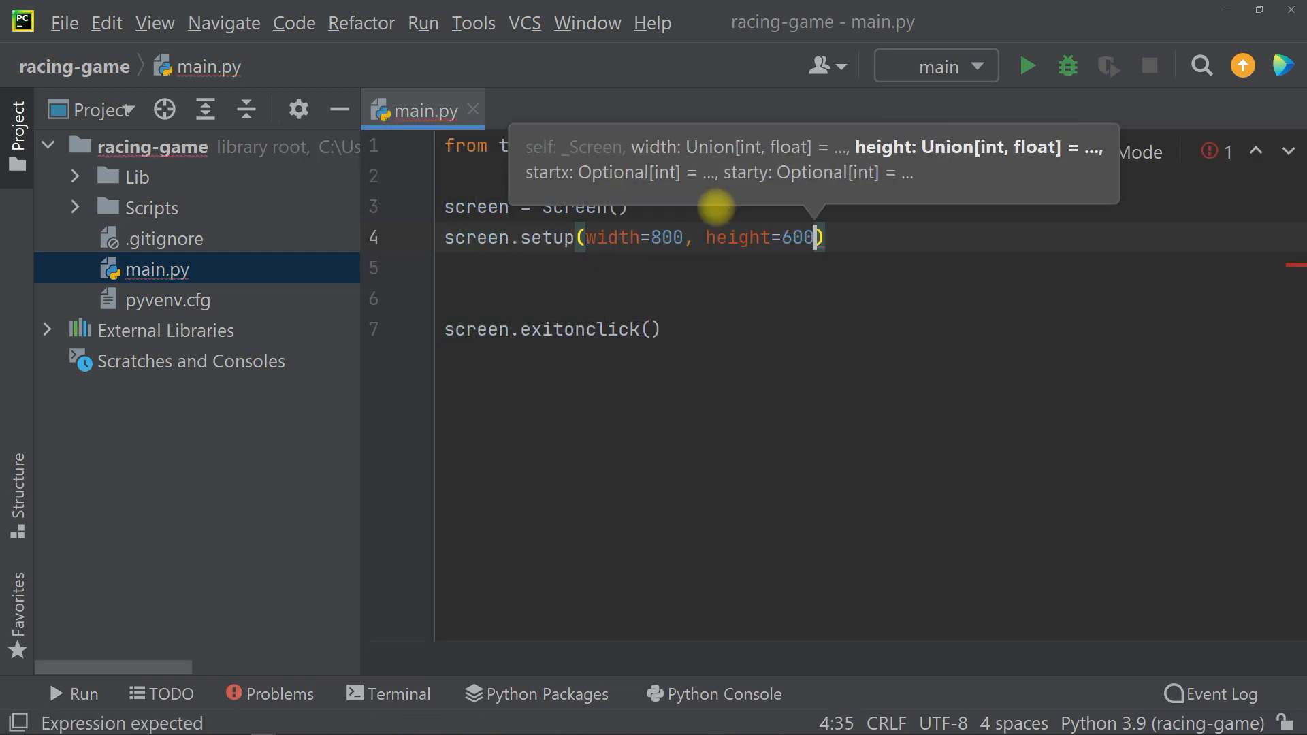
click(1027, 66)
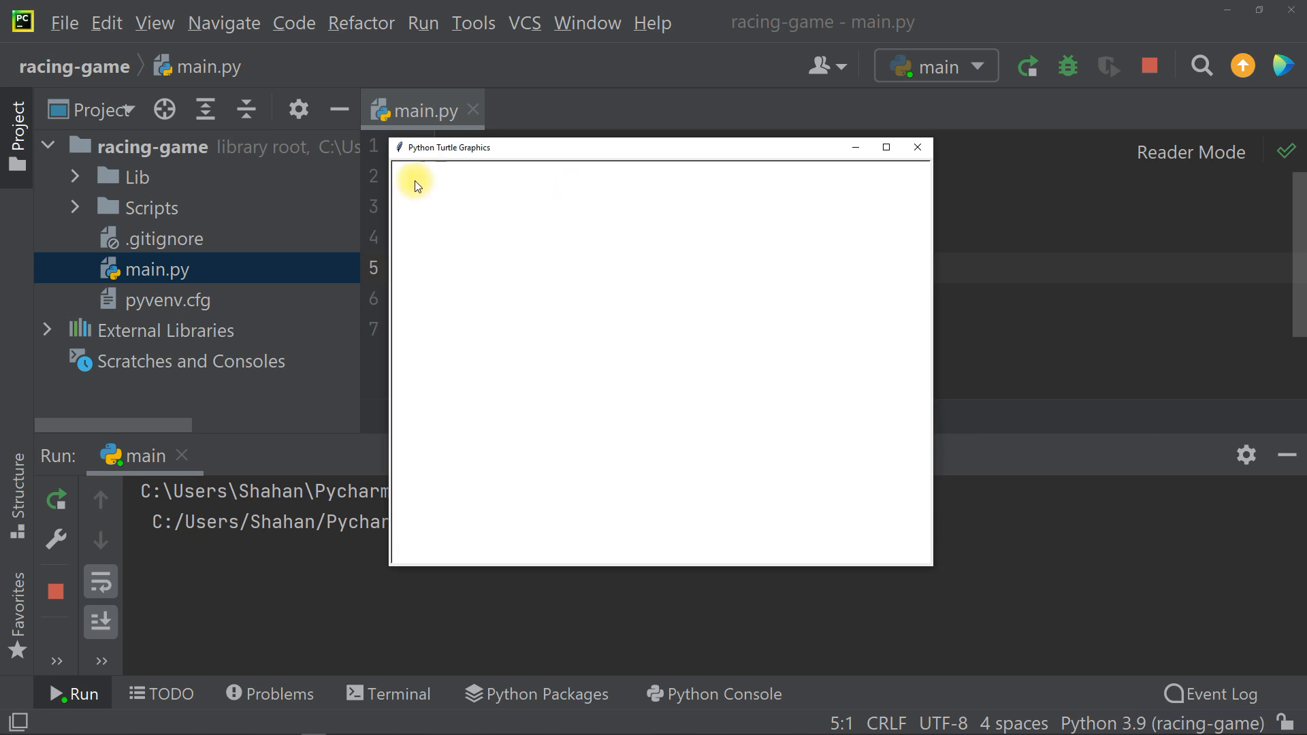
mouse_move(936, 462)
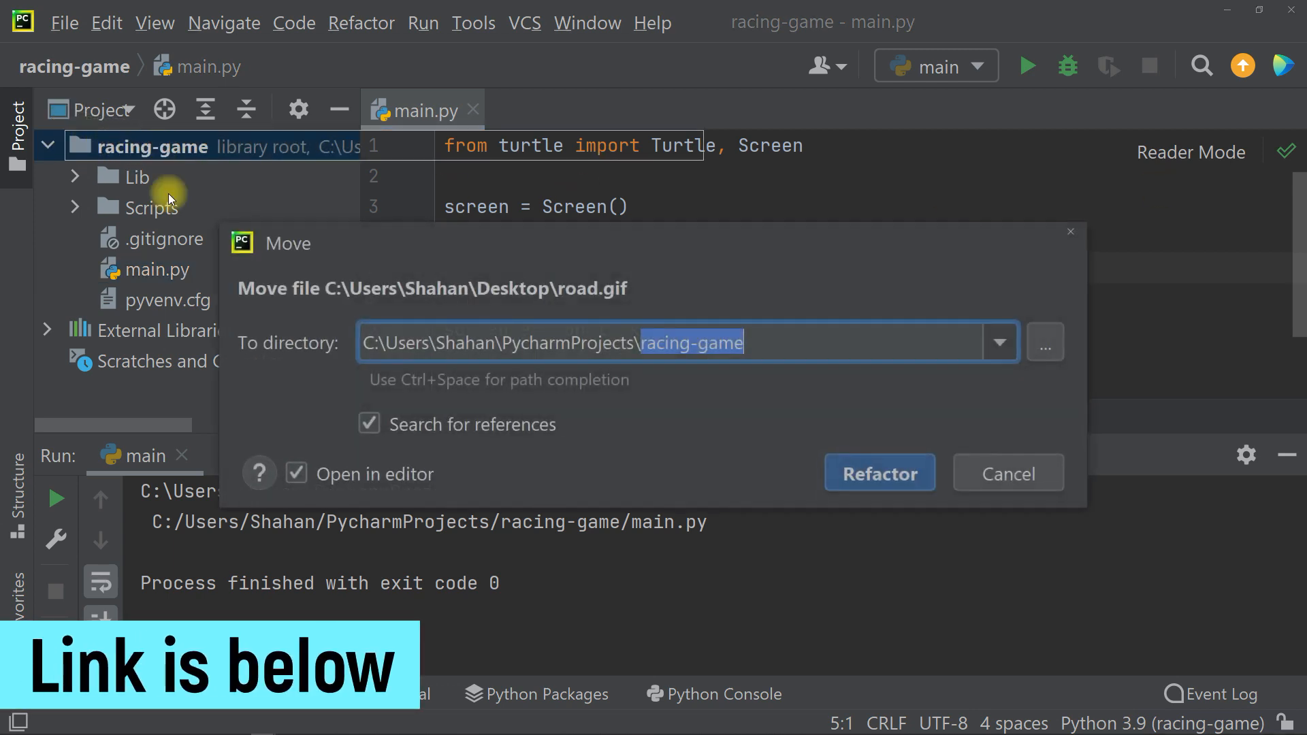
Step: Move road.gif into the project and set it with screen.bgpic('road.gif')
click(879, 473)
text(screen.bg)
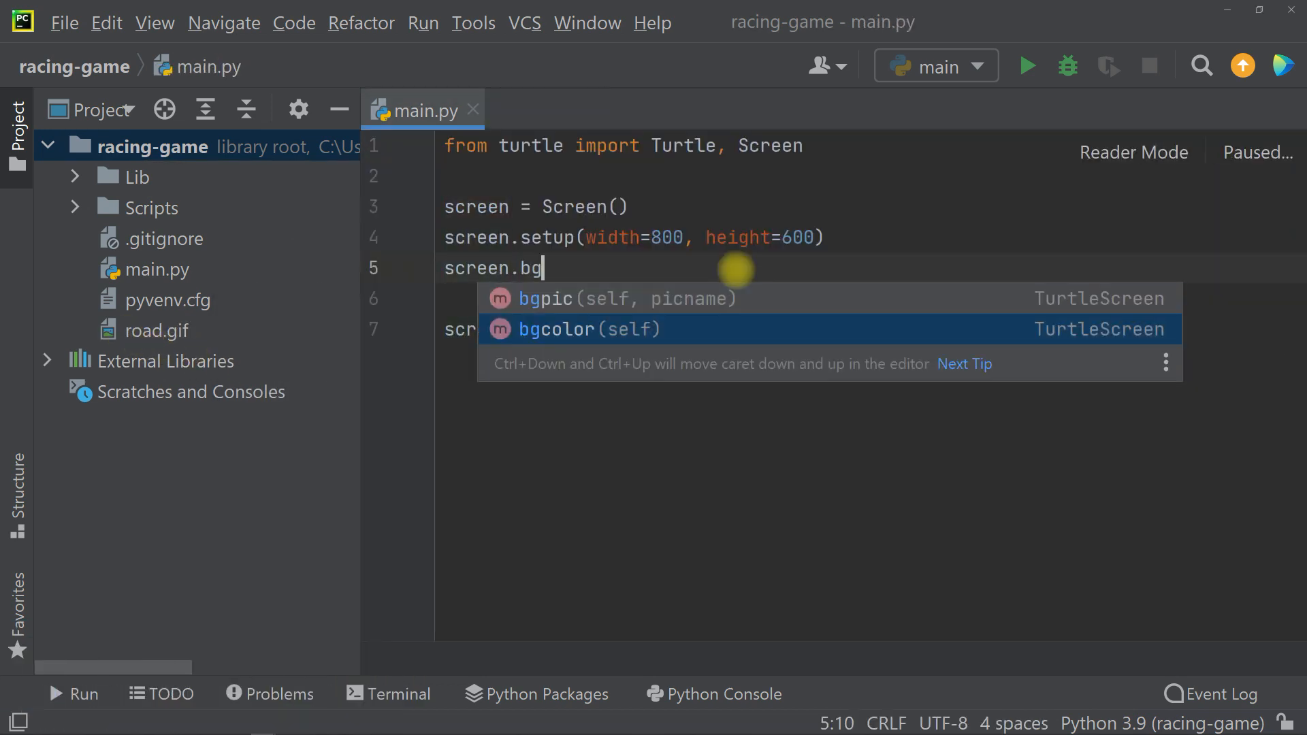
text(pic('road.gig'))
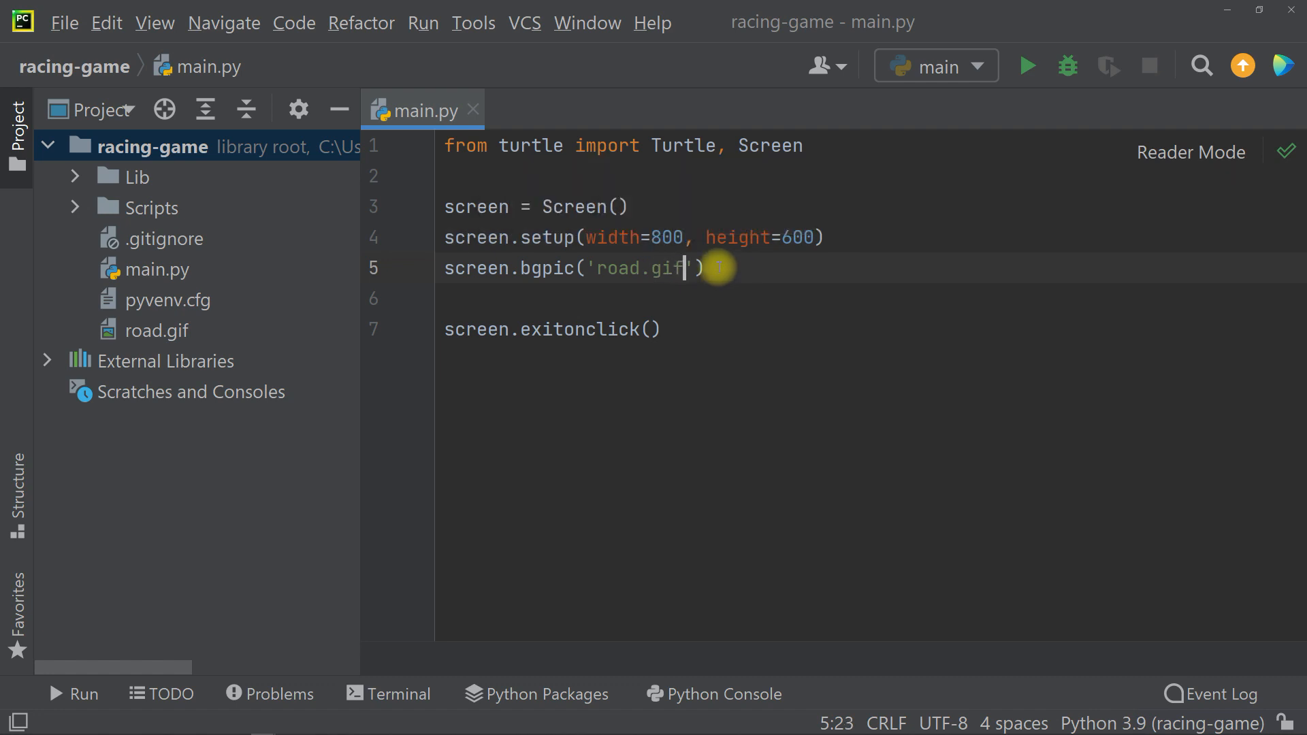
click(1025, 66)
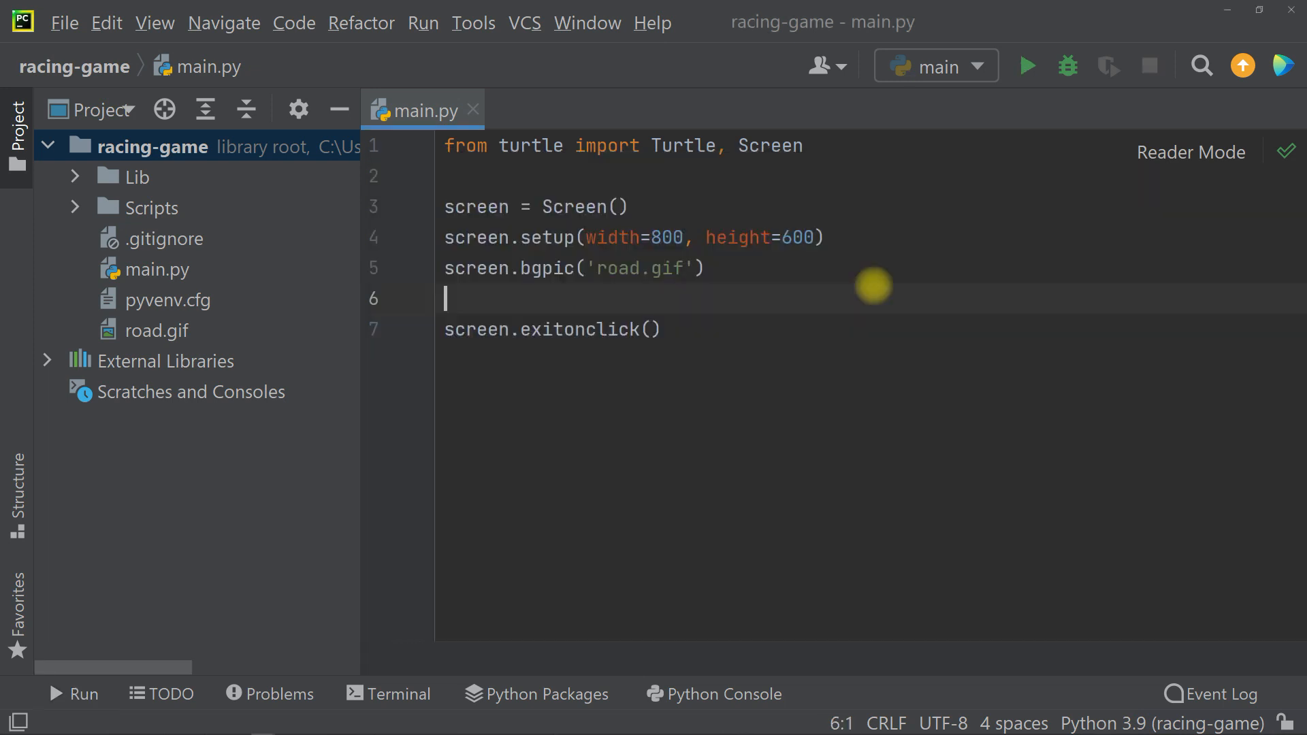
Step: Create a size-2 turtle-shaped new_tur, send it to x=-350, y=-260, and run
text(new_tur =)
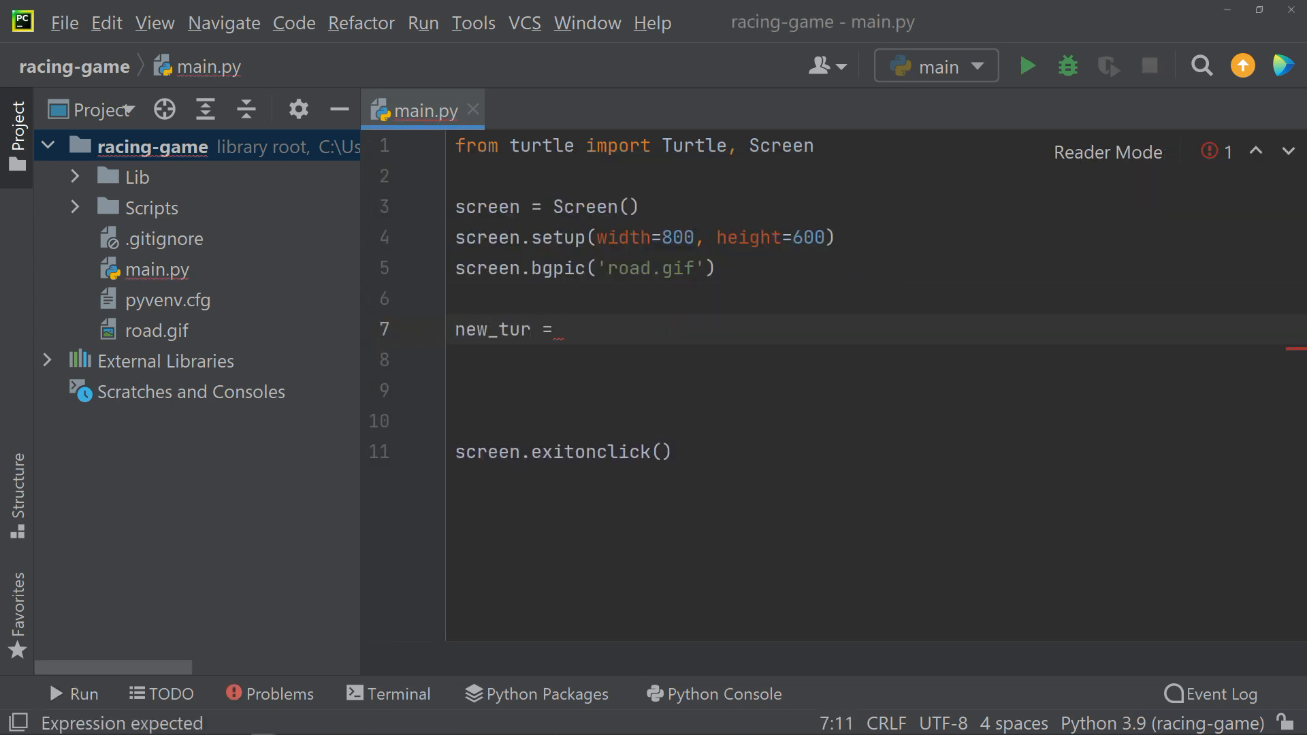
text(Turtle(shape="turtle"))
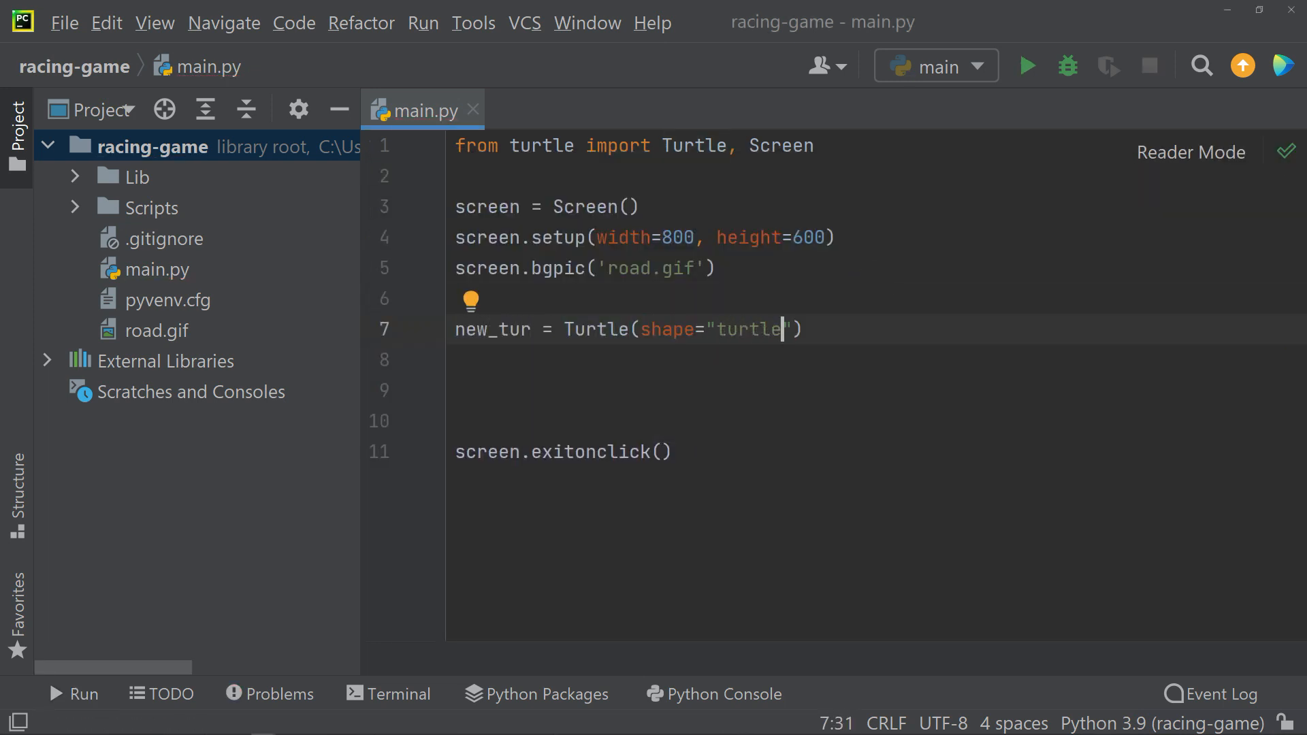
click(1027, 66)
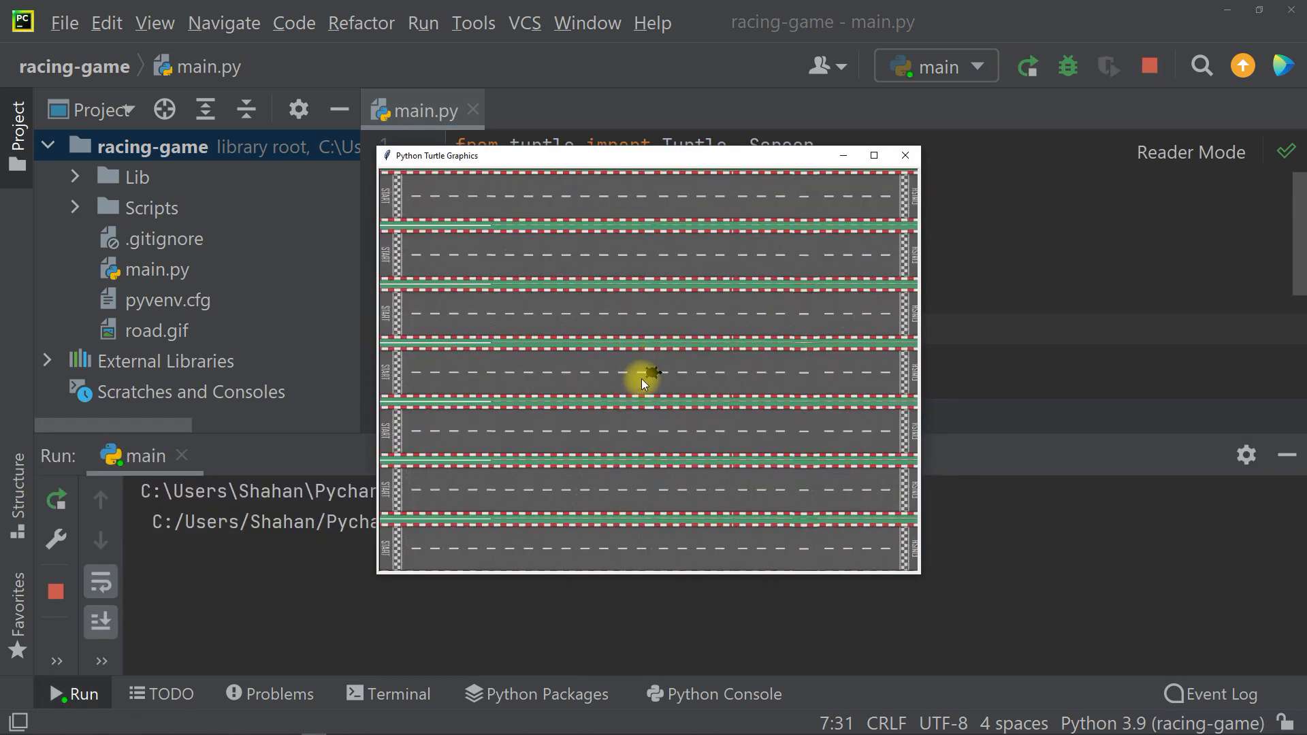
mouse_move(699, 398)
text(new_tur.s)
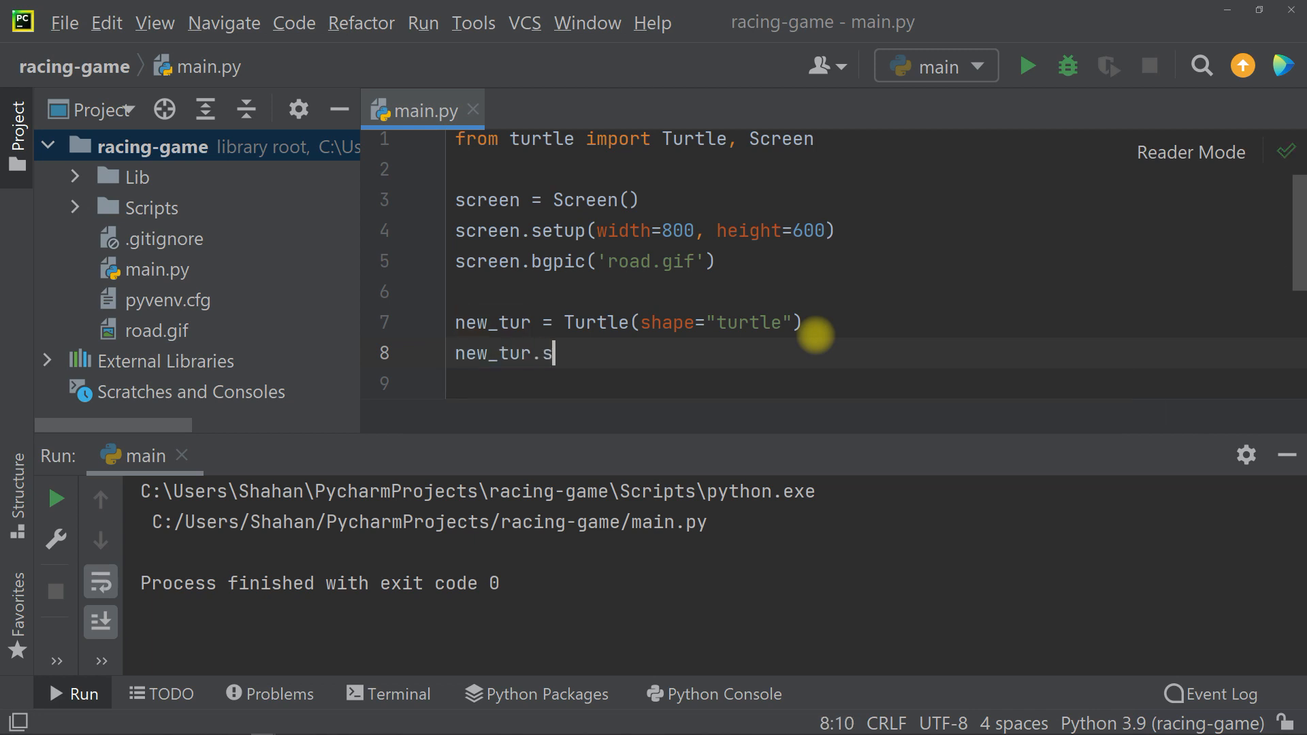
click(1026, 66)
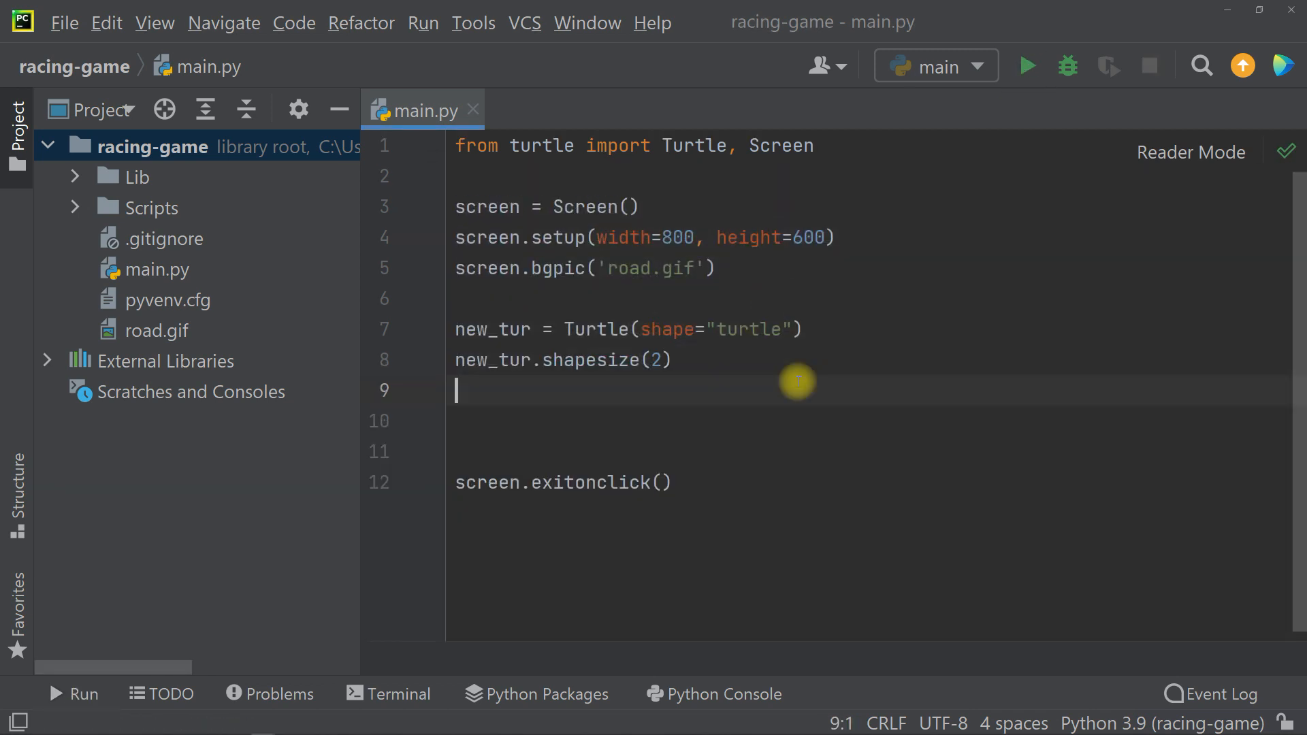
text(new_tur.goto(x=)
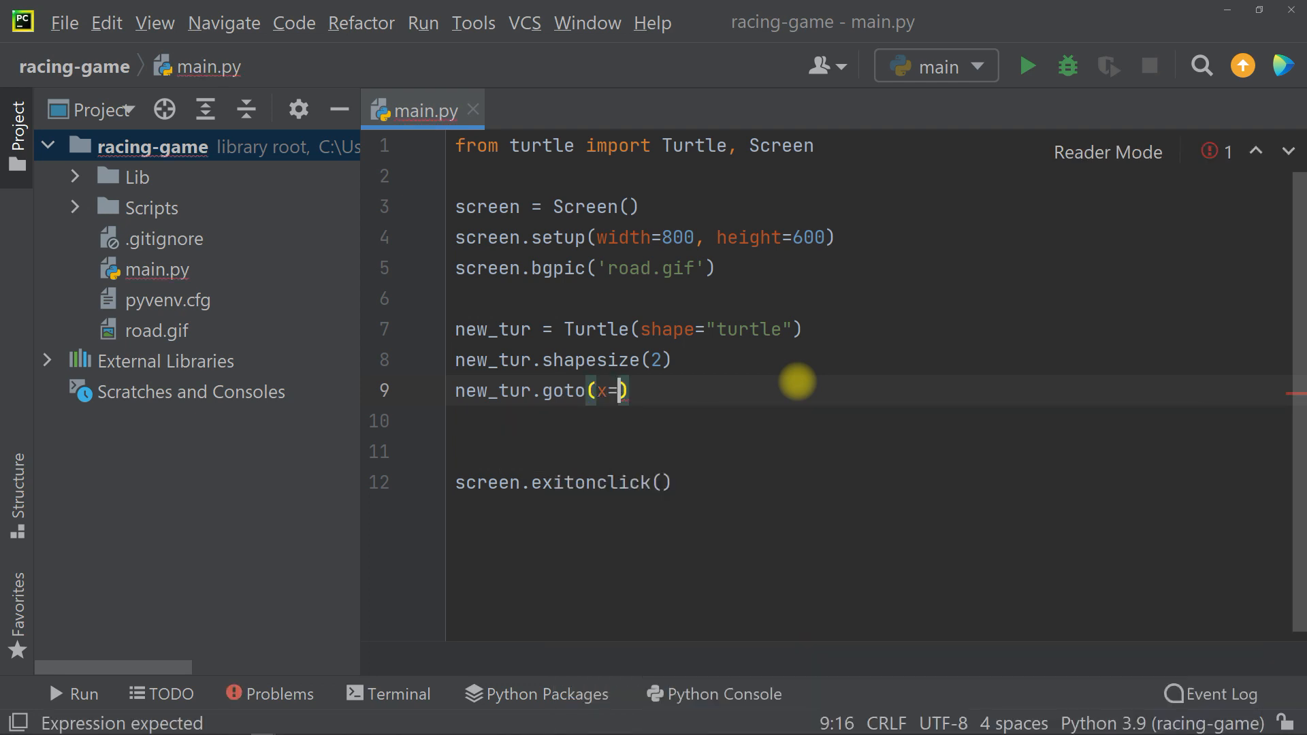
text(-350, y=-26)
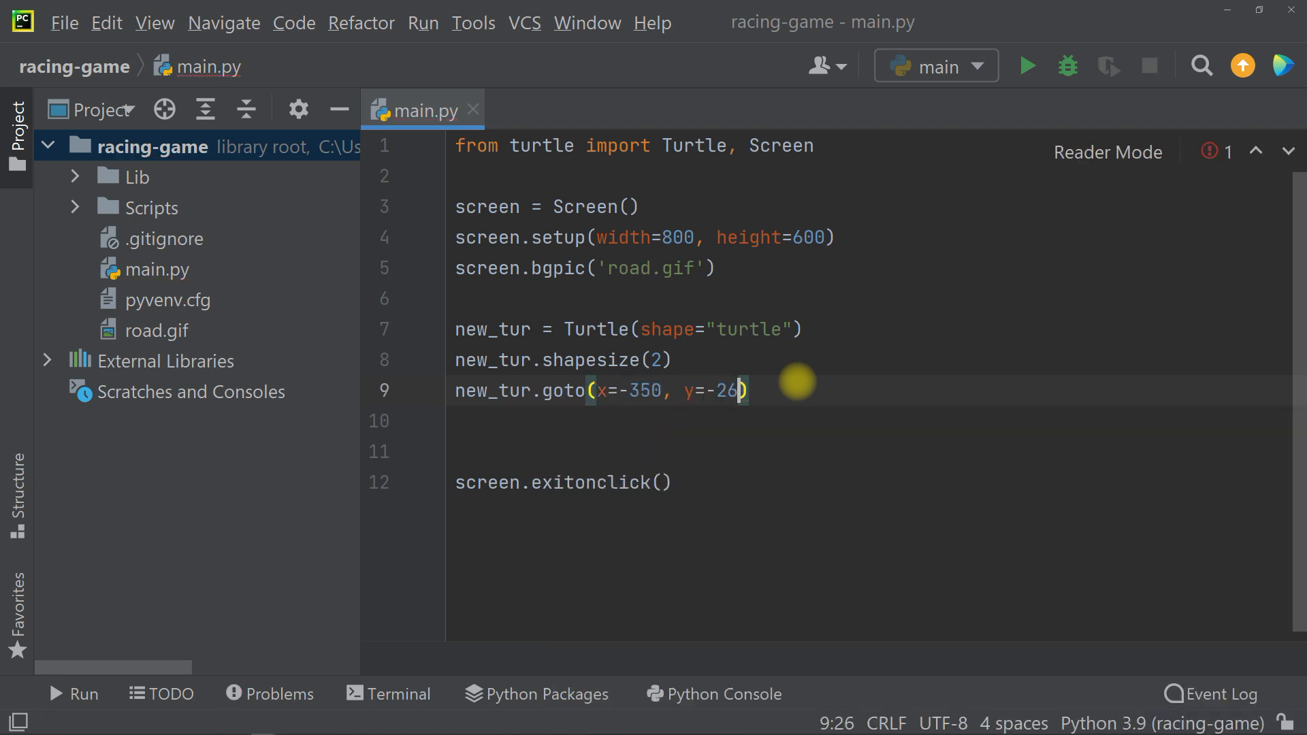
click(1026, 66)
text(y_)
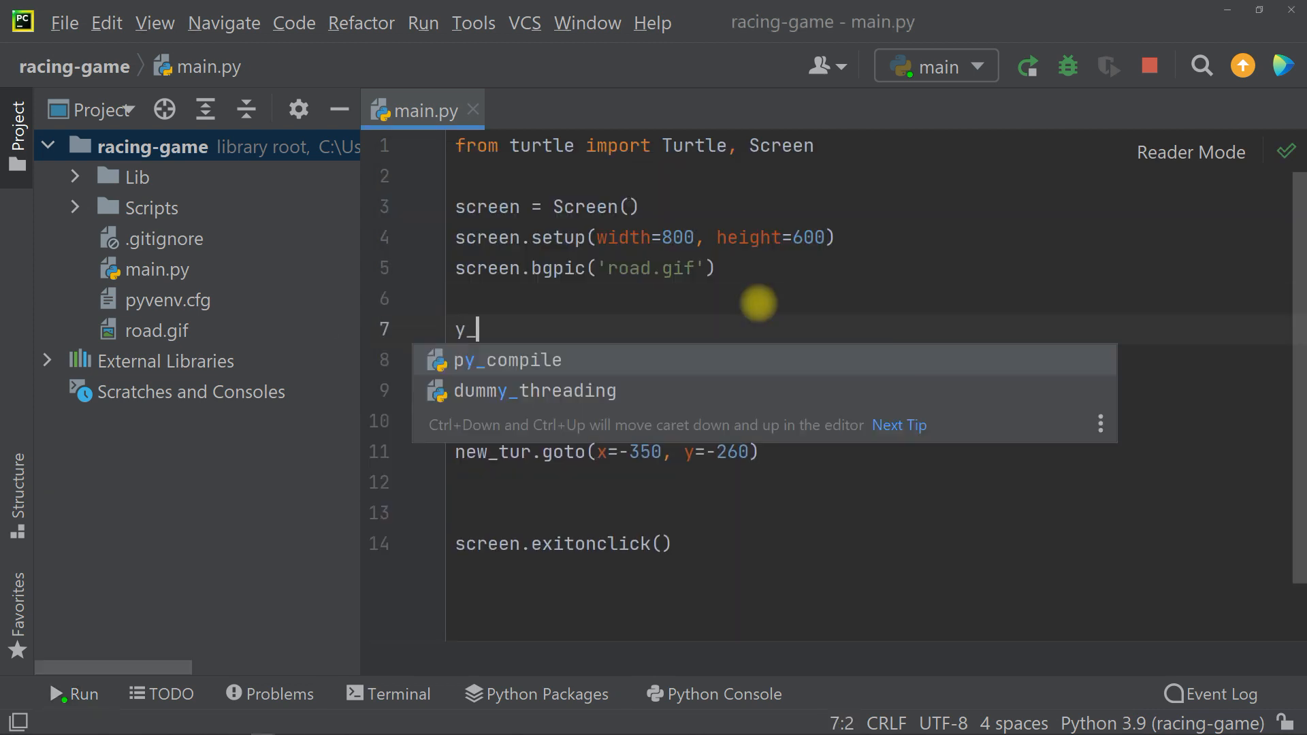
Step: Wrap the turtle setup in range(0, 7) using y_positions[index] heights, then close the run window
text(positions = [-260, -172, -85, 2, 85, 172, 260)
text(for i)
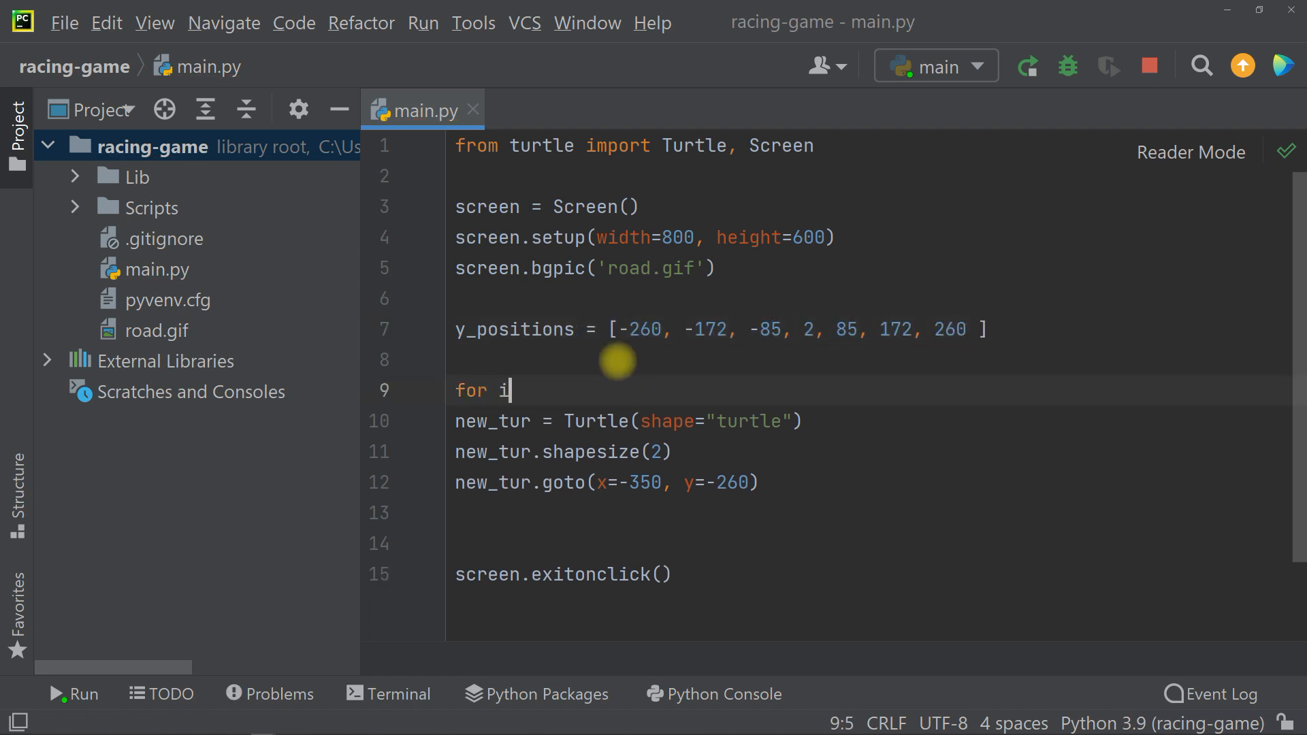
text(ndex in range(0)
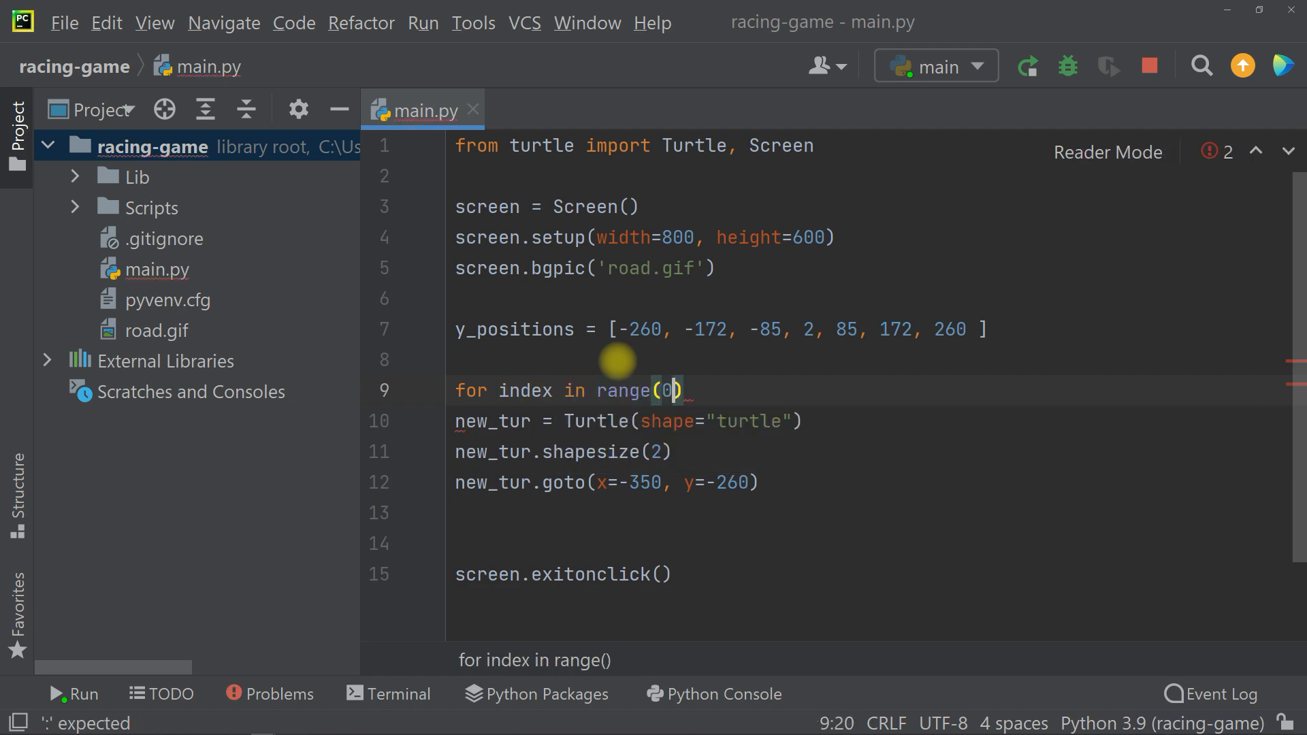
text(, 7):)
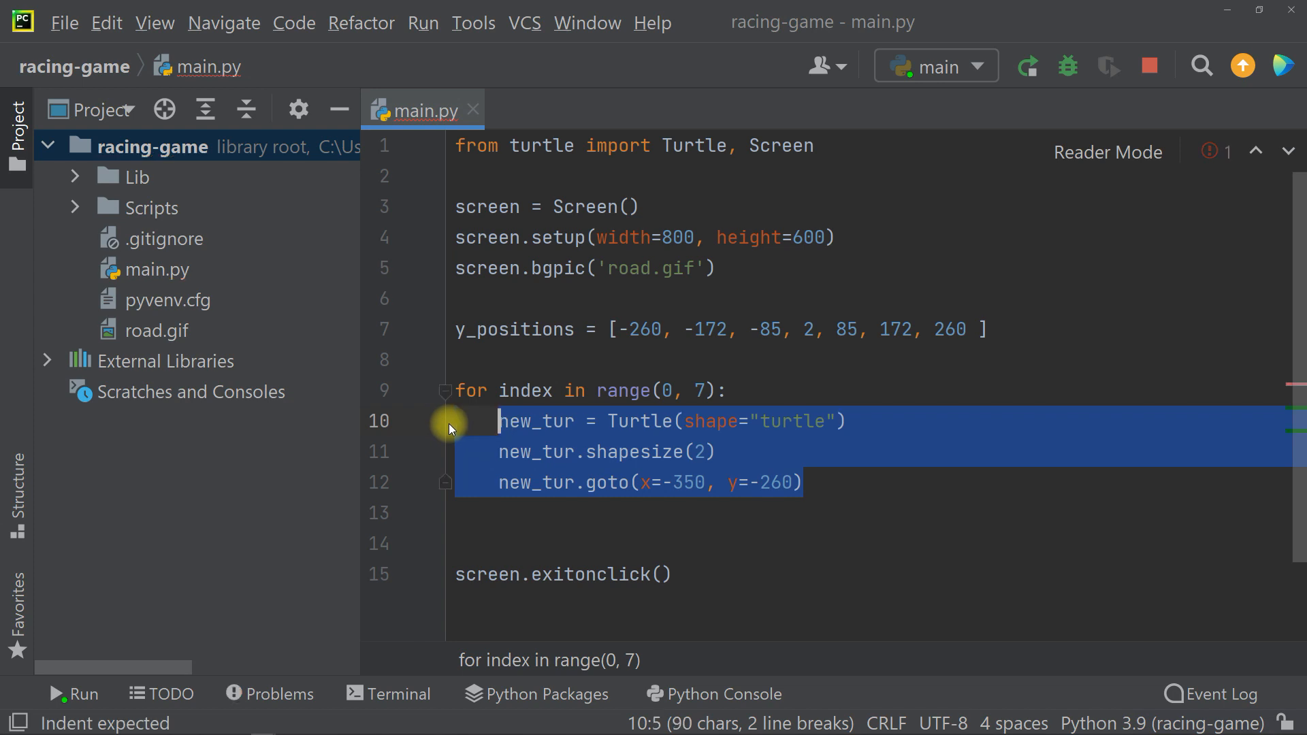
click(818, 482)
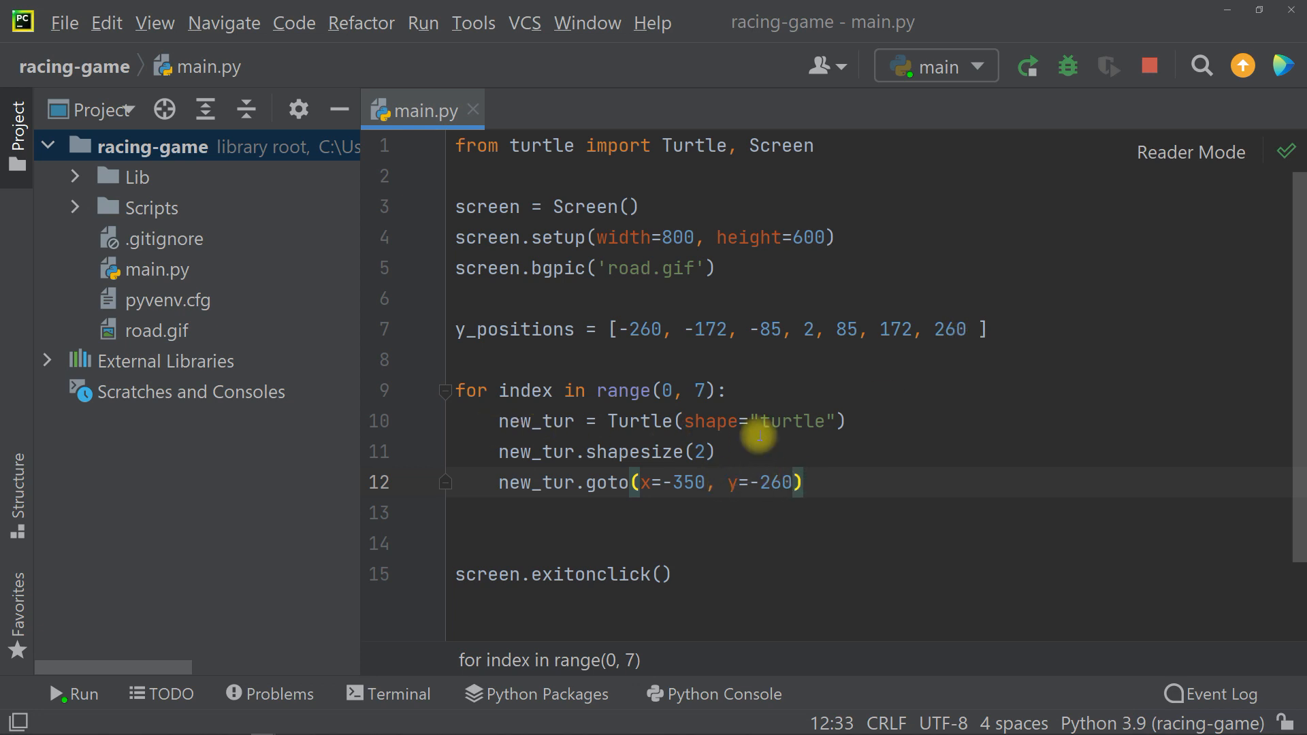
text(y_positions)
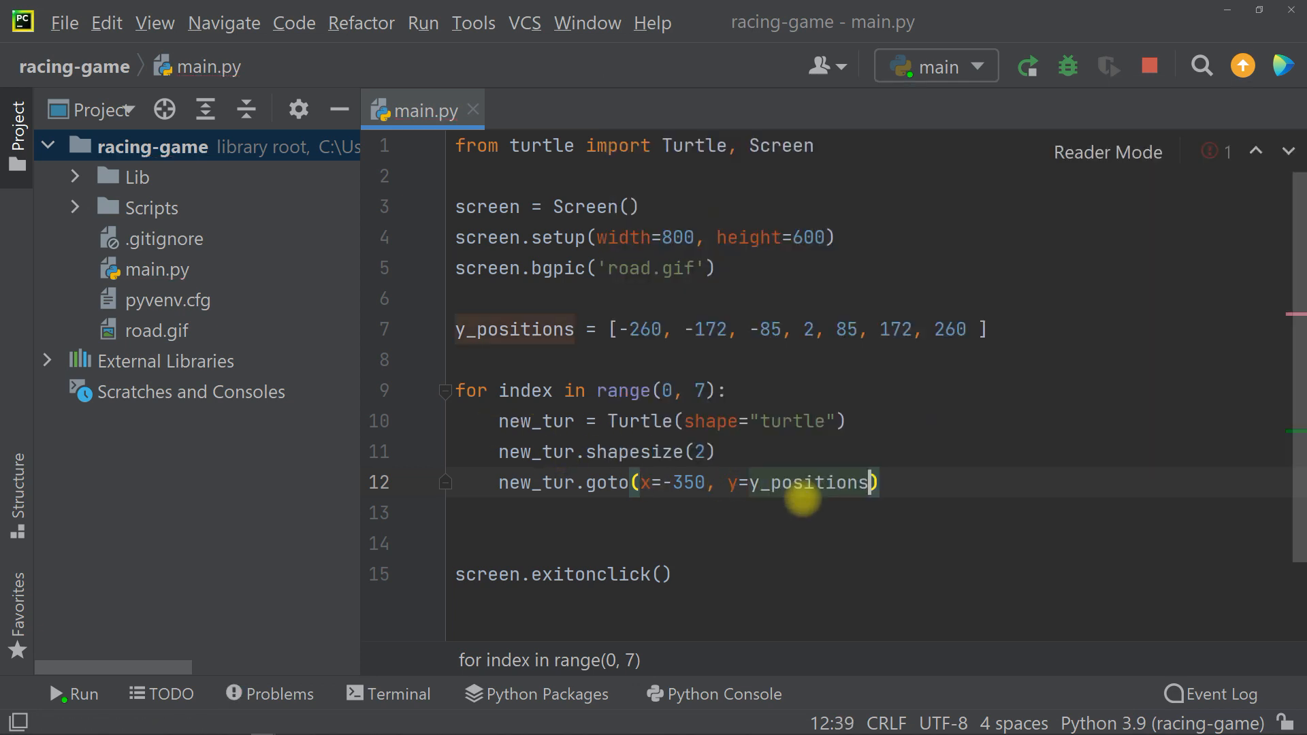
text([index])
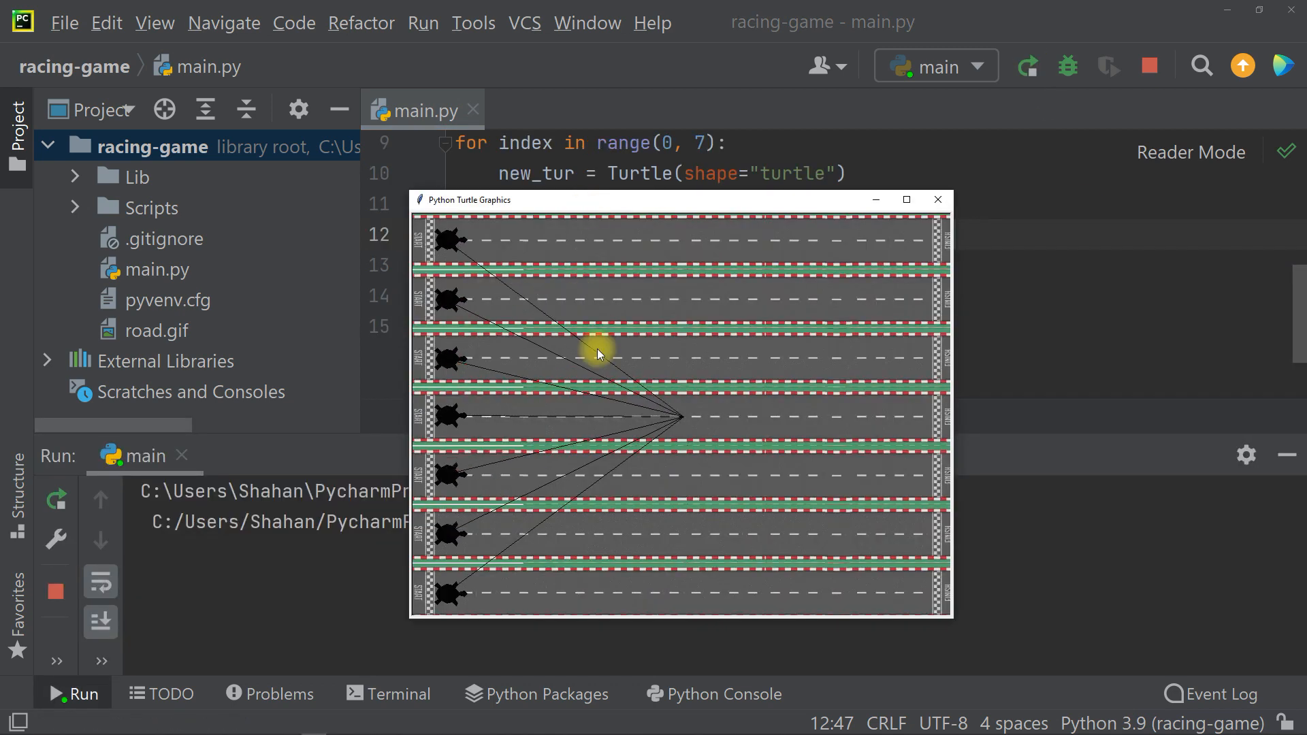
mouse_move(683, 425)
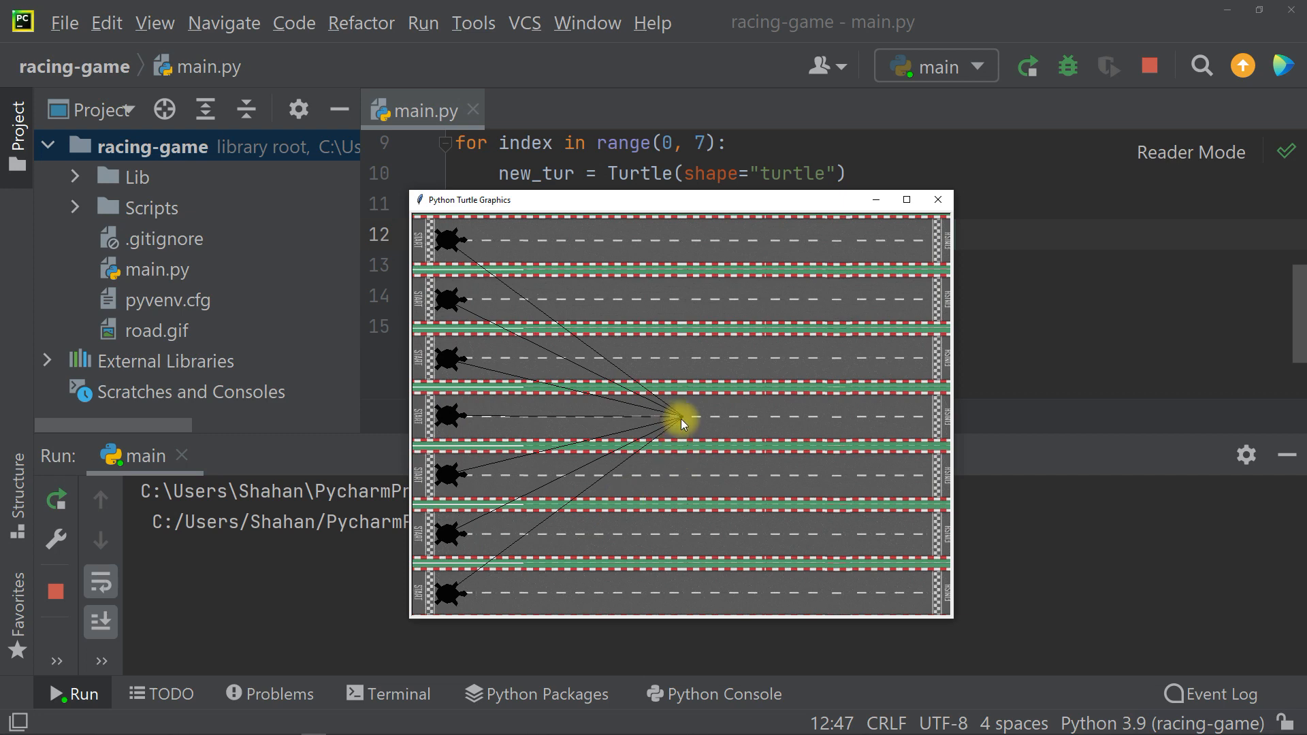
mouse_move(457, 617)
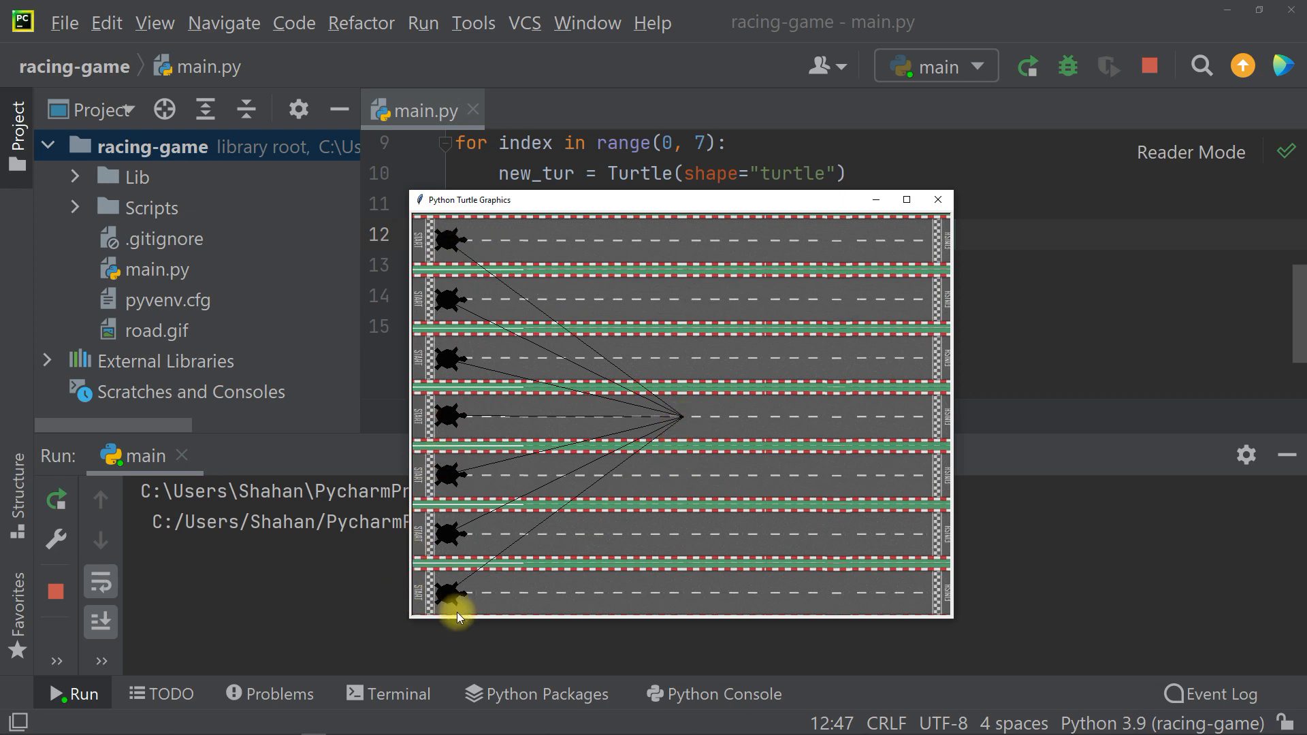
click(937, 199)
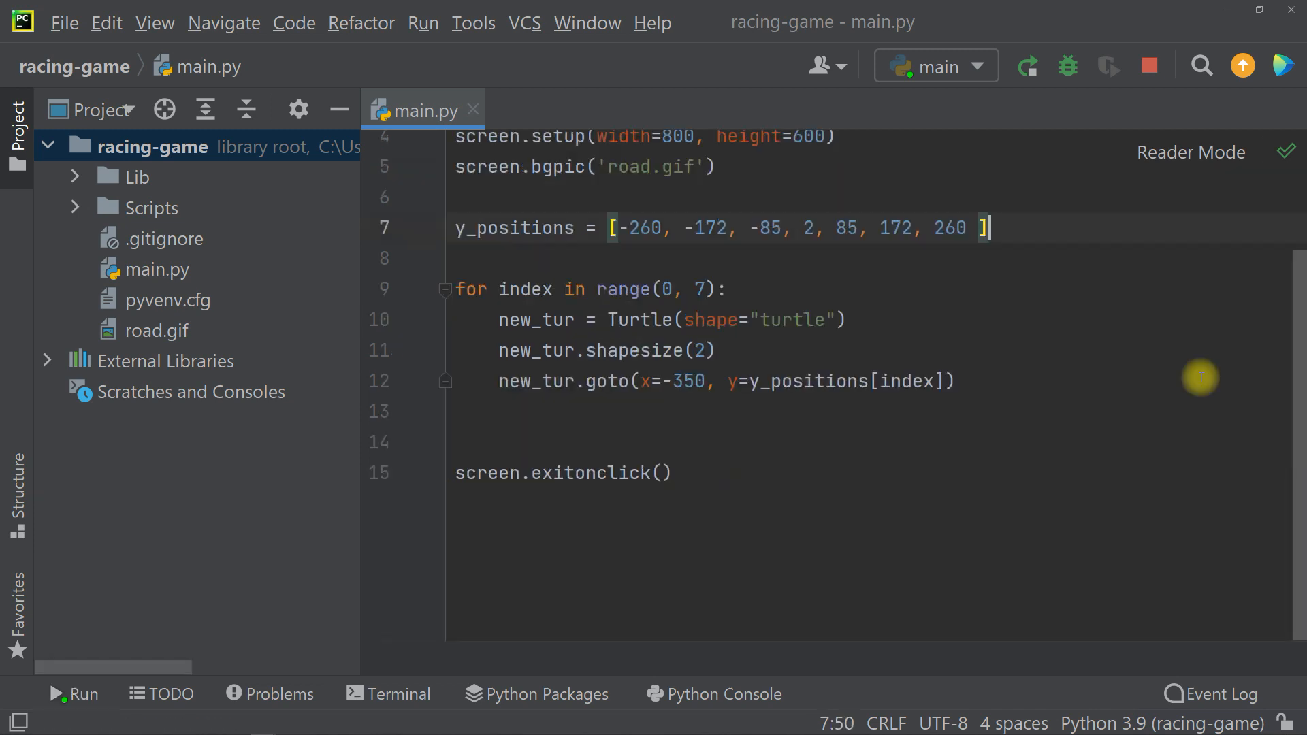
Step: Colour the turtles from colors list (white, red, orange, pink, tomato, dodgerblue, yellow) and test-run
text(colors = ["white", "red", "orange", "pink", "tomato", "dodgerblue"])
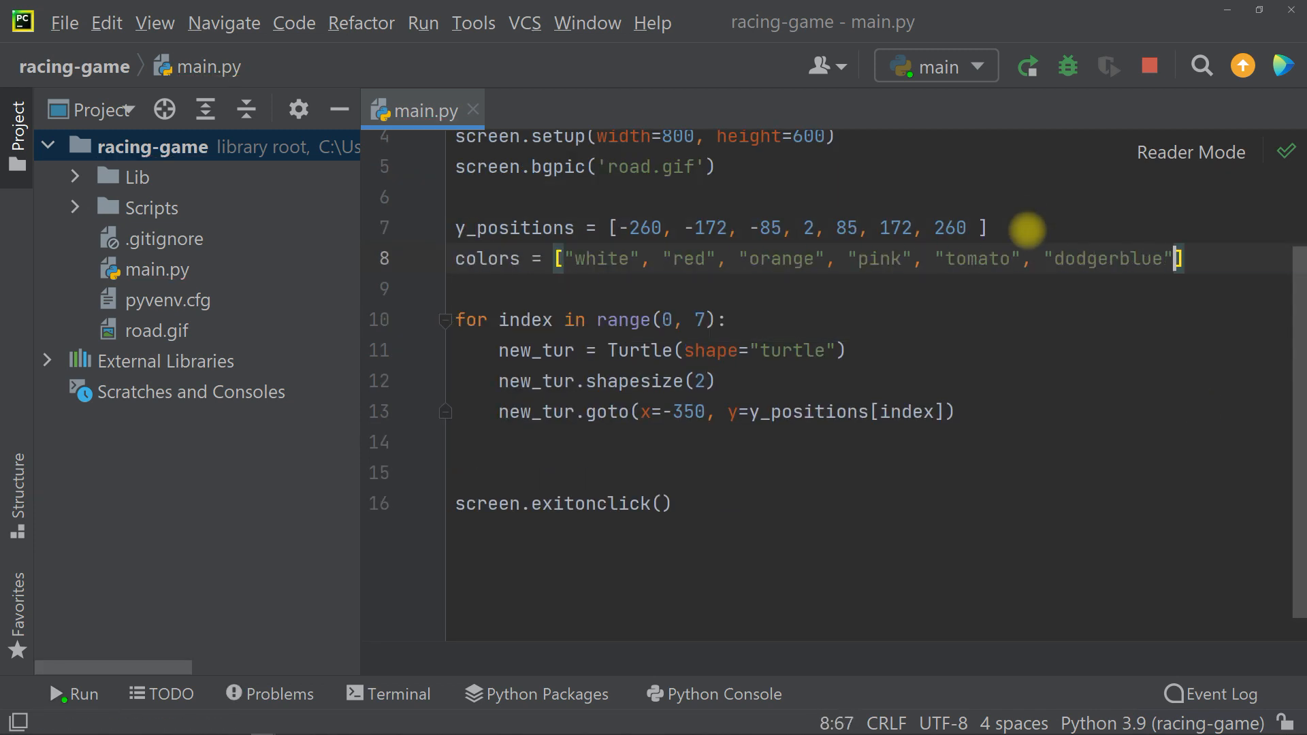
text(, "yellow")
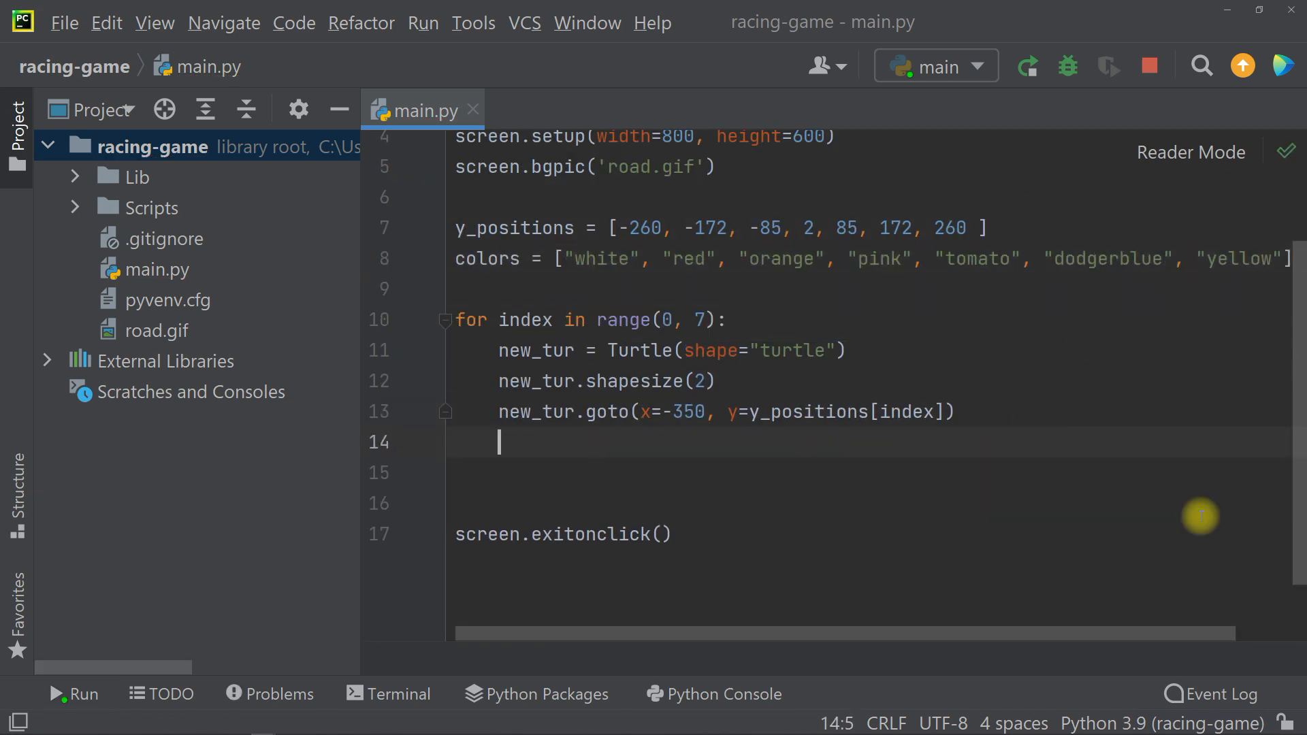
text(new_tur.color(color))
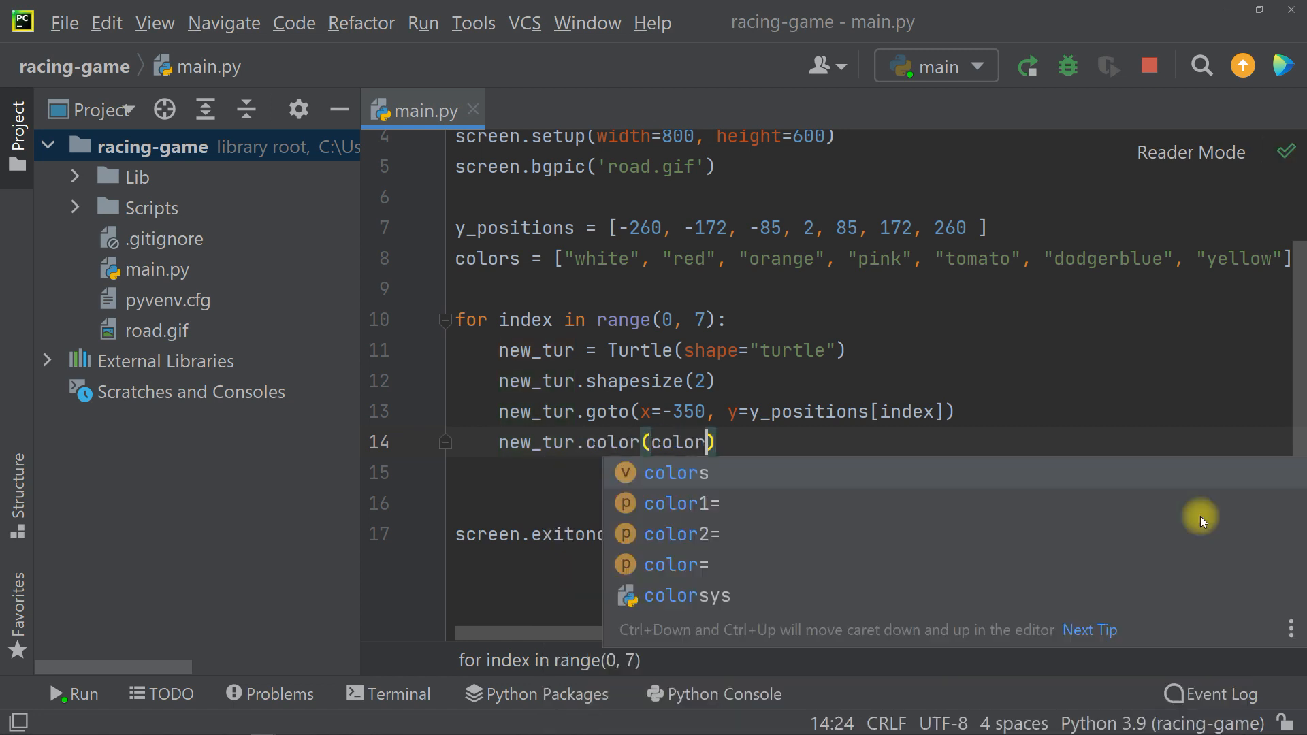
click(675, 473)
text(s[index])
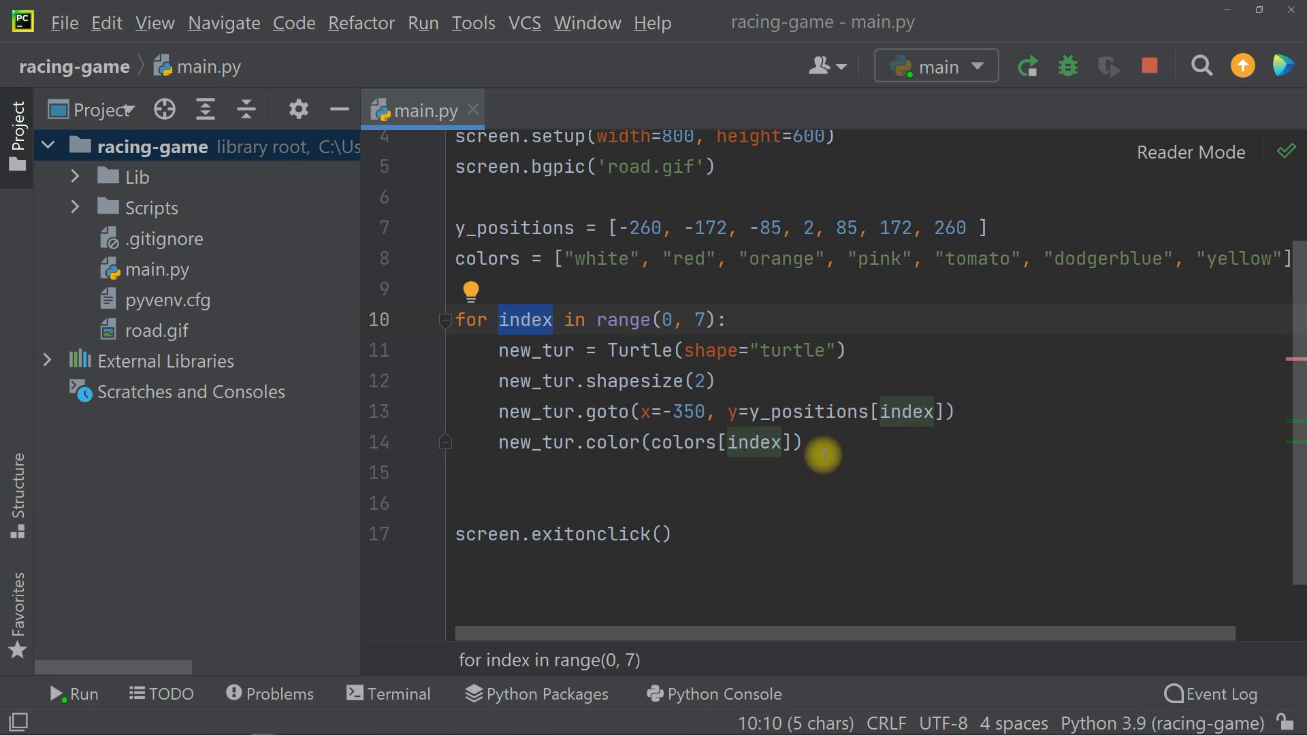
click(1026, 66)
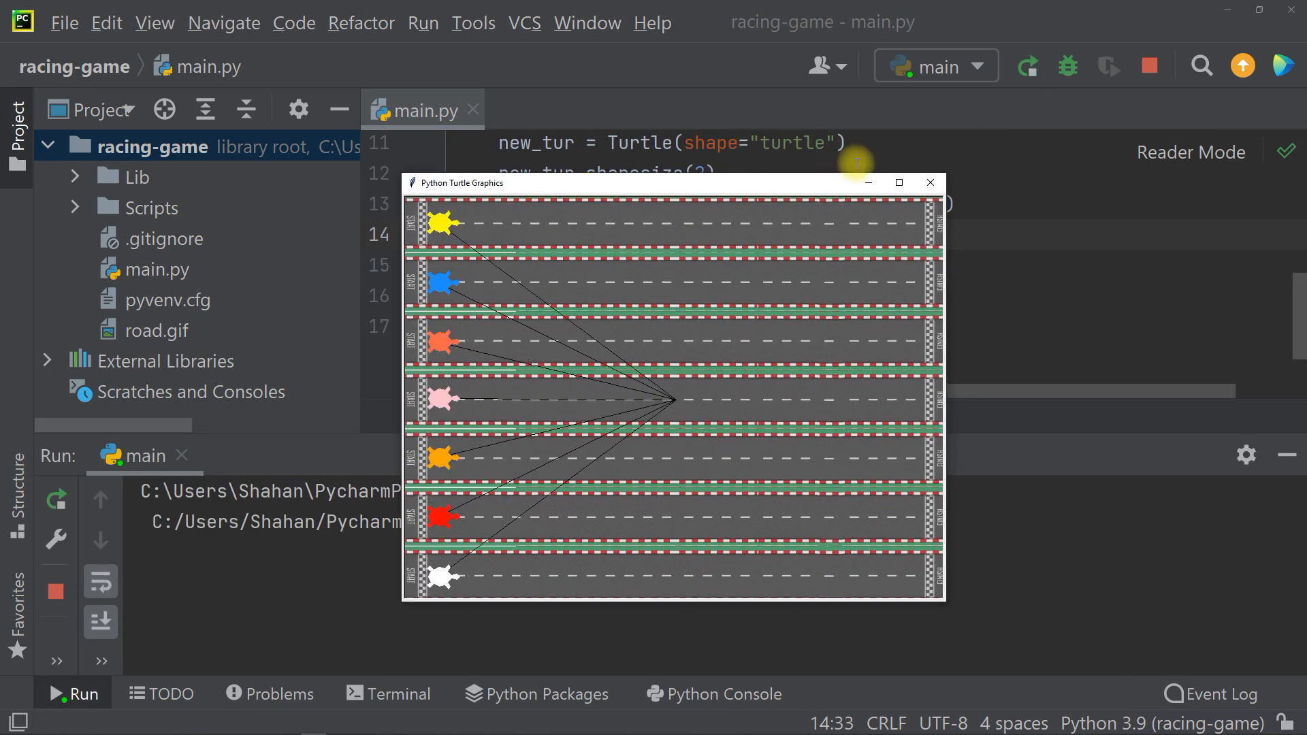
mouse_move(676, 408)
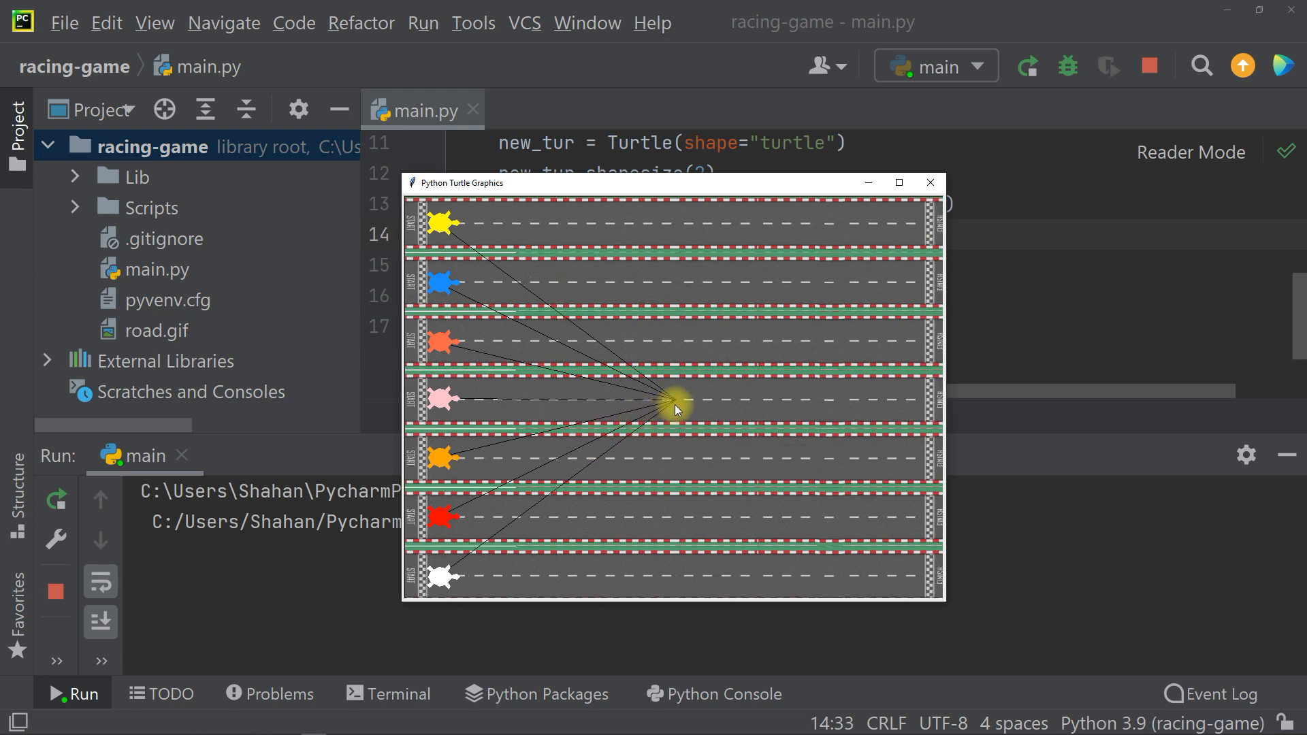
click(929, 182)
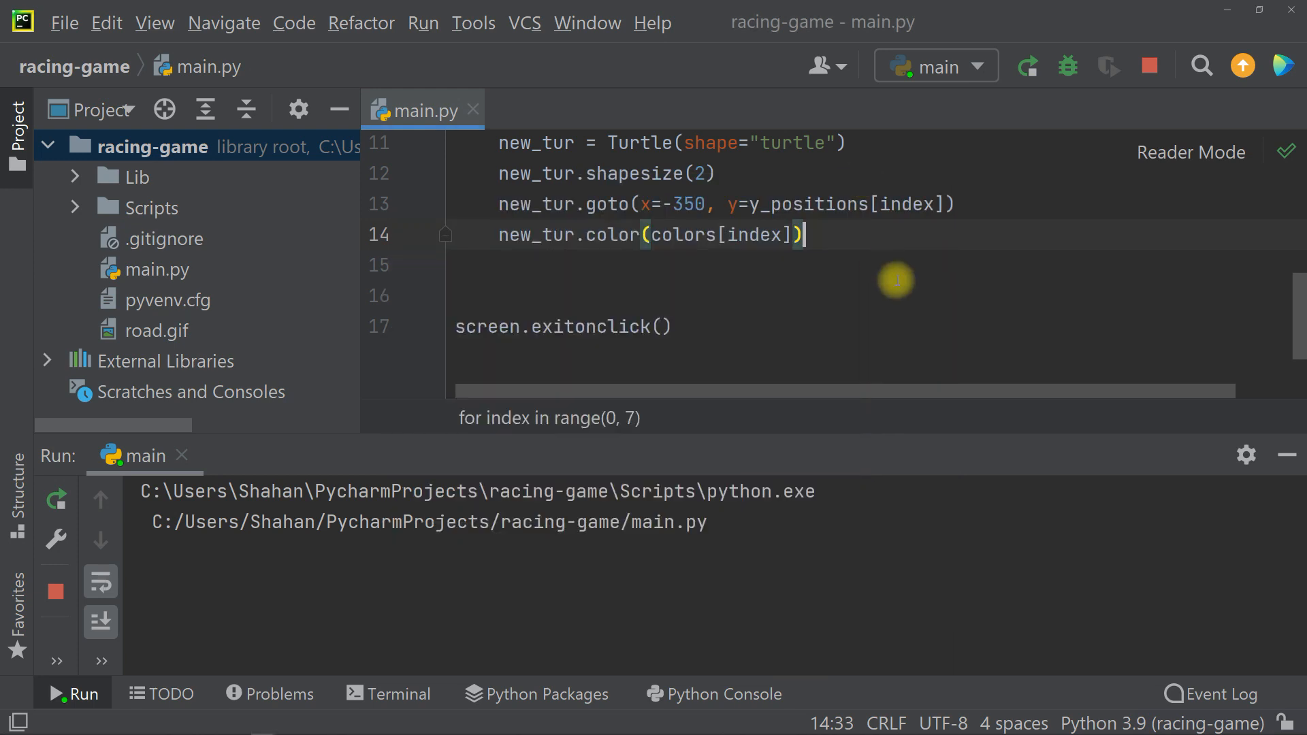
scroll(up, 3)
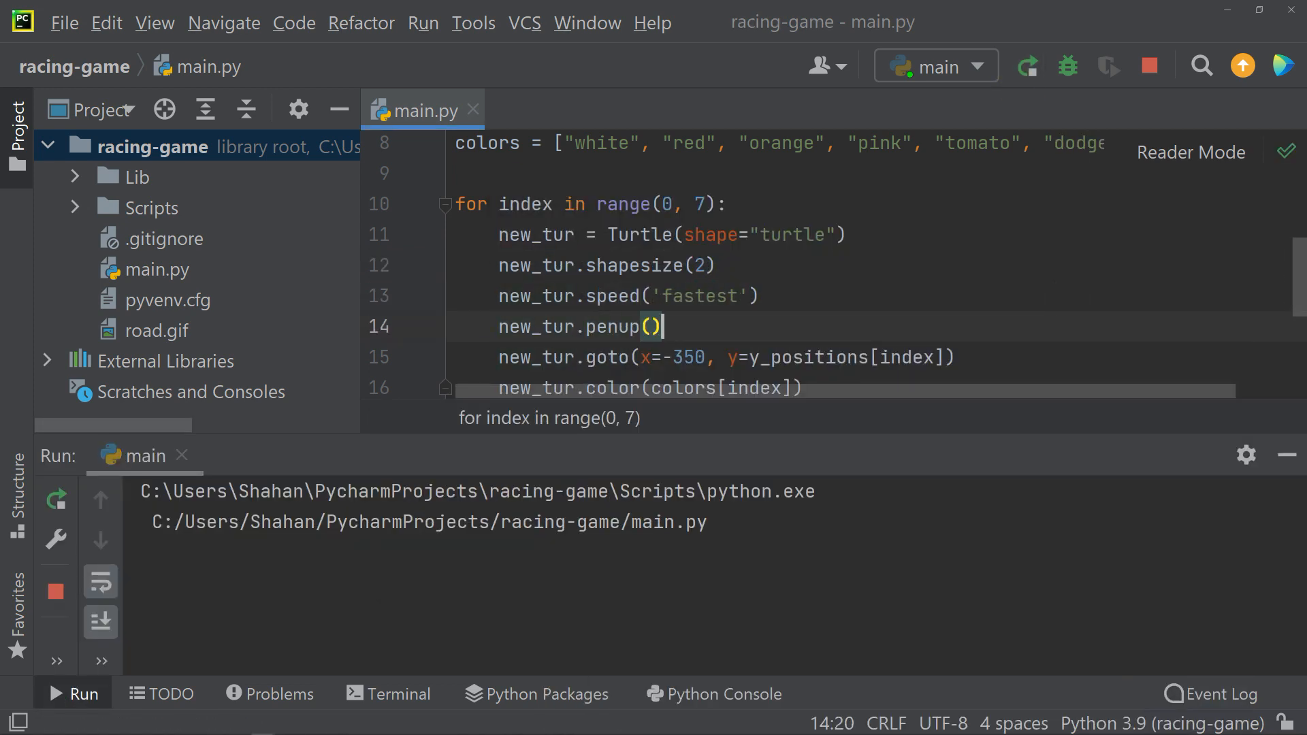
Step: Add new_tur.forward(30) after the color line and run to watch turtles advance
click(1026, 66)
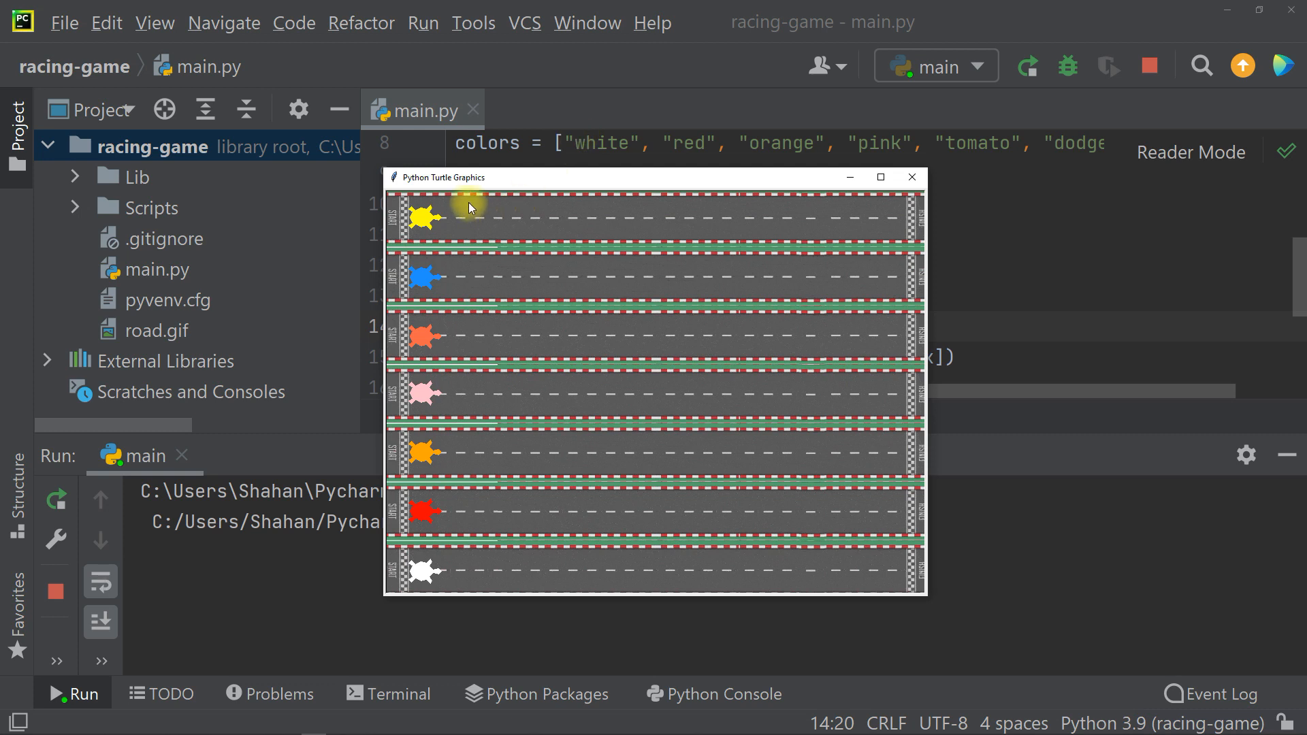
click(911, 177)
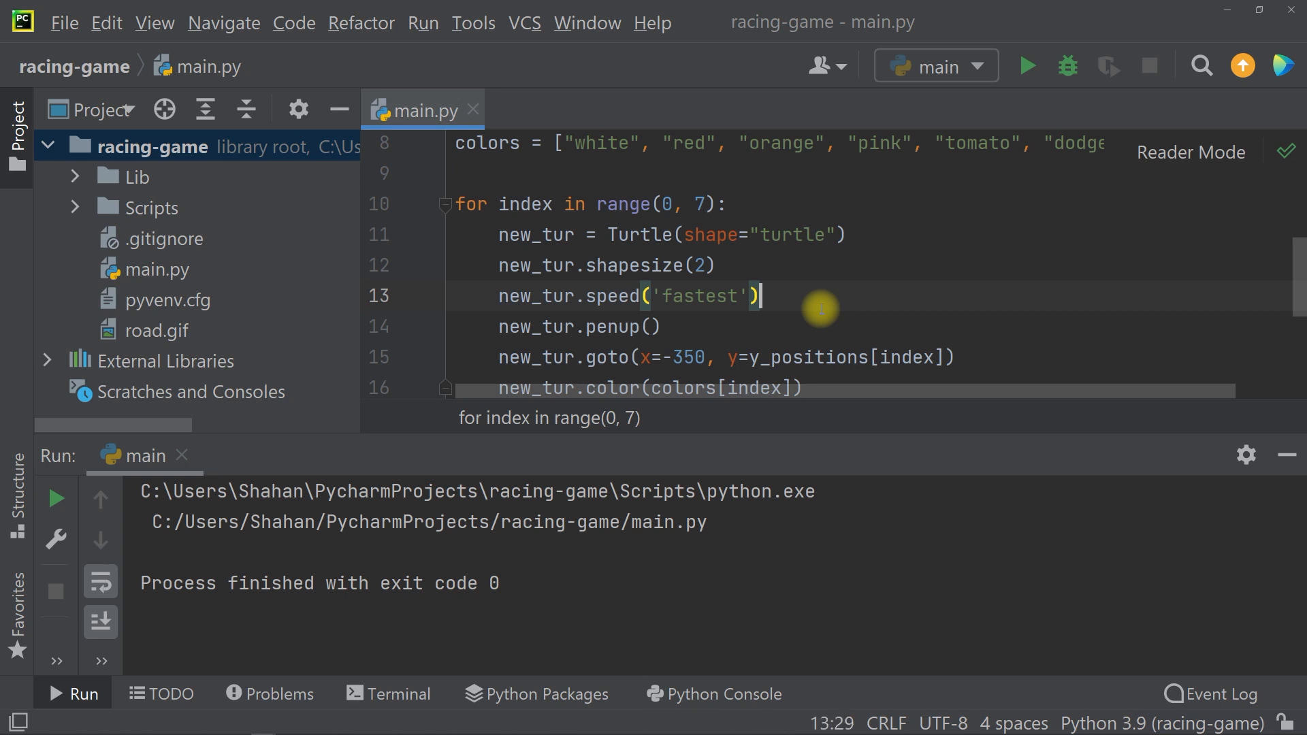
mouse_move(846, 312)
text(ne)
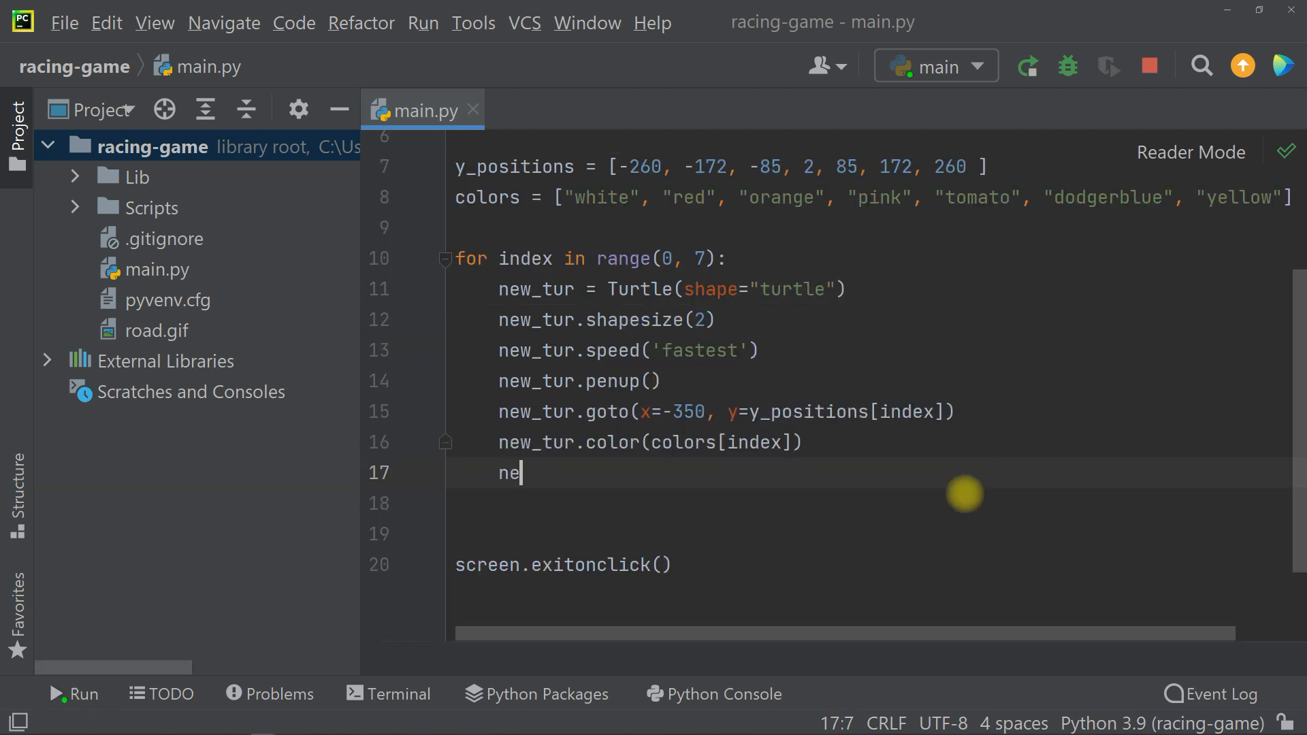
text(w_tur.forward())
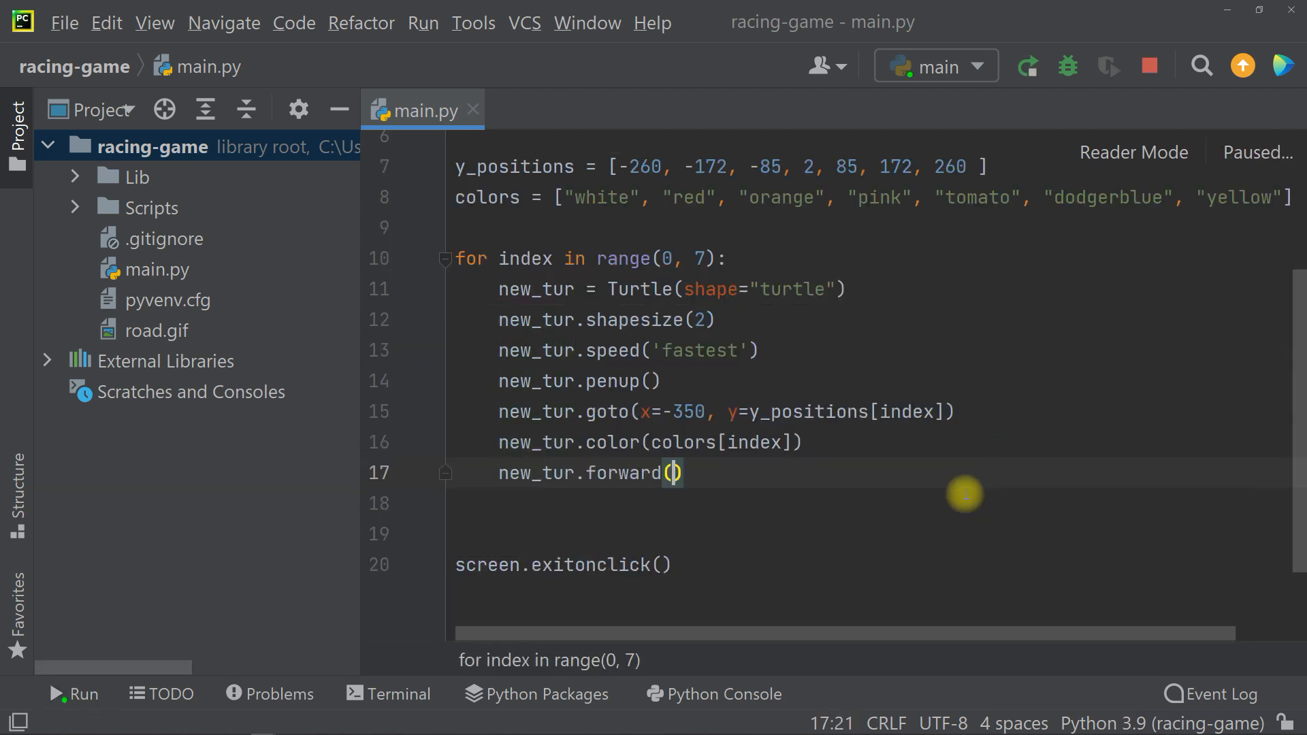
text(30)
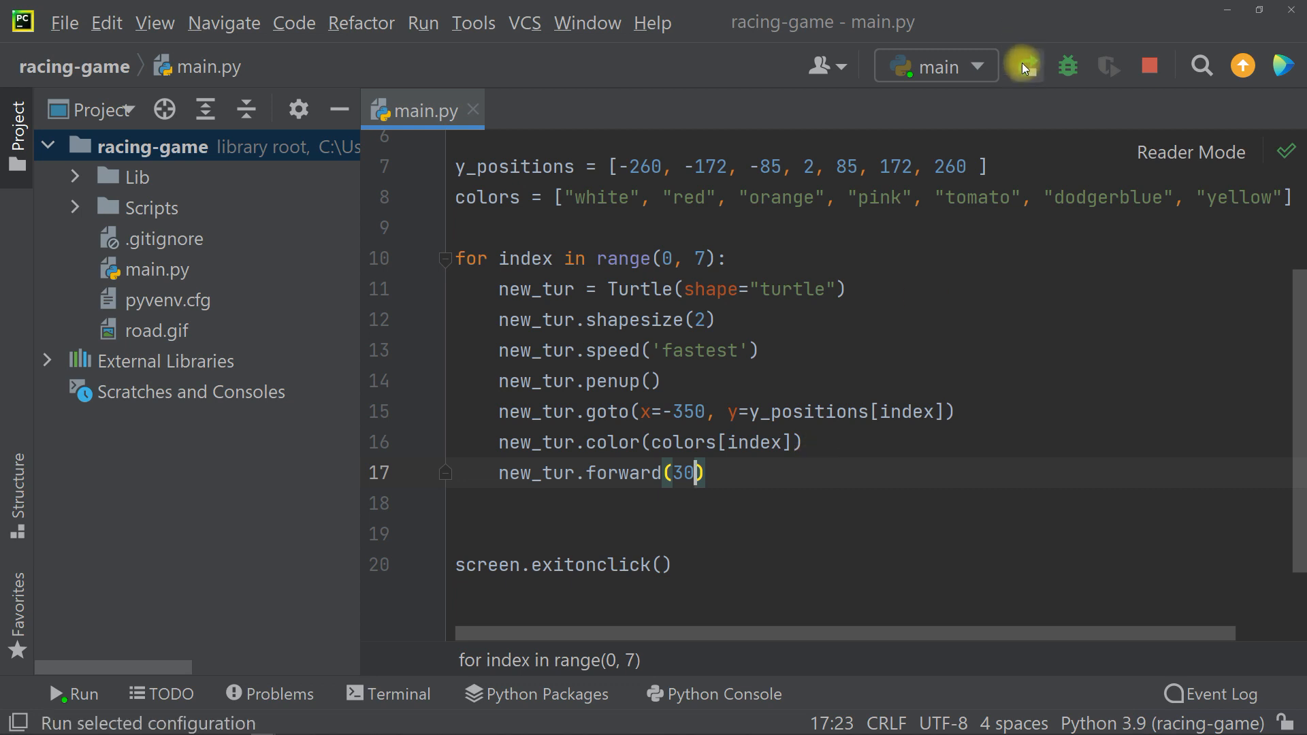
click(1021, 66)
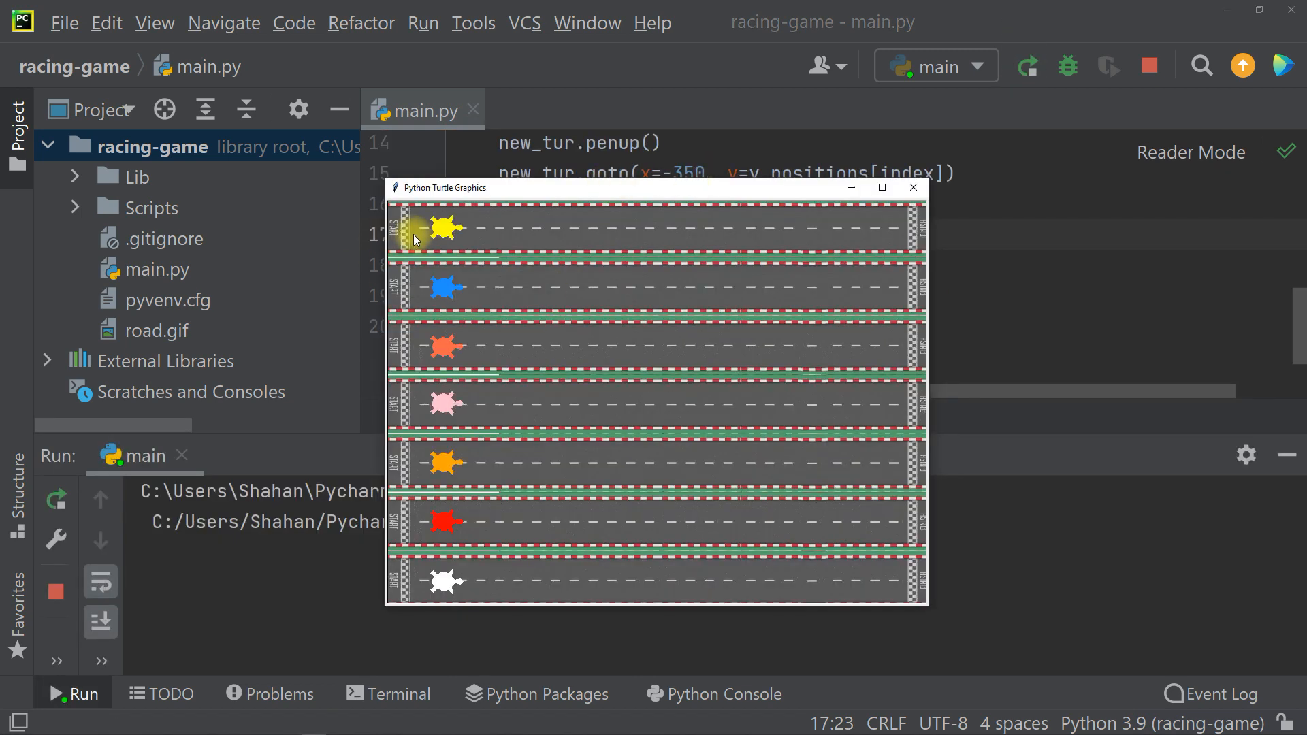
mouse_move(408, 600)
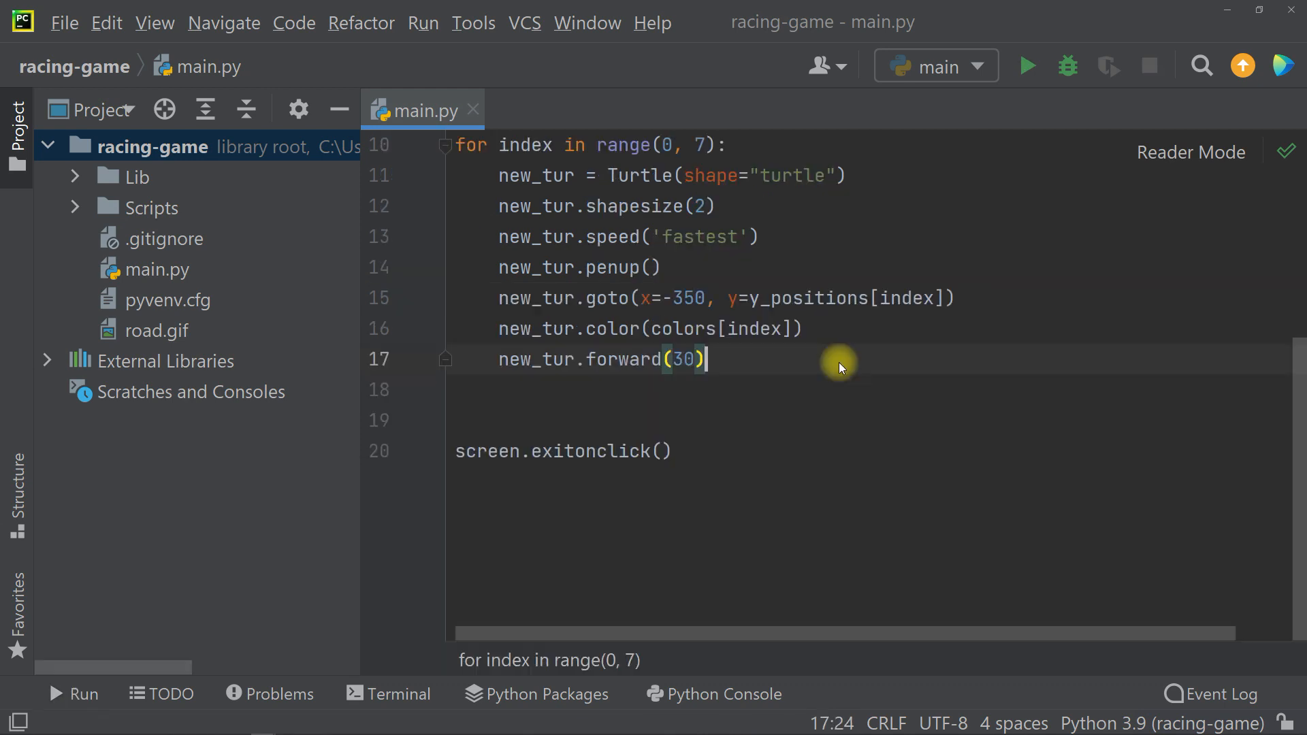
mouse_move(847, 398)
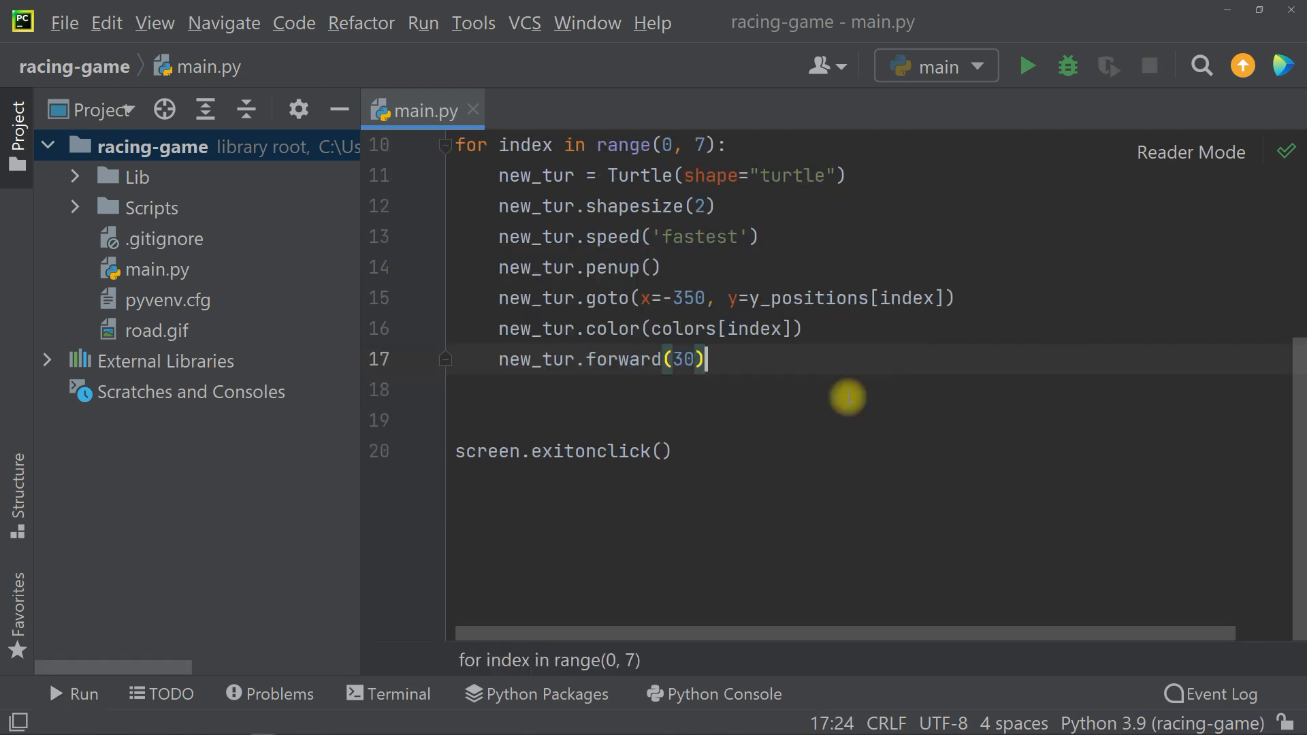
Step: Add an is_on = True flag and a while is_on: line below the turtle setup
click(834, 328)
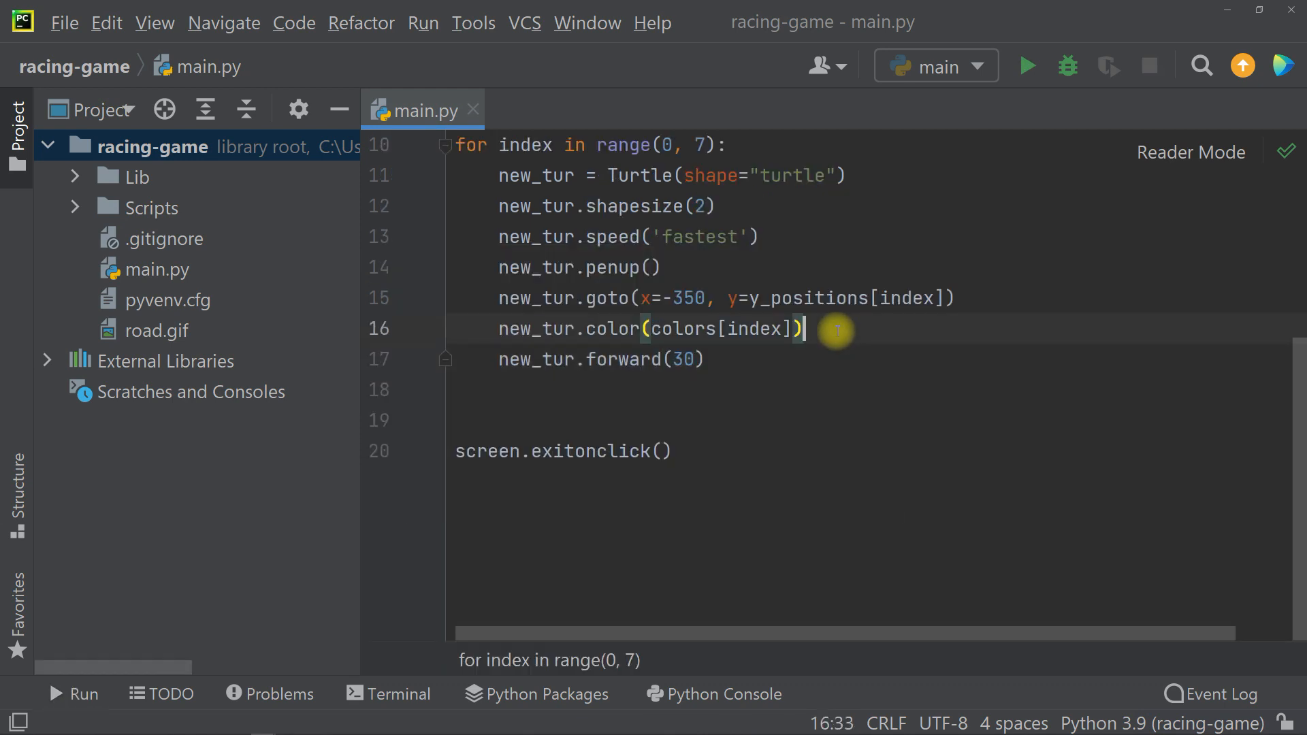
key(enter)
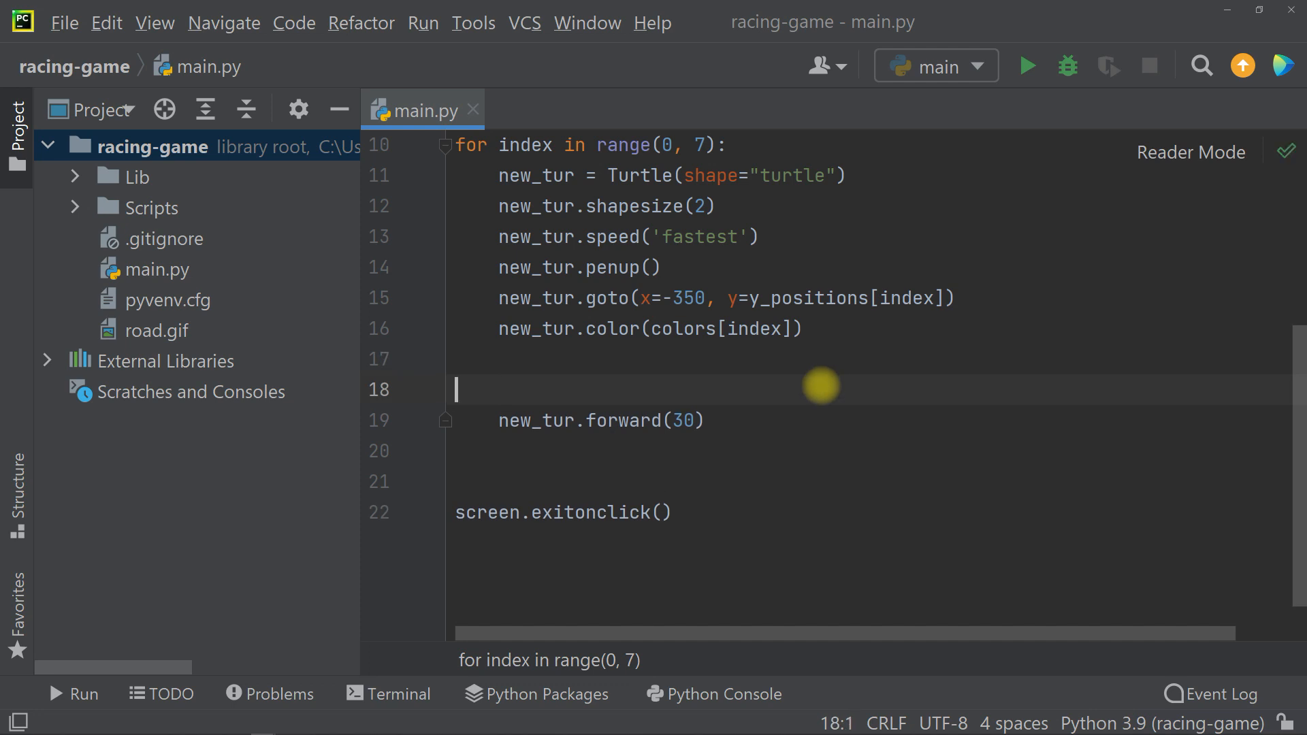
text(is_on = True)
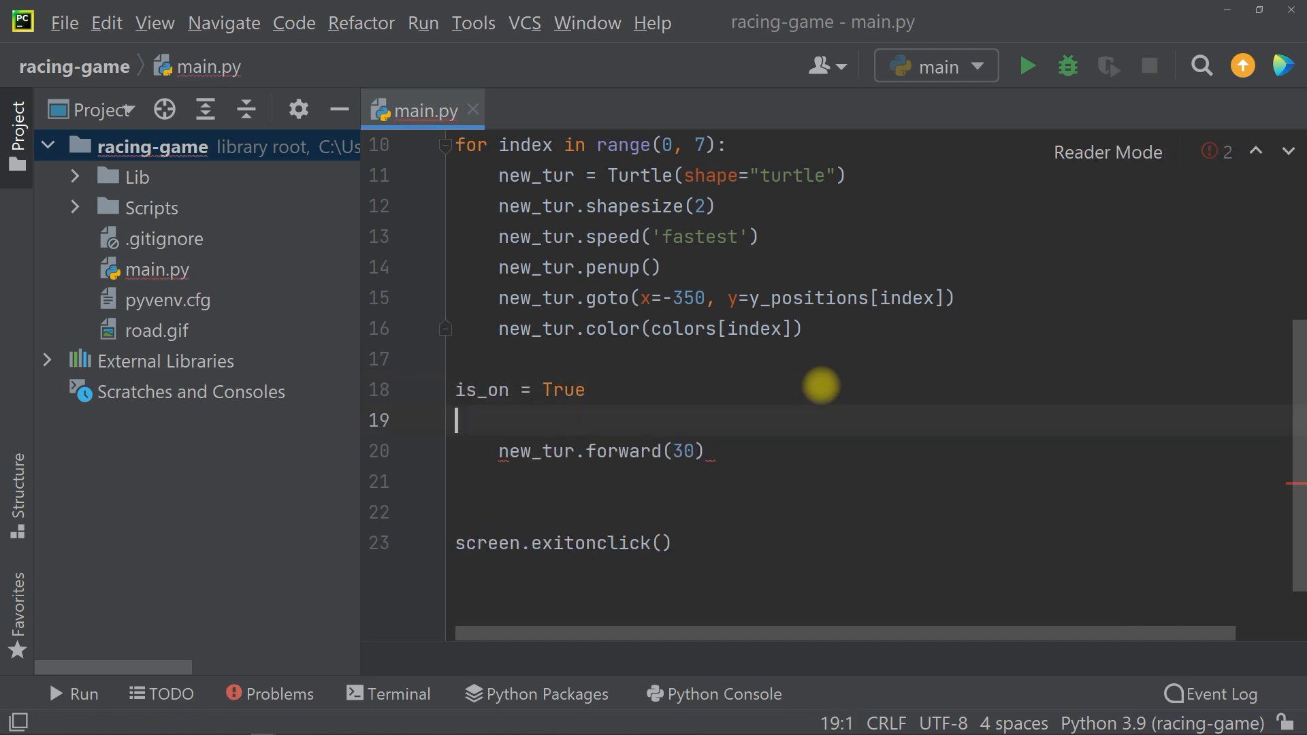
text(while is_on:)
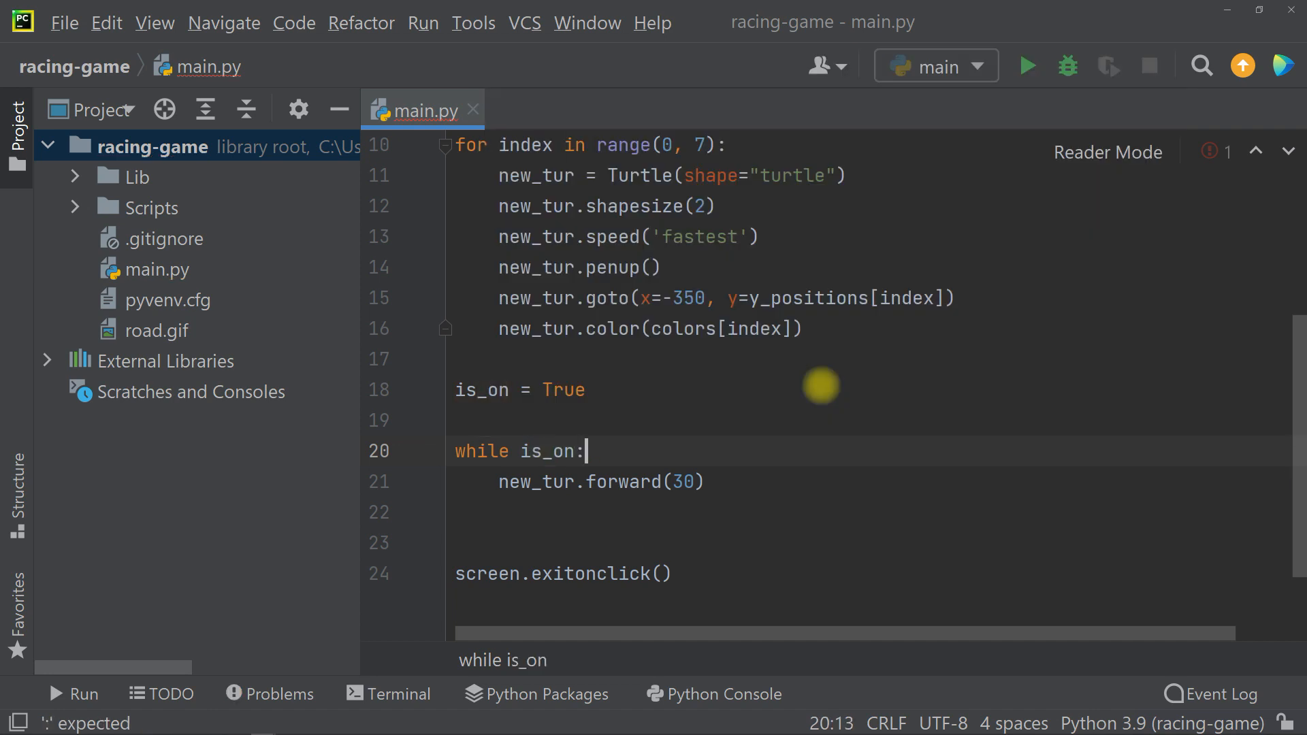
Step: Put forward(30) inside the while loop, run the race, then close the window
click(585, 389)
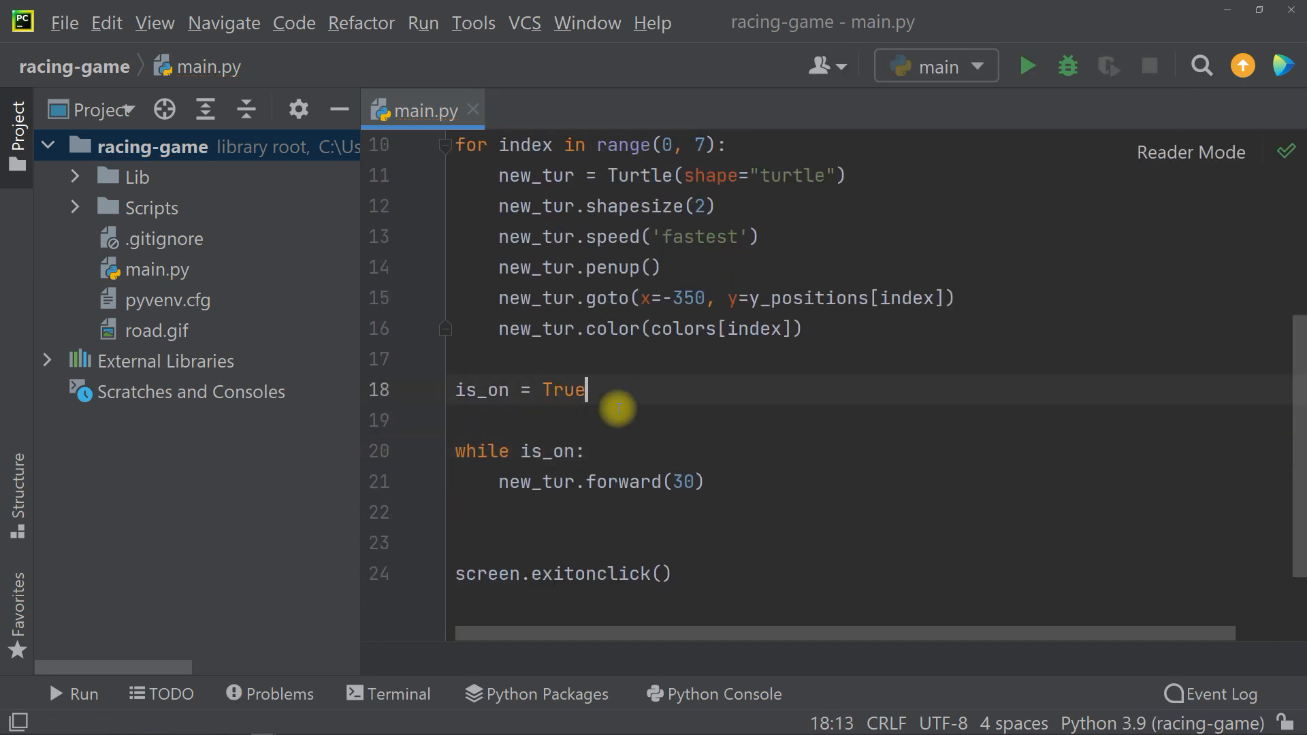
mouse_move(558, 450)
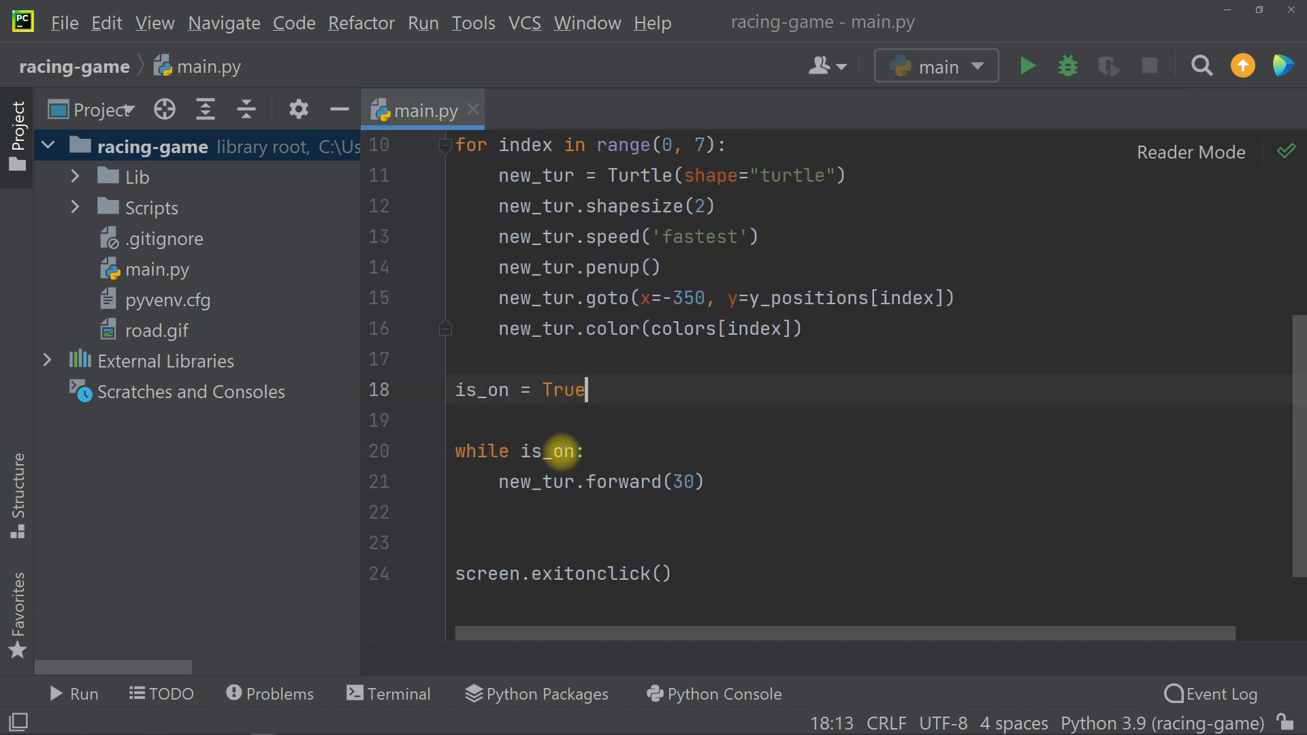
click(711, 482)
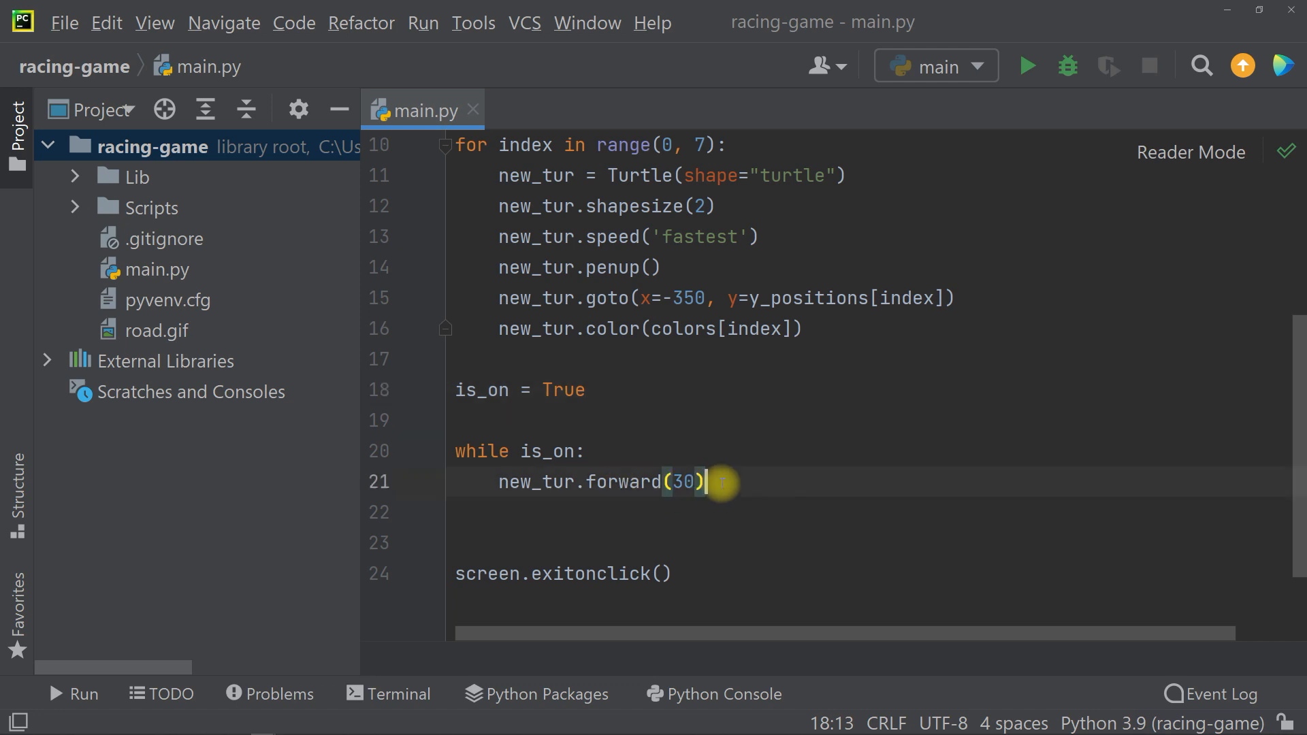
click(1026, 66)
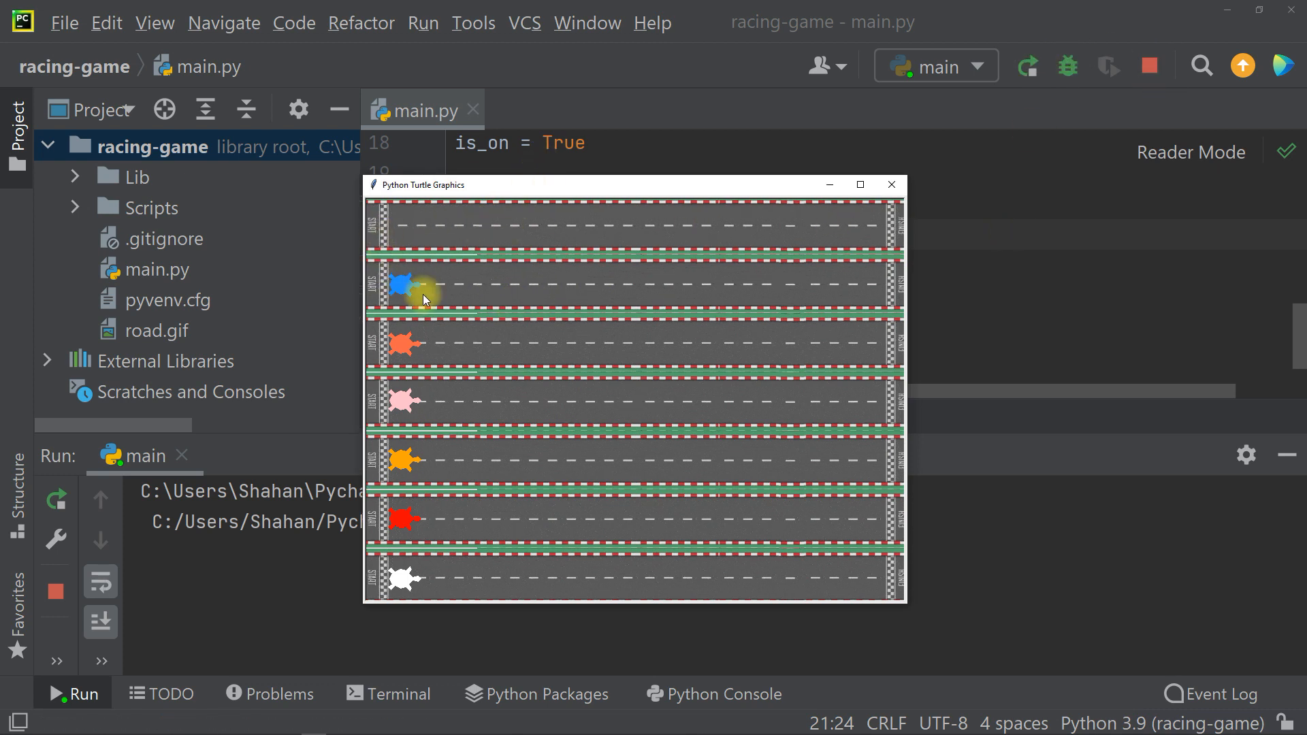
click(890, 184)
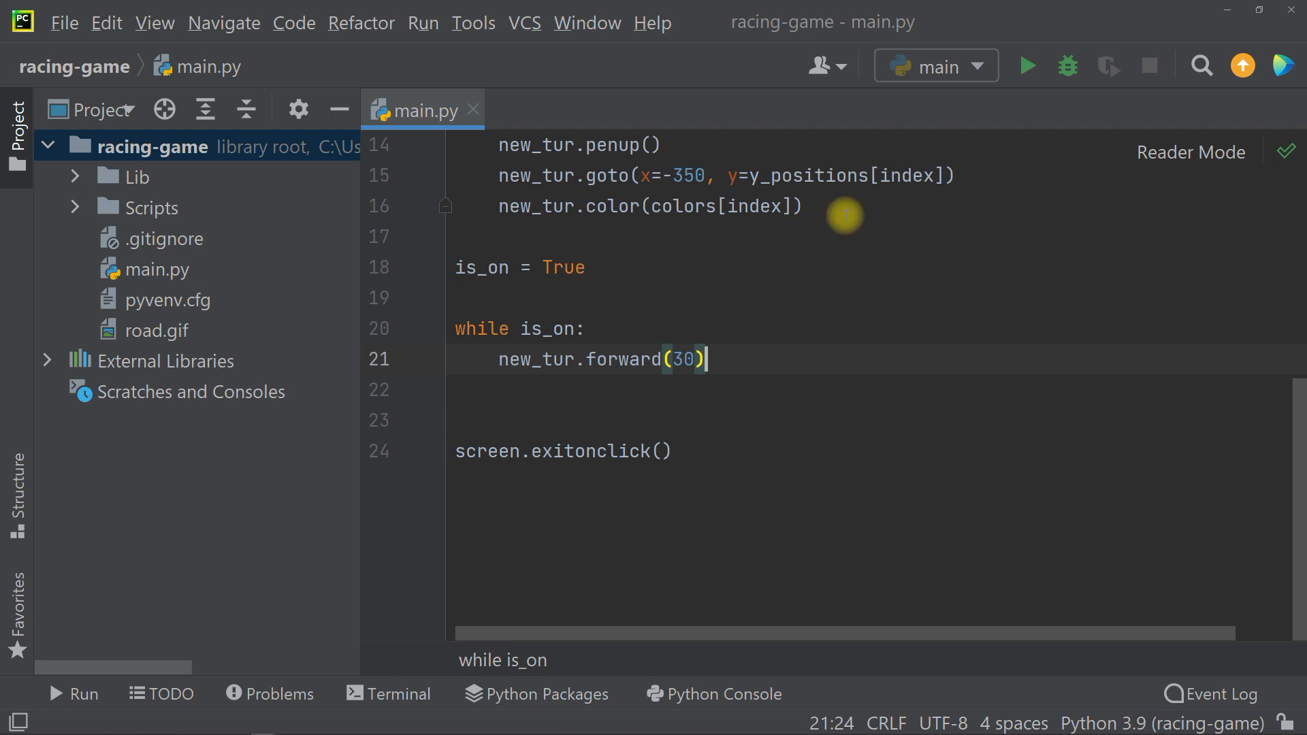
Step: Create all_turtle = [], append each new turtle, and call all_turtle.forward(10) in the loop
scroll(up, 3)
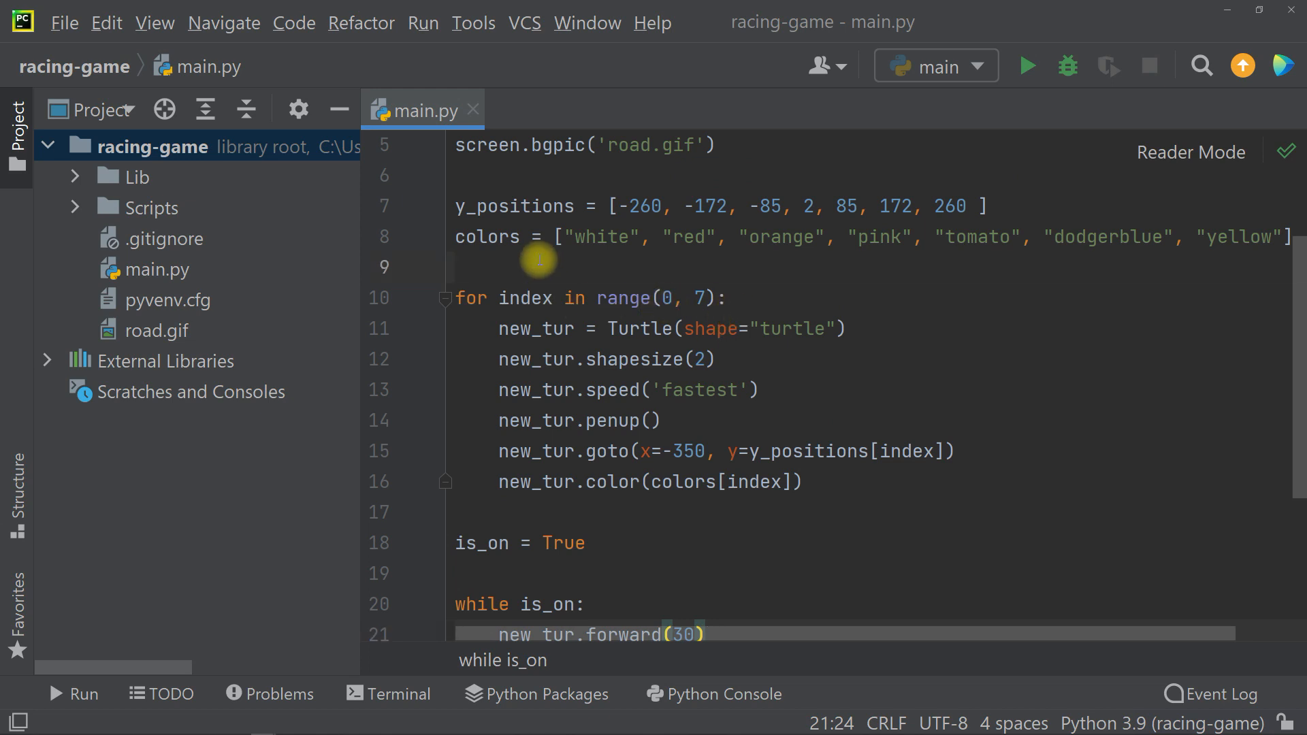
text(all_turtle = [)
text(all_turtle.append(new_tur))
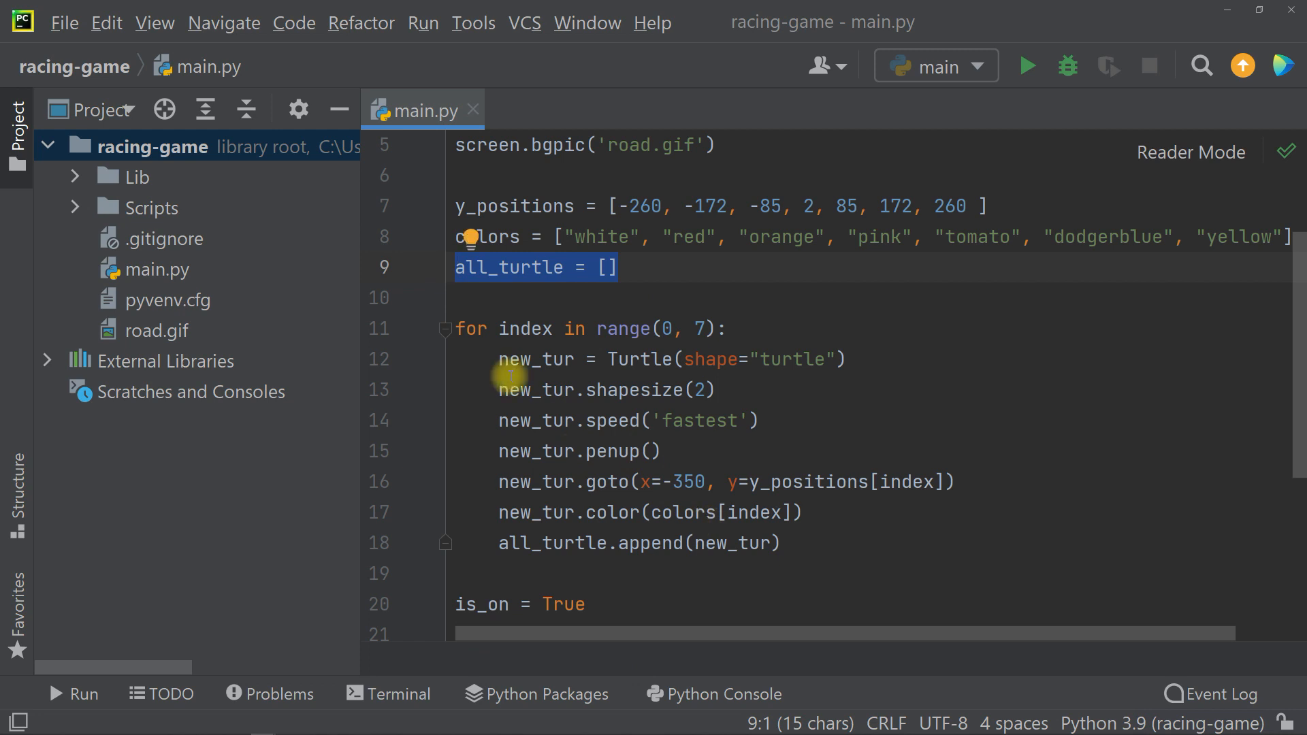
mouse_move(575, 401)
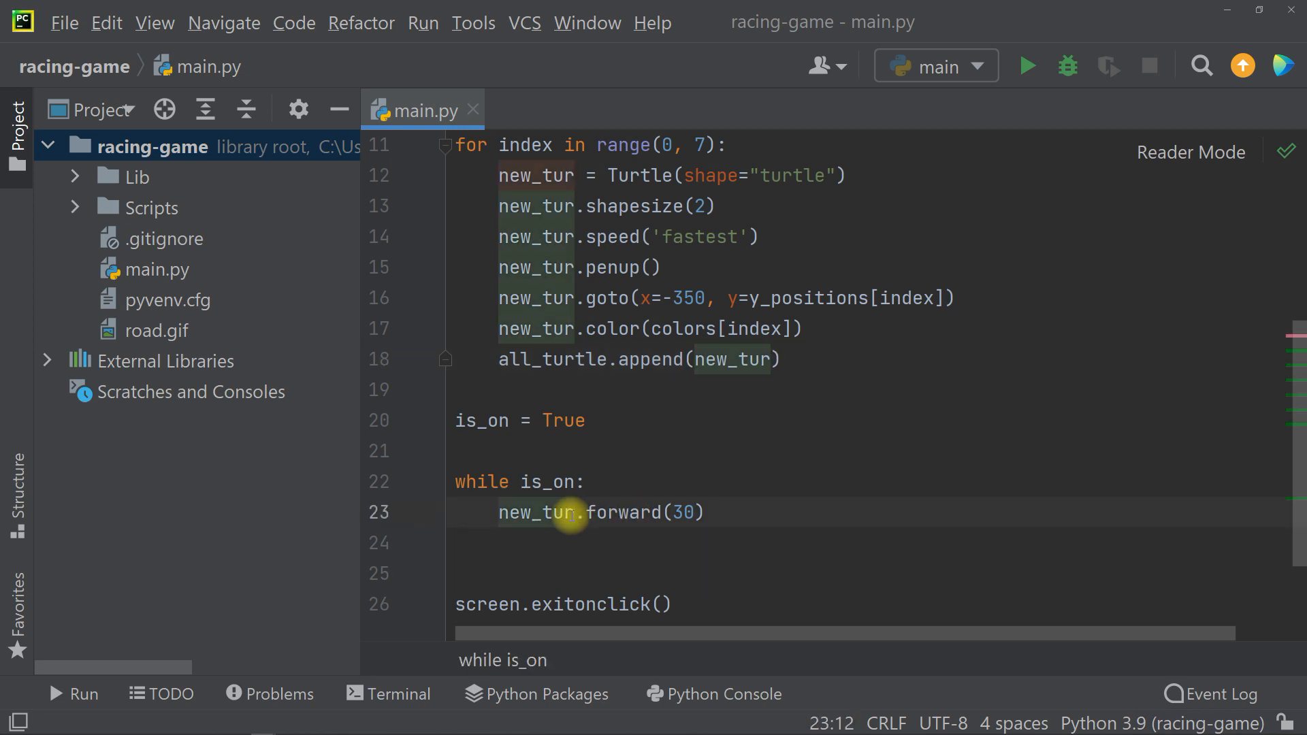
text(all_turtle)
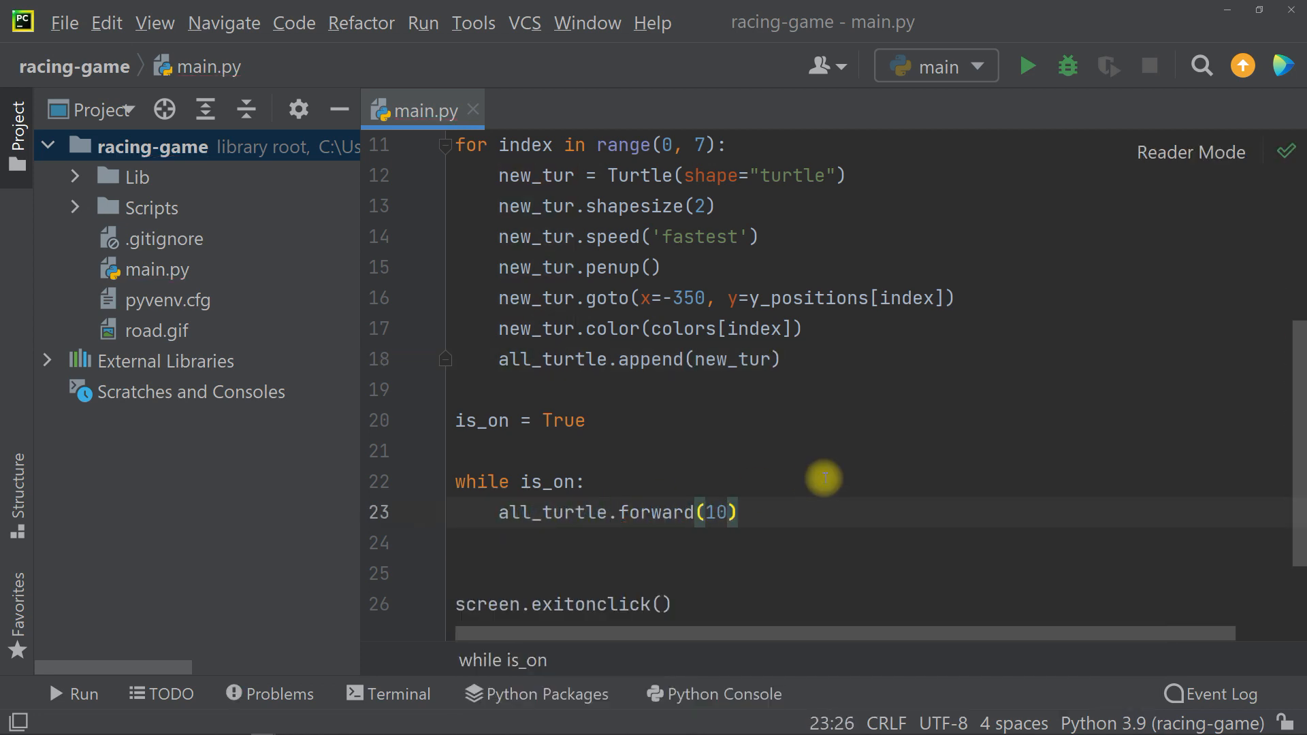
click(1025, 66)
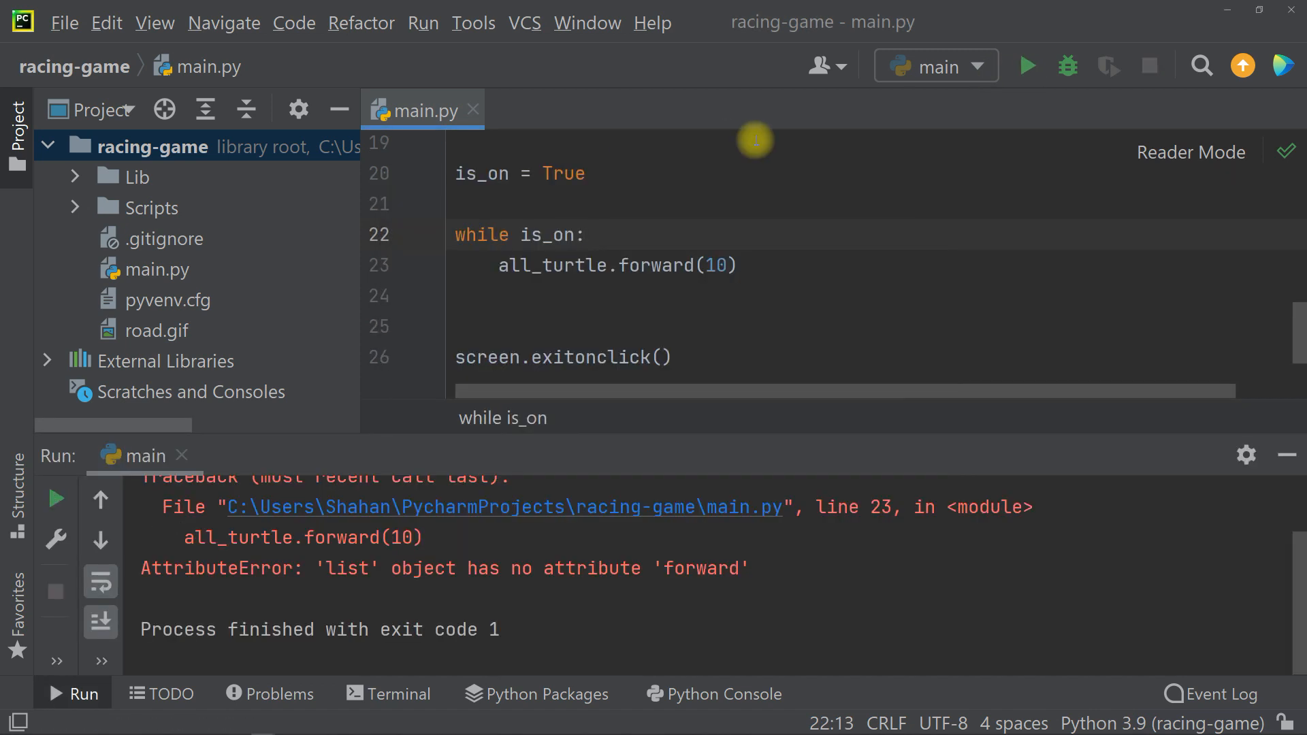
mouse_move(738, 575)
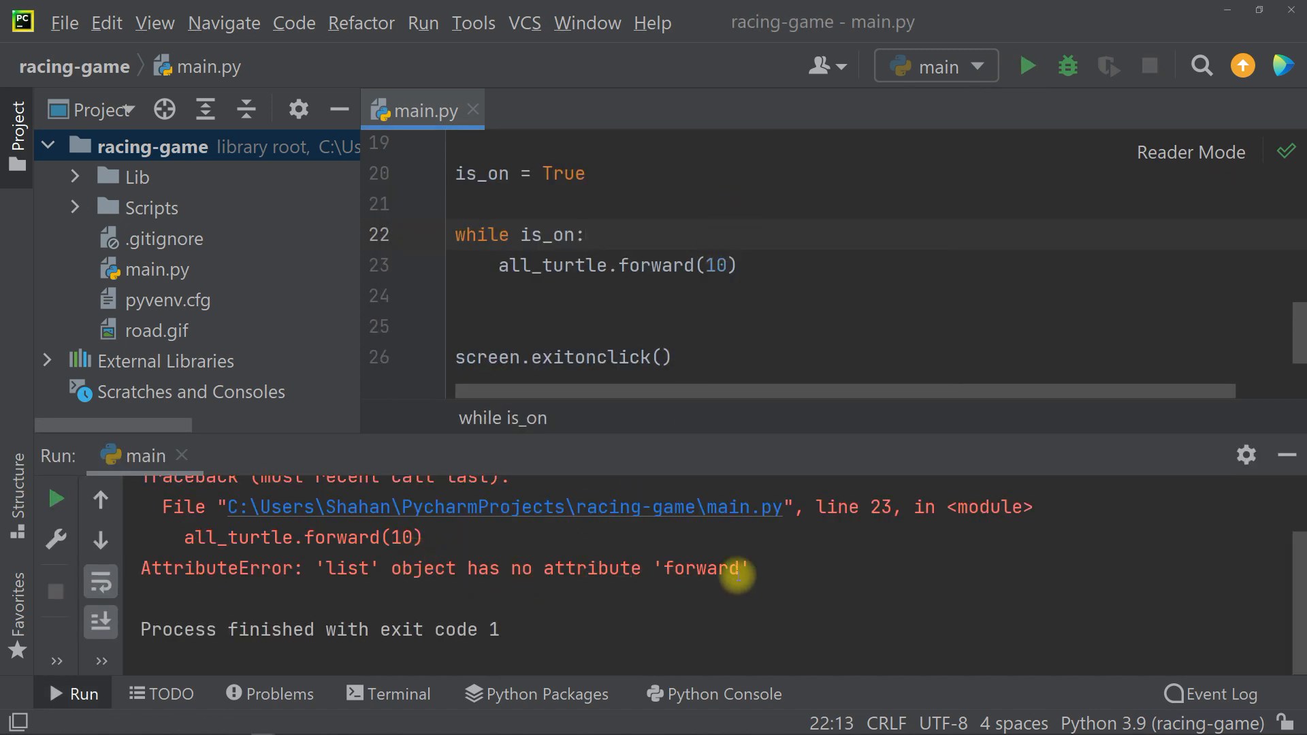
click(583, 234)
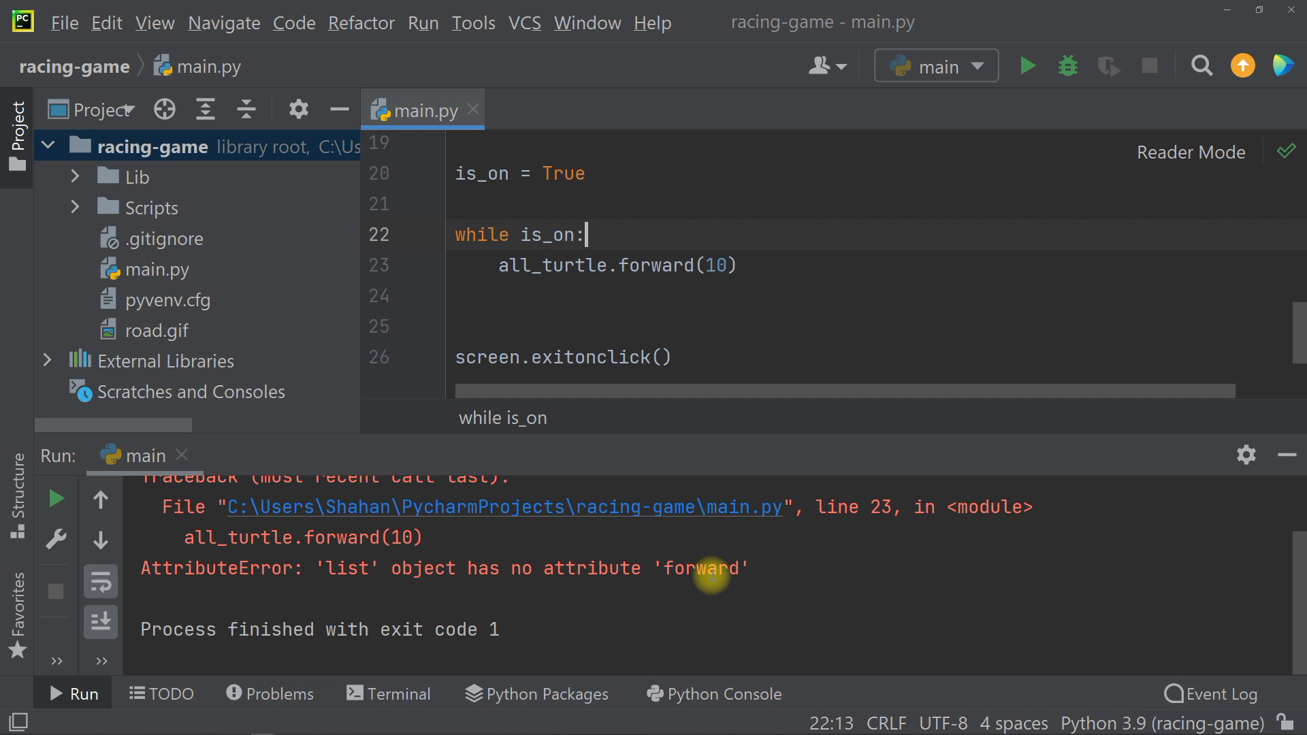
click(1286, 455)
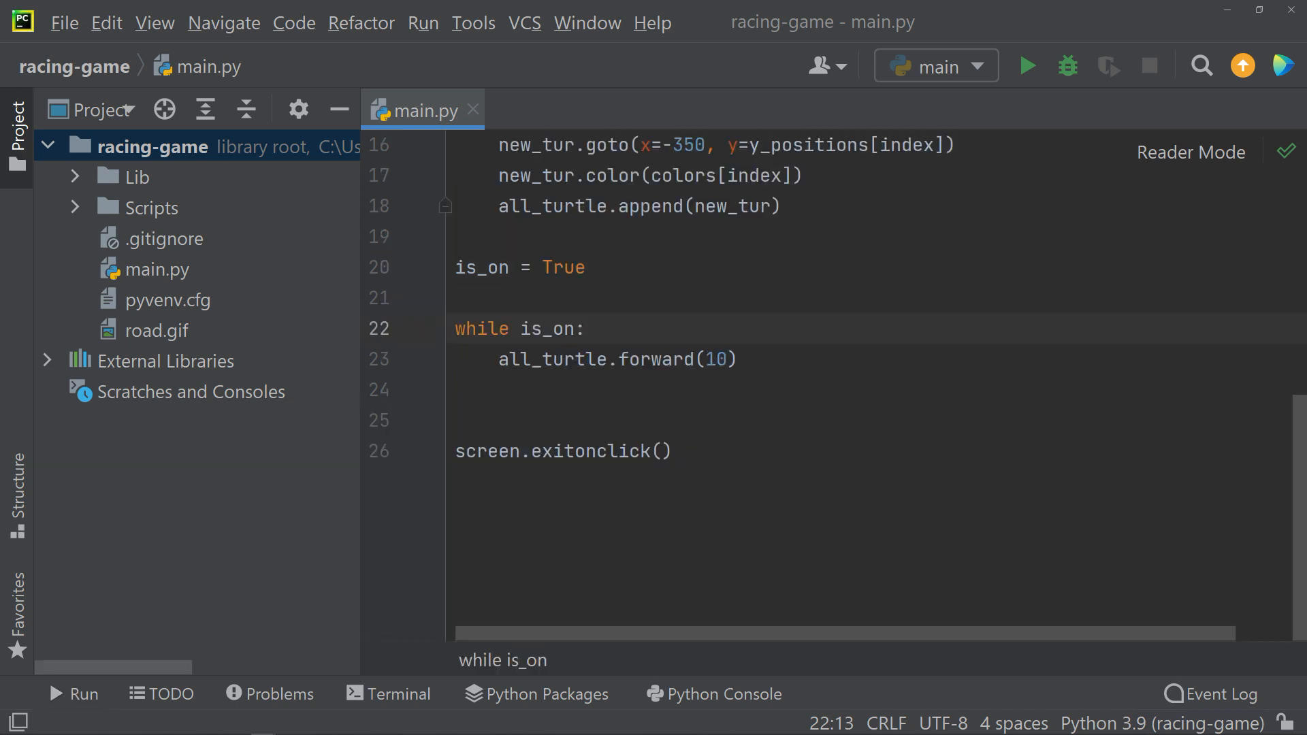
Step: Add 'for turtle in all_turtle:' with turtle.forward(10) and run to watch seven turtles advance
text(for turtle in all_turtle)
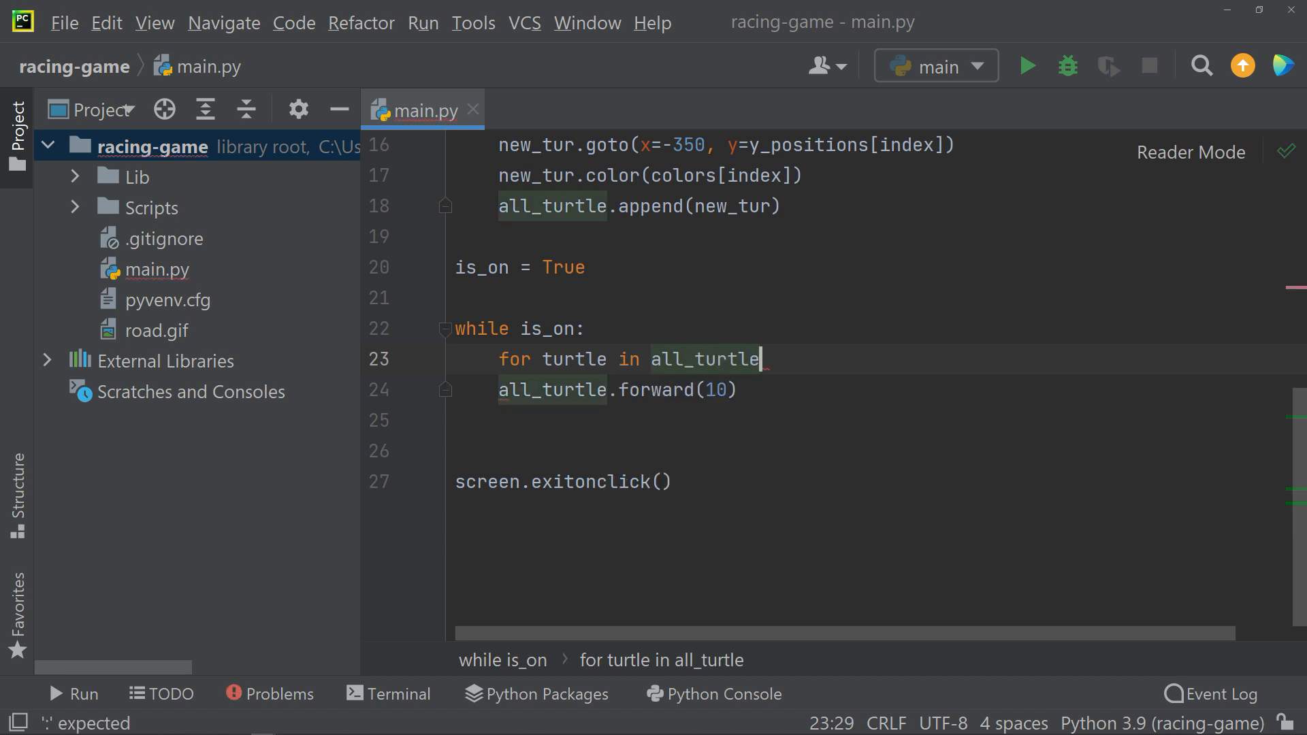
text(:)
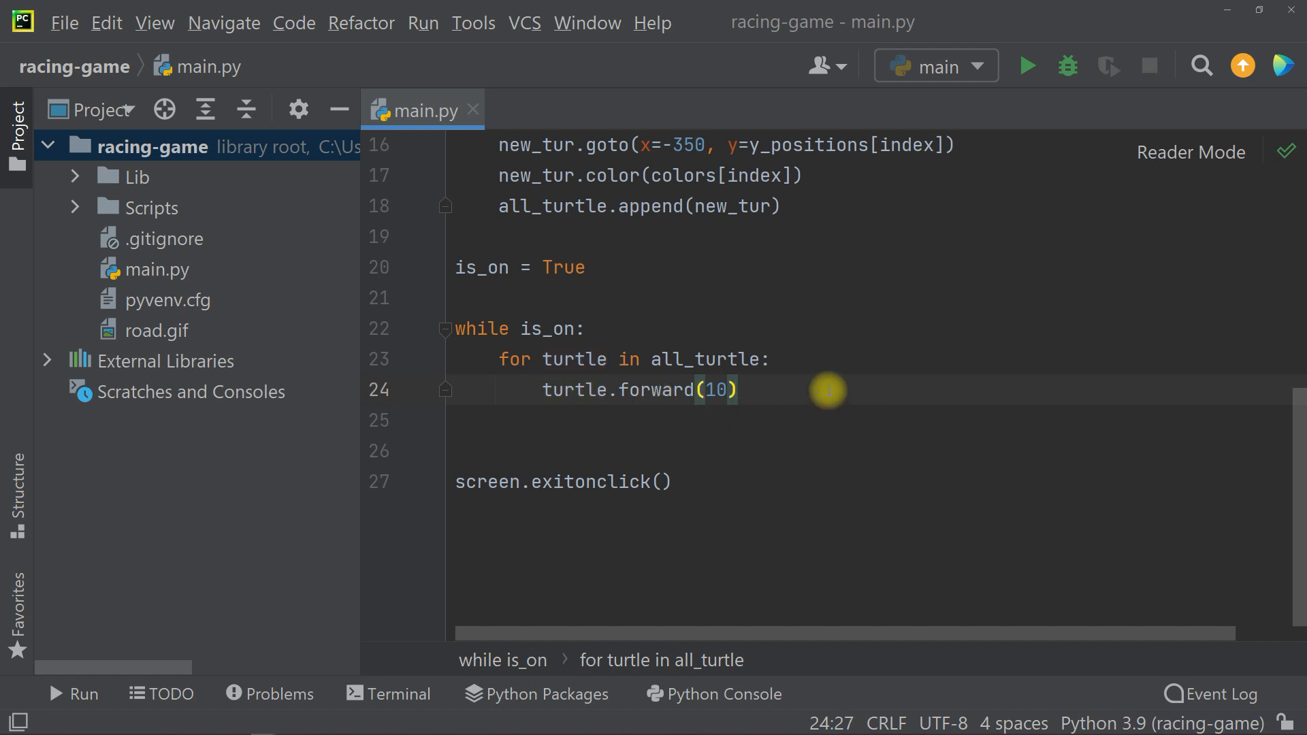
click(1026, 66)
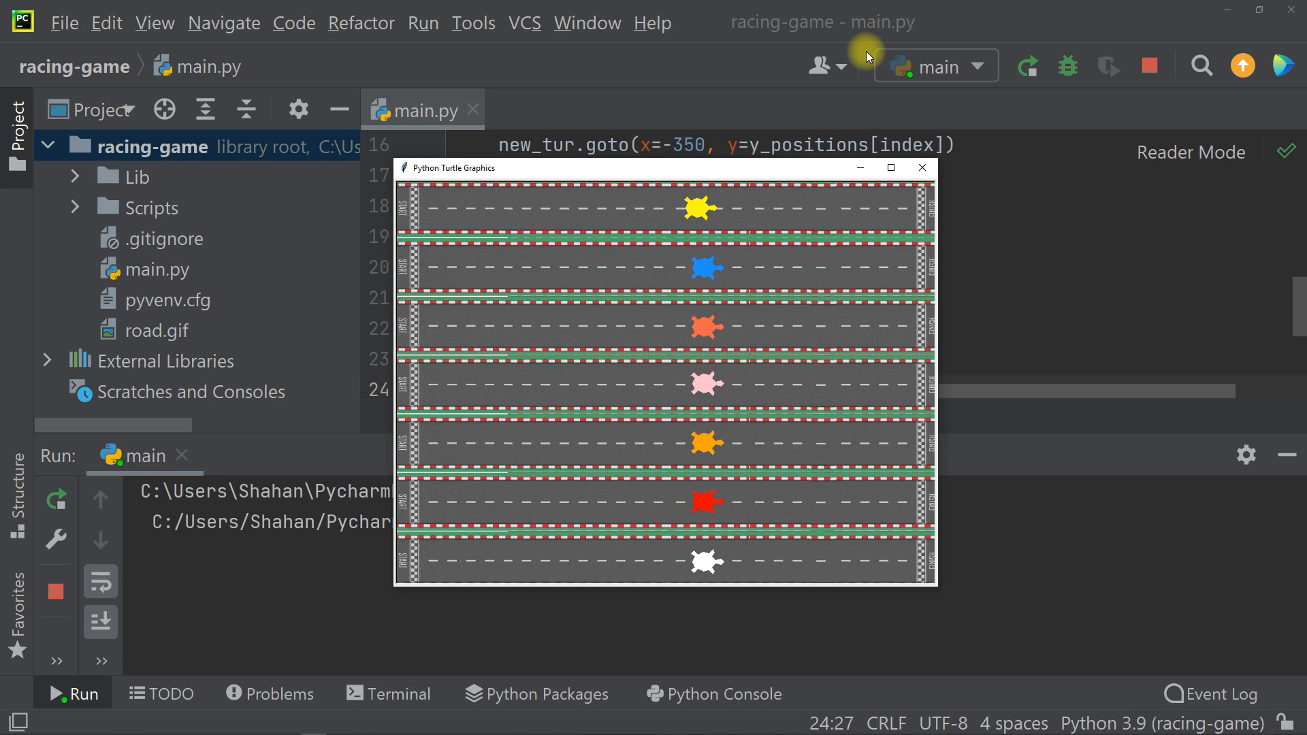
mouse_move(948, 386)
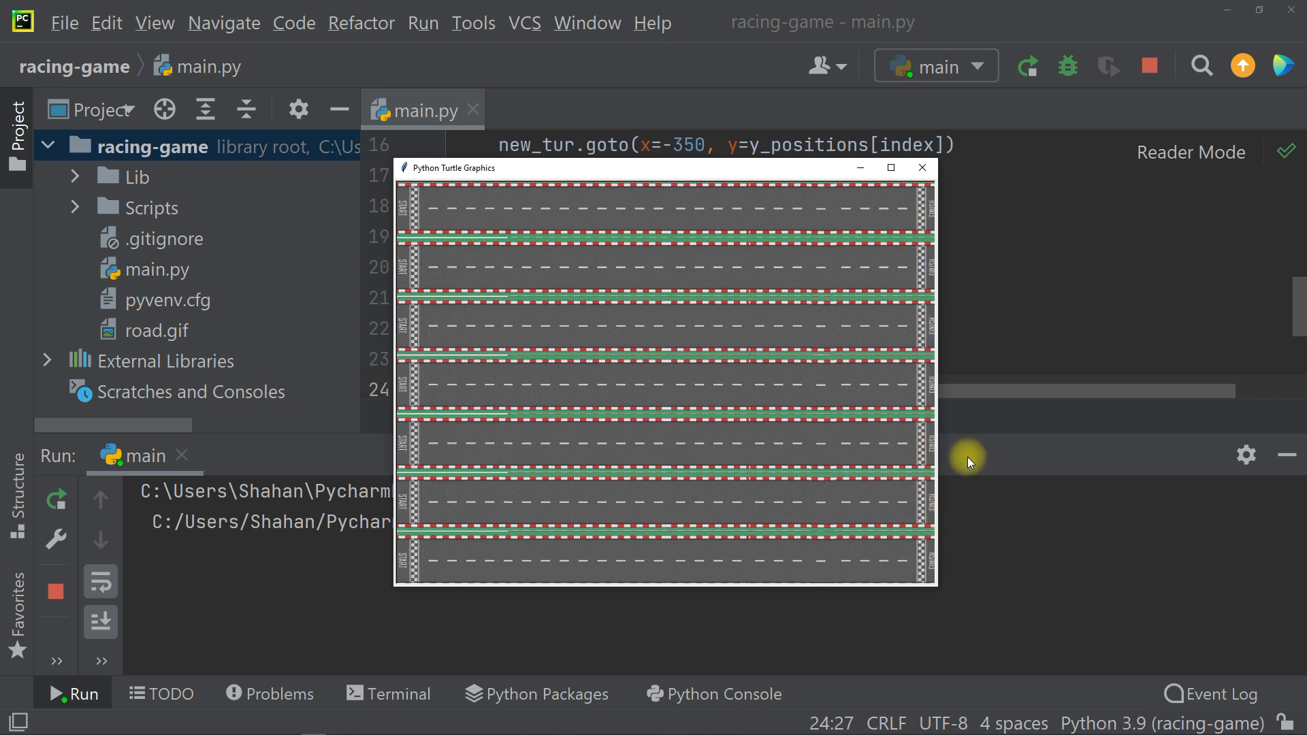
mouse_move(854, 275)
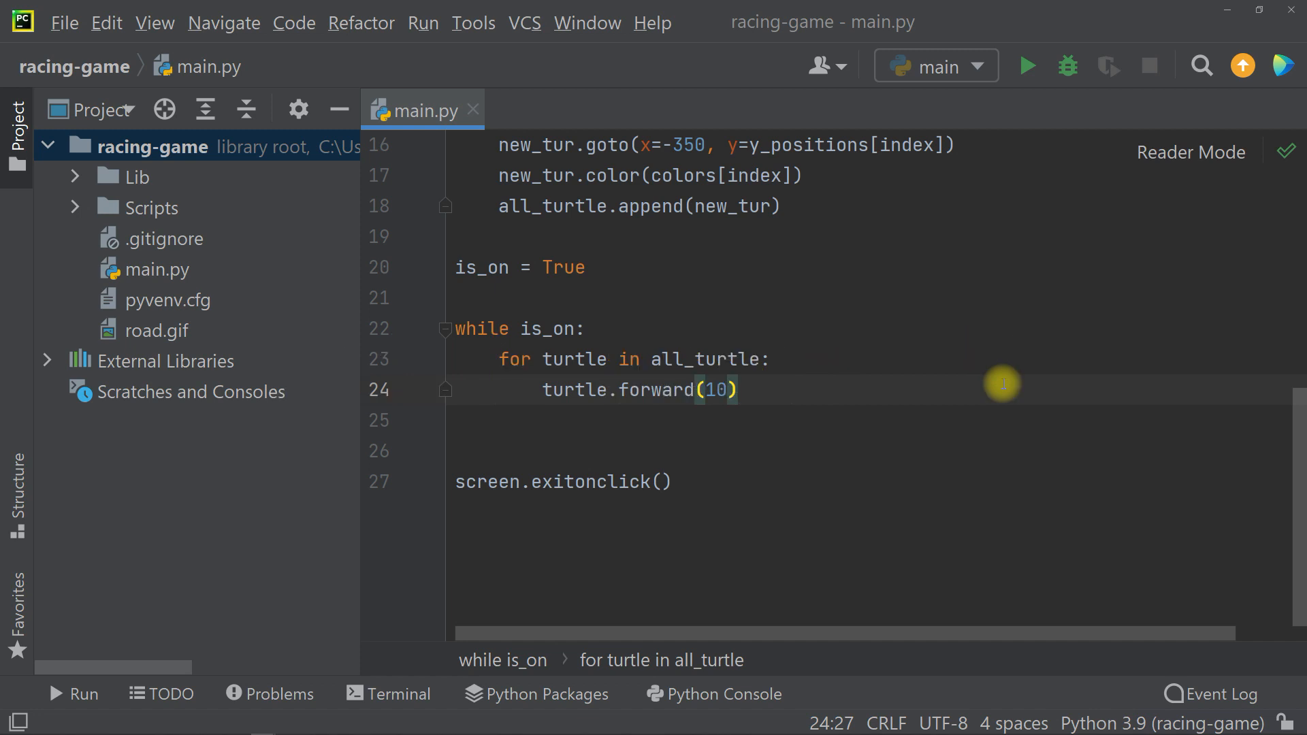
Step: Set random_pace = random.randint(0, 7), pass it to forward(), and rerun the race
text(random_pace = random.randint(0,)
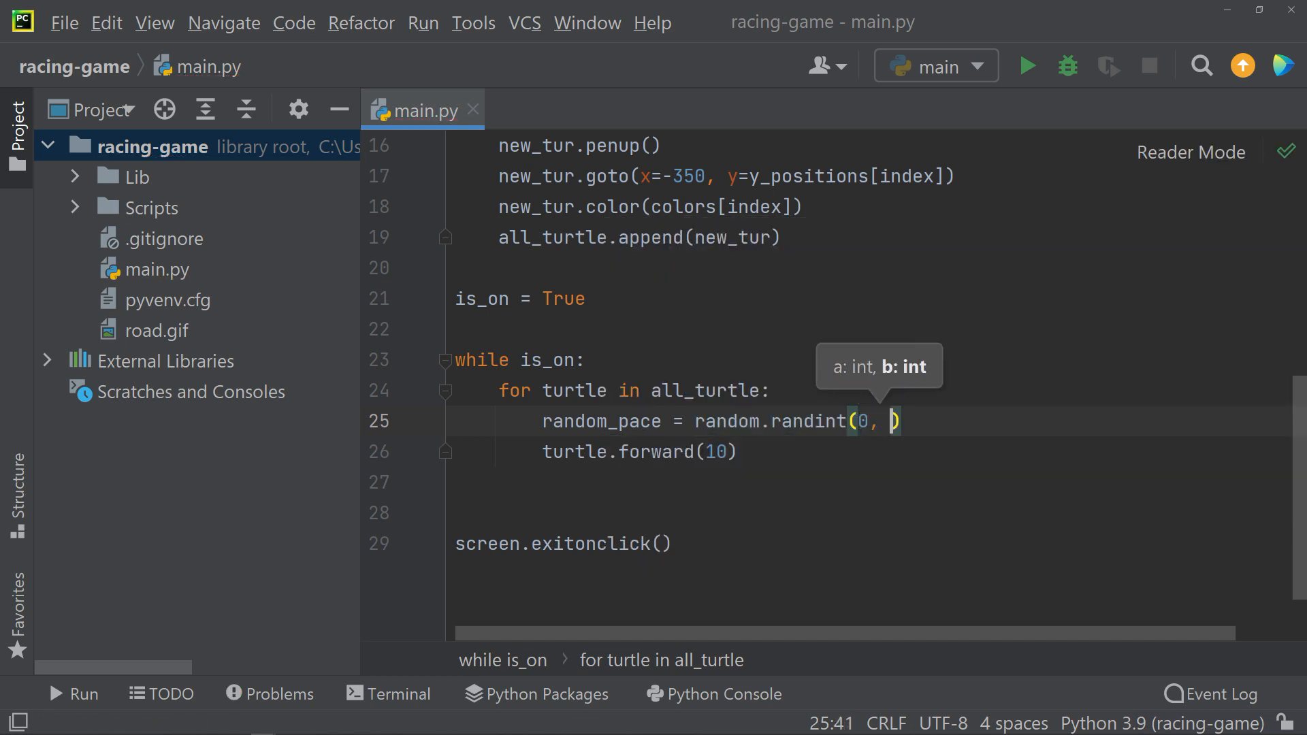
scroll(up, 3)
text(7)
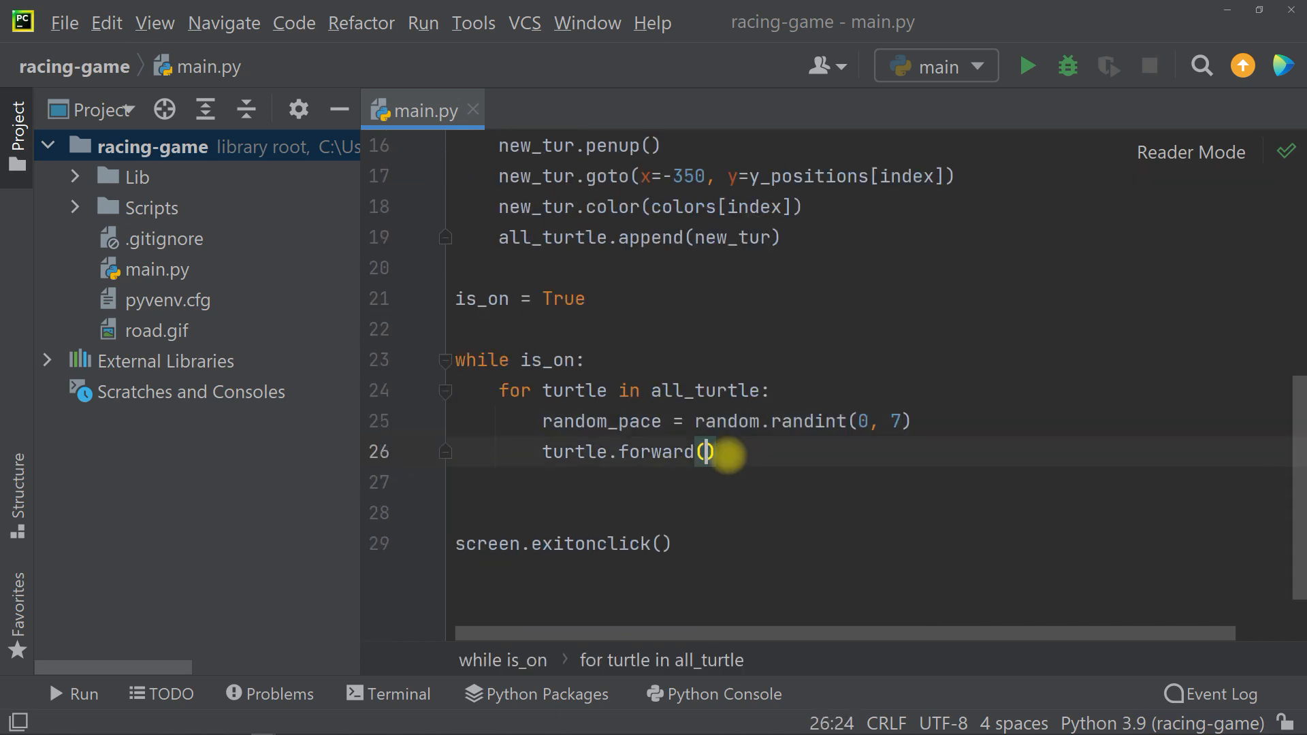
text(random_pace)
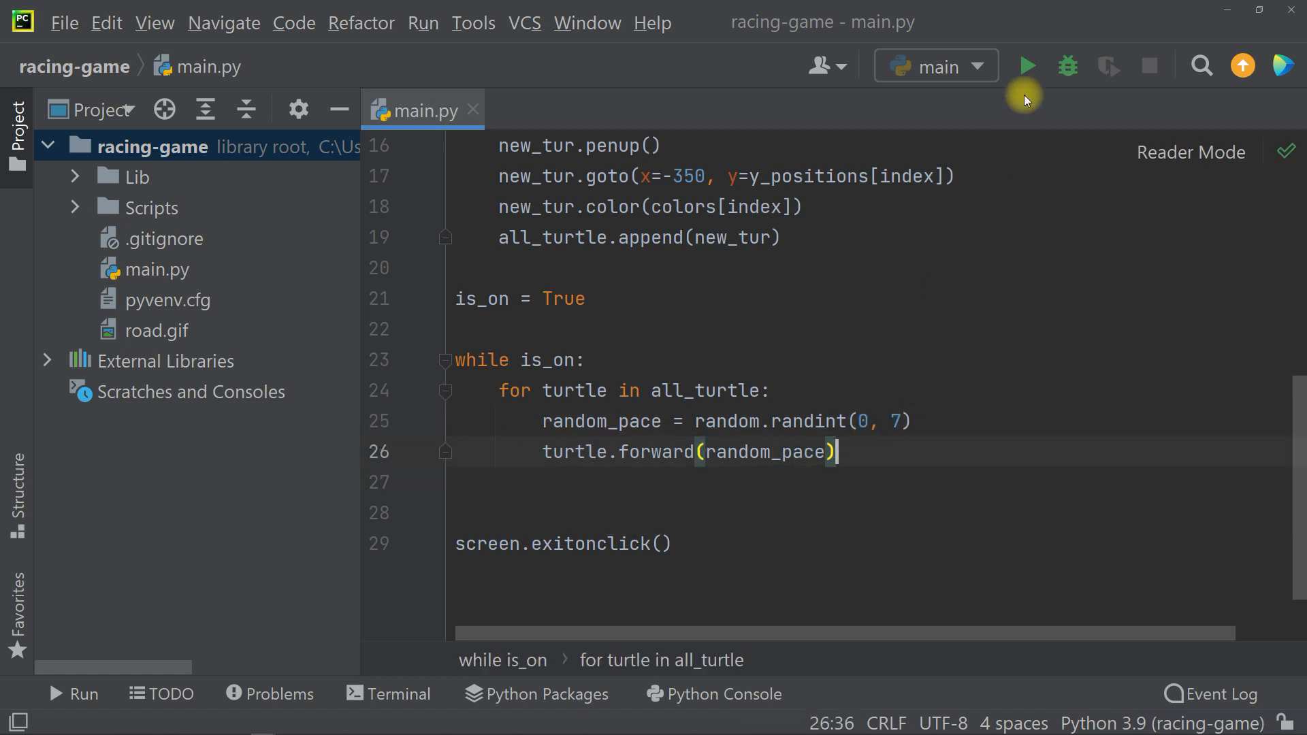
click(1026, 66)
text(if)
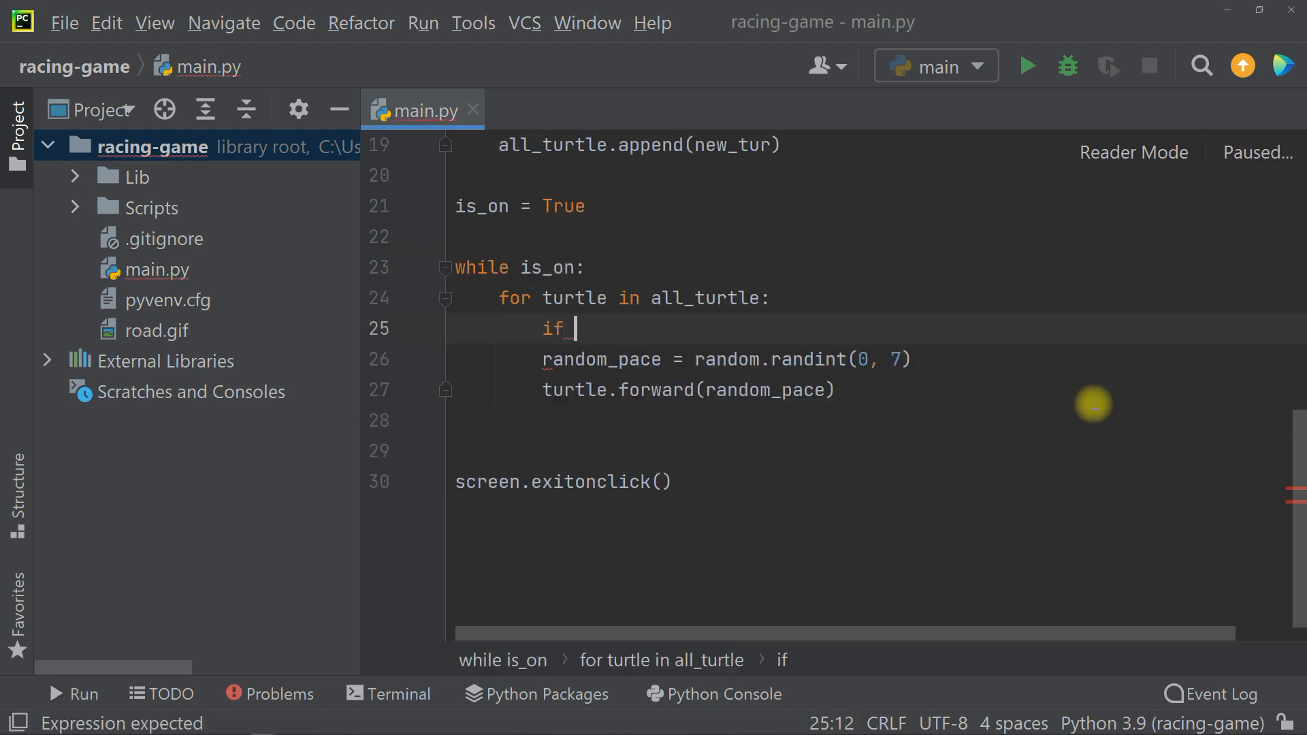
Step: Set is_on = False when turtle.xcor() > 330, widen randint to (0, 20), and run
text(turtle.xcor())
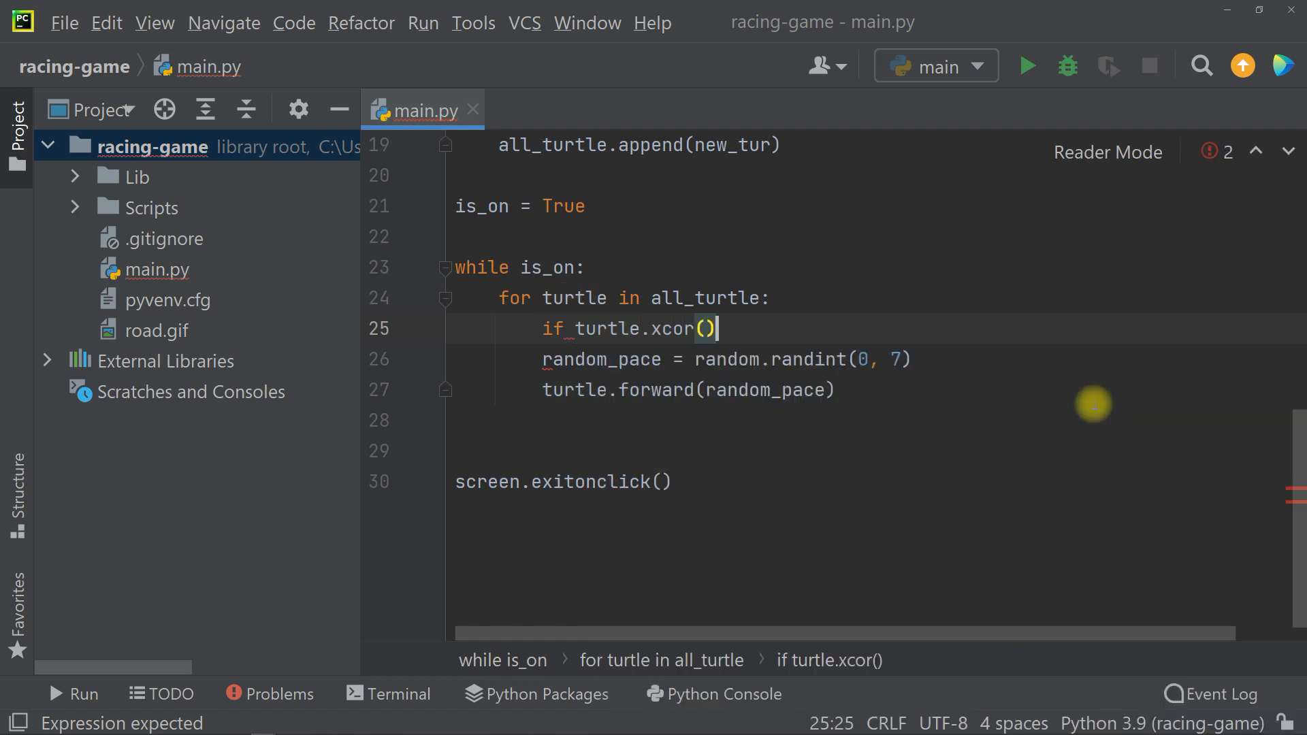
text(> 330:)
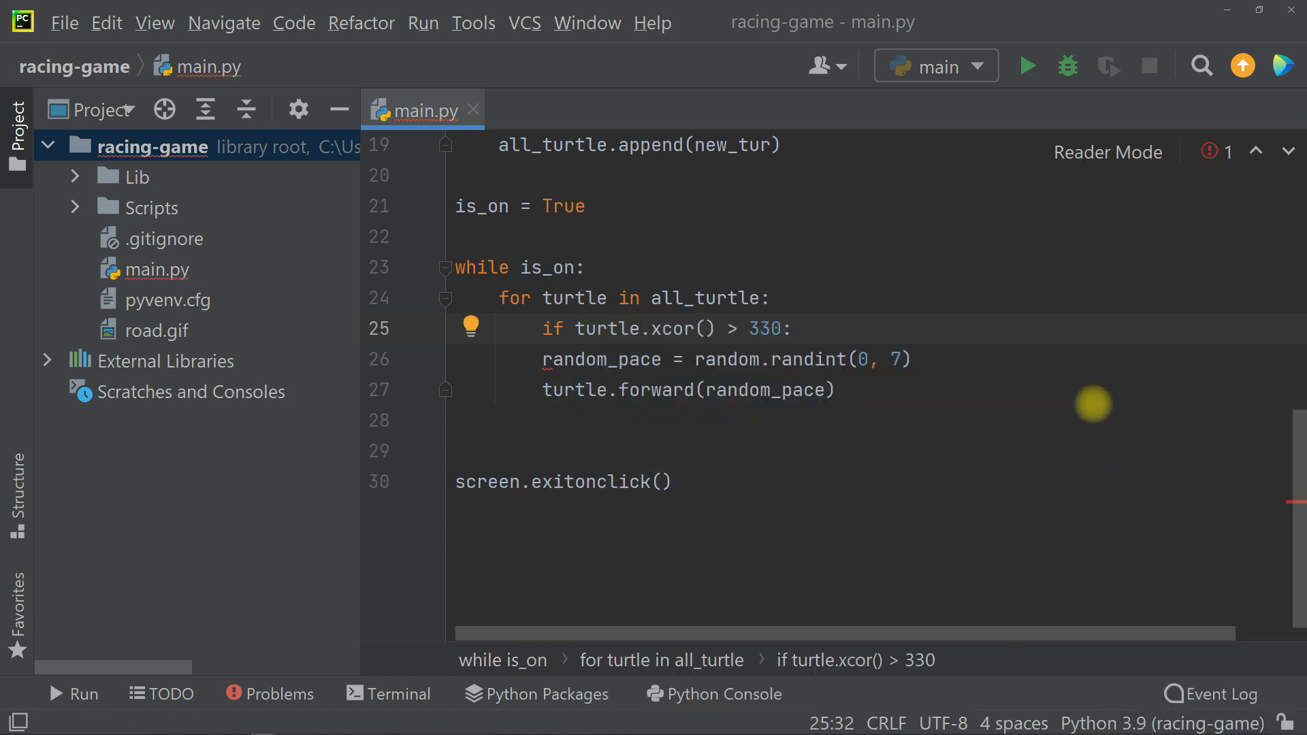
text(is_on = False)
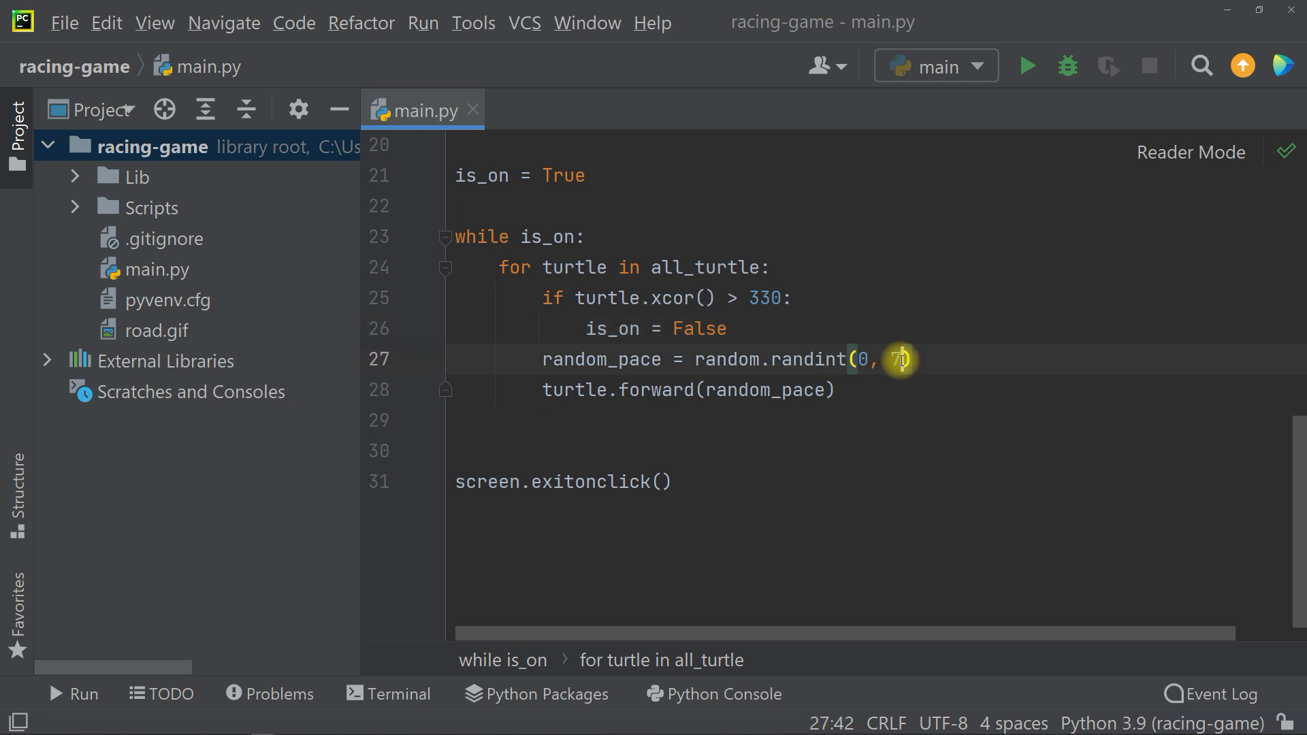
text(0)
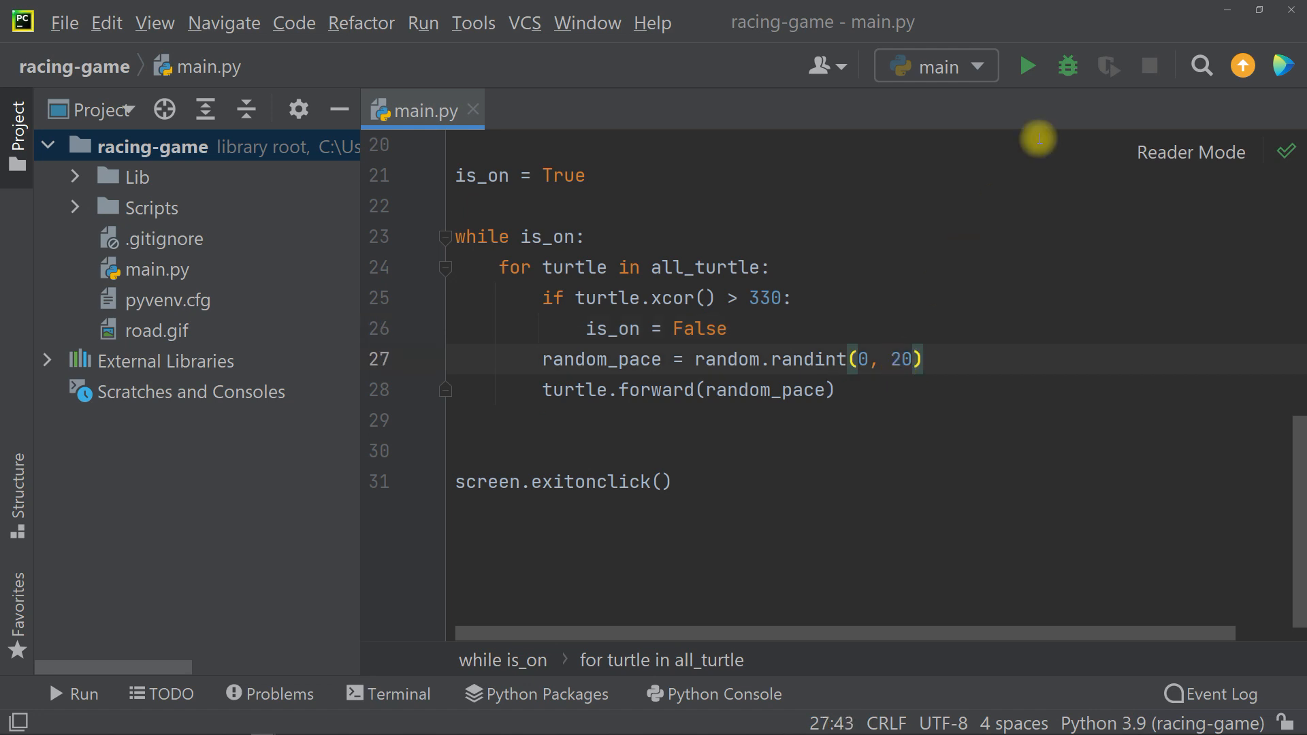
click(1026, 66)
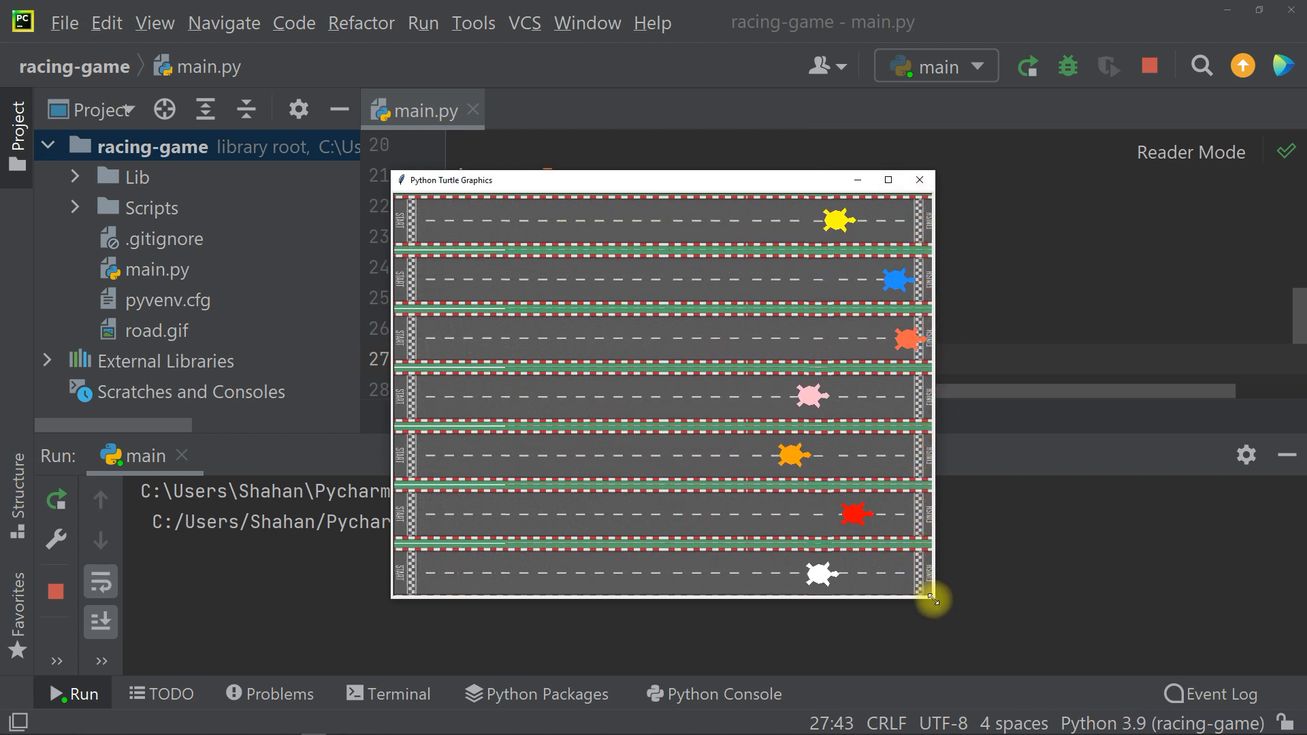
mouse_move(950, 263)
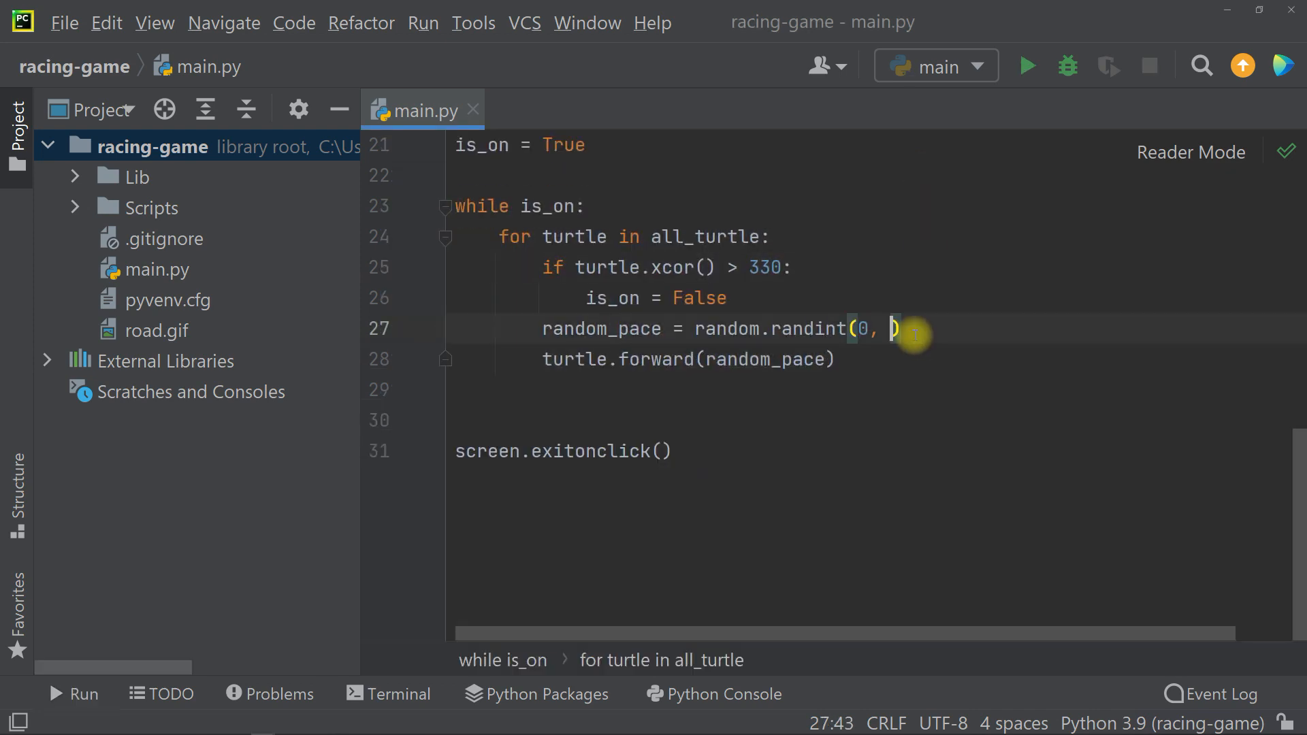
Step: Reset randint to (0, 7) and add user_bet = screen.textinput('Enter your bet', 'Which turtle (color):')
text(7)
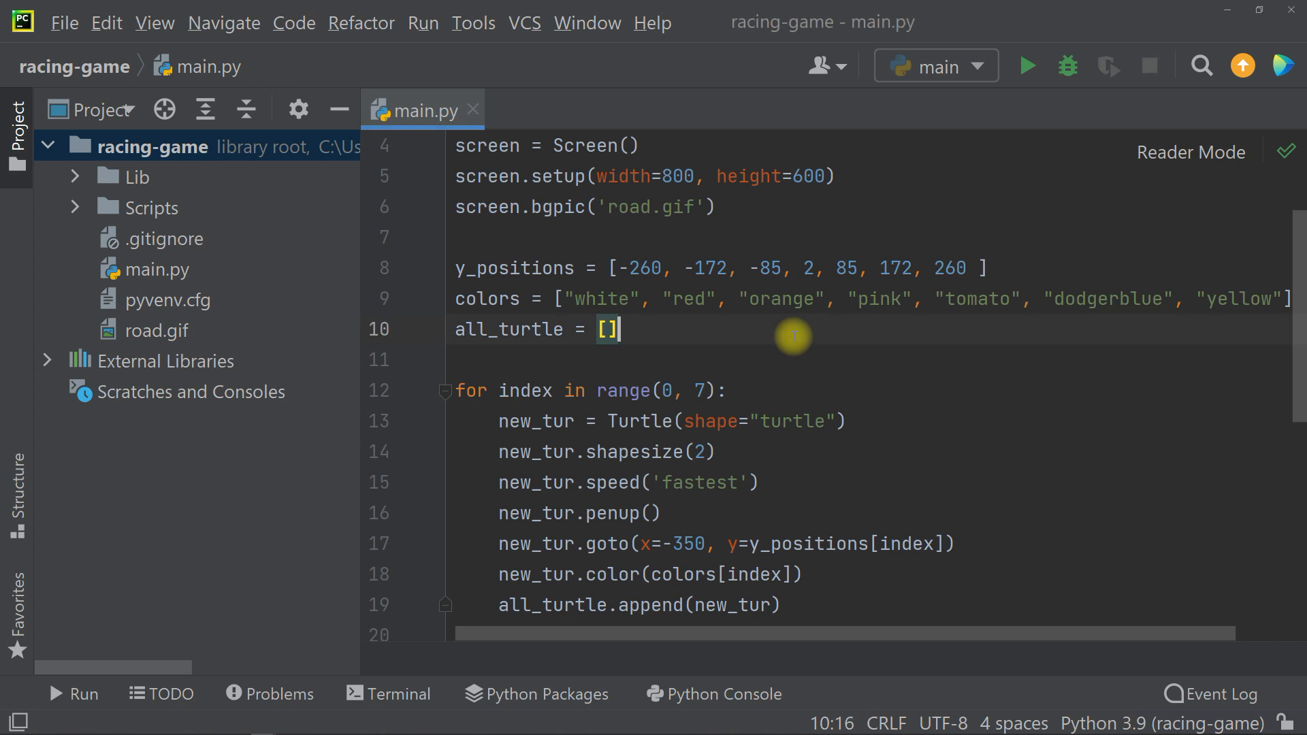
text(user_bet = screen.textinput()
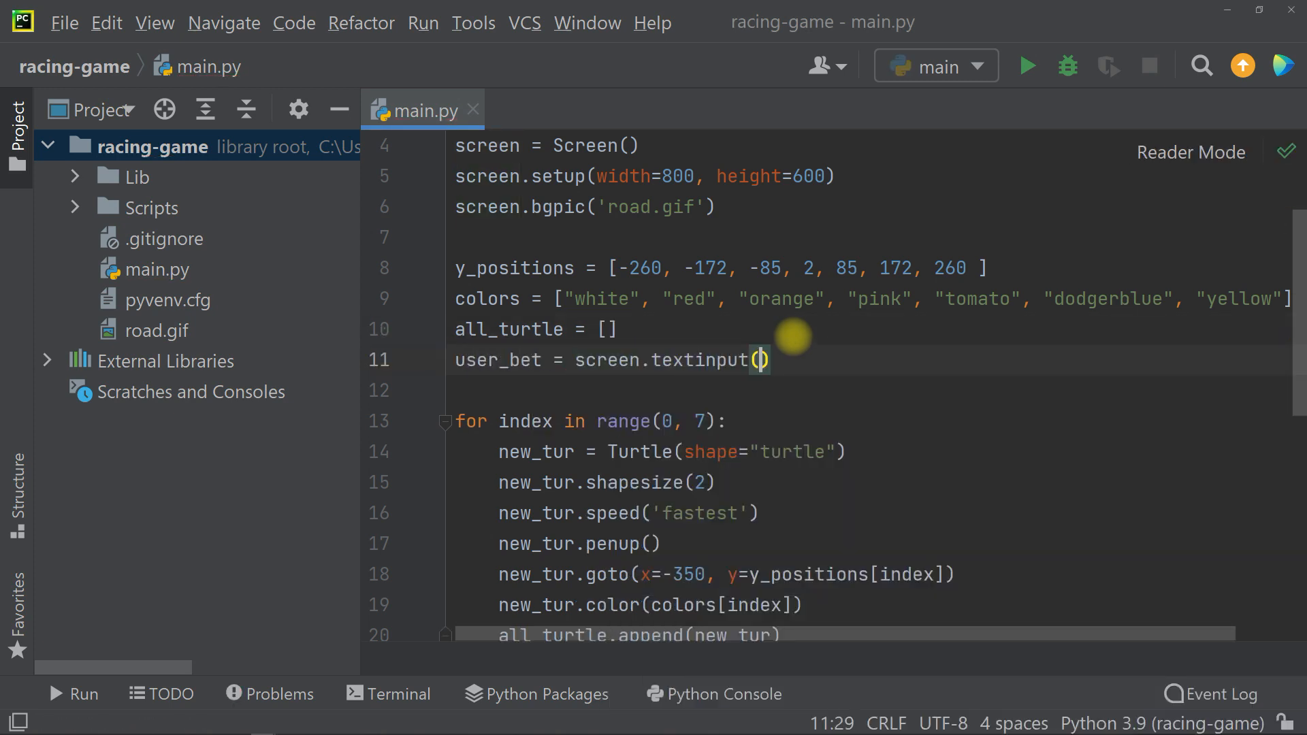
text('Enter your bet', prompt=)
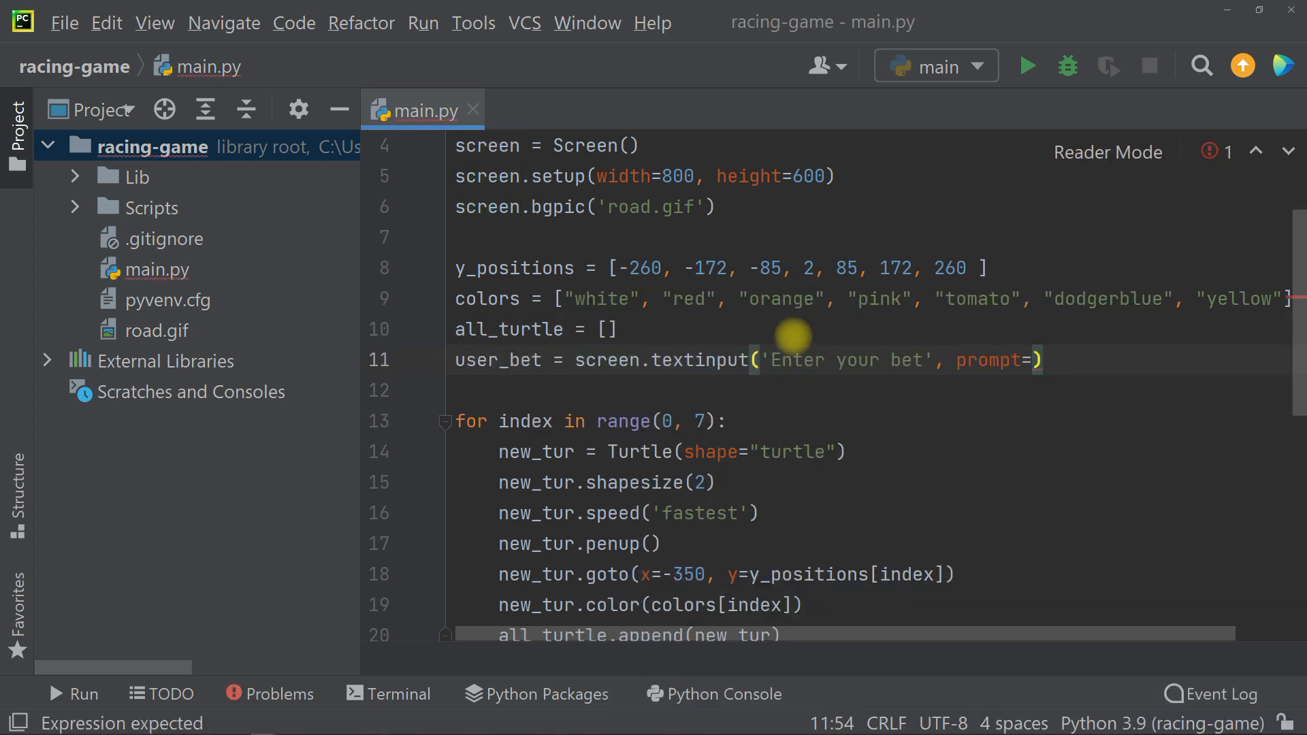
text('Which turtle (color)
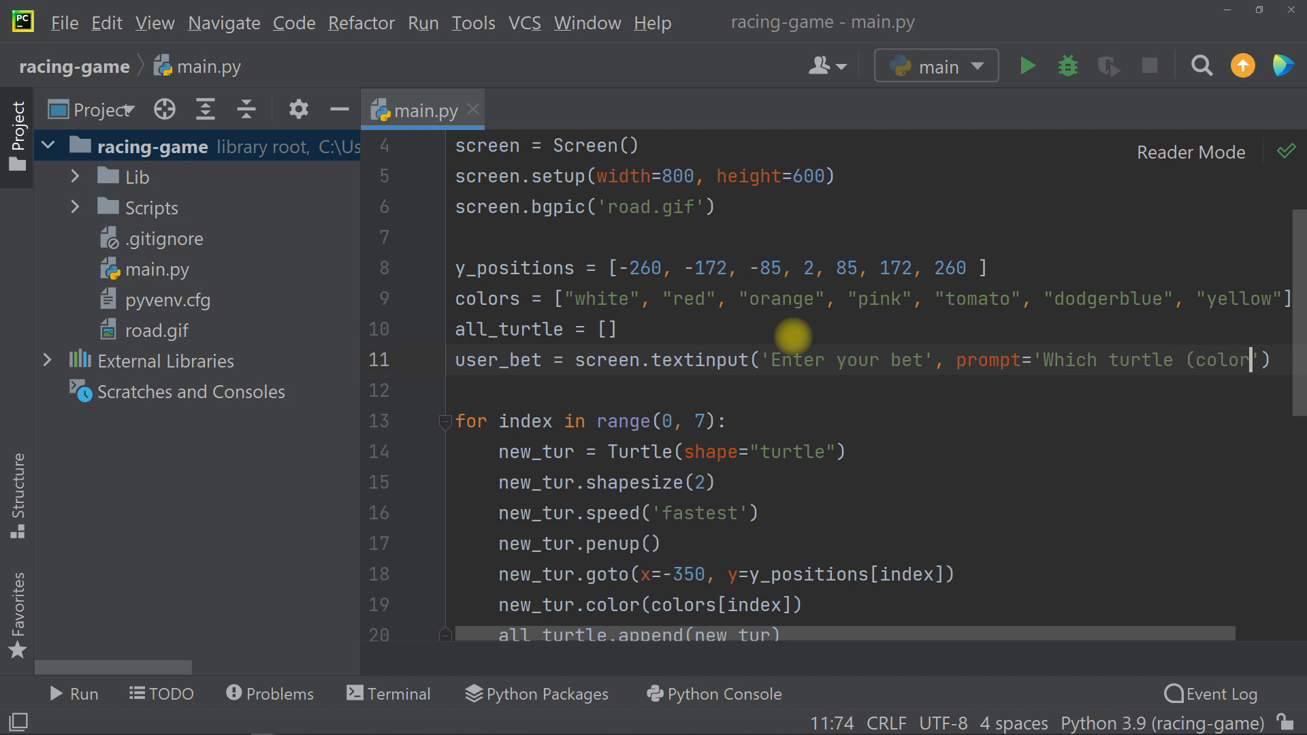
text(:)
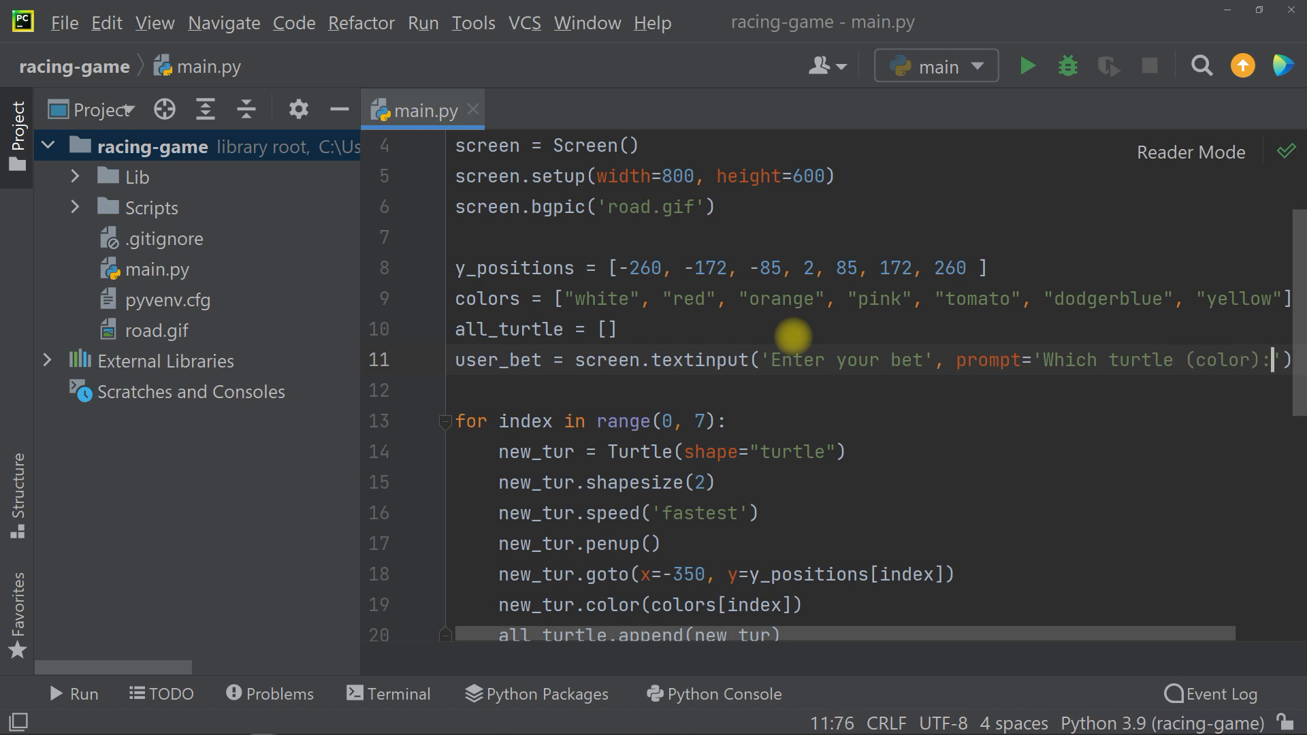
scroll(down, 3)
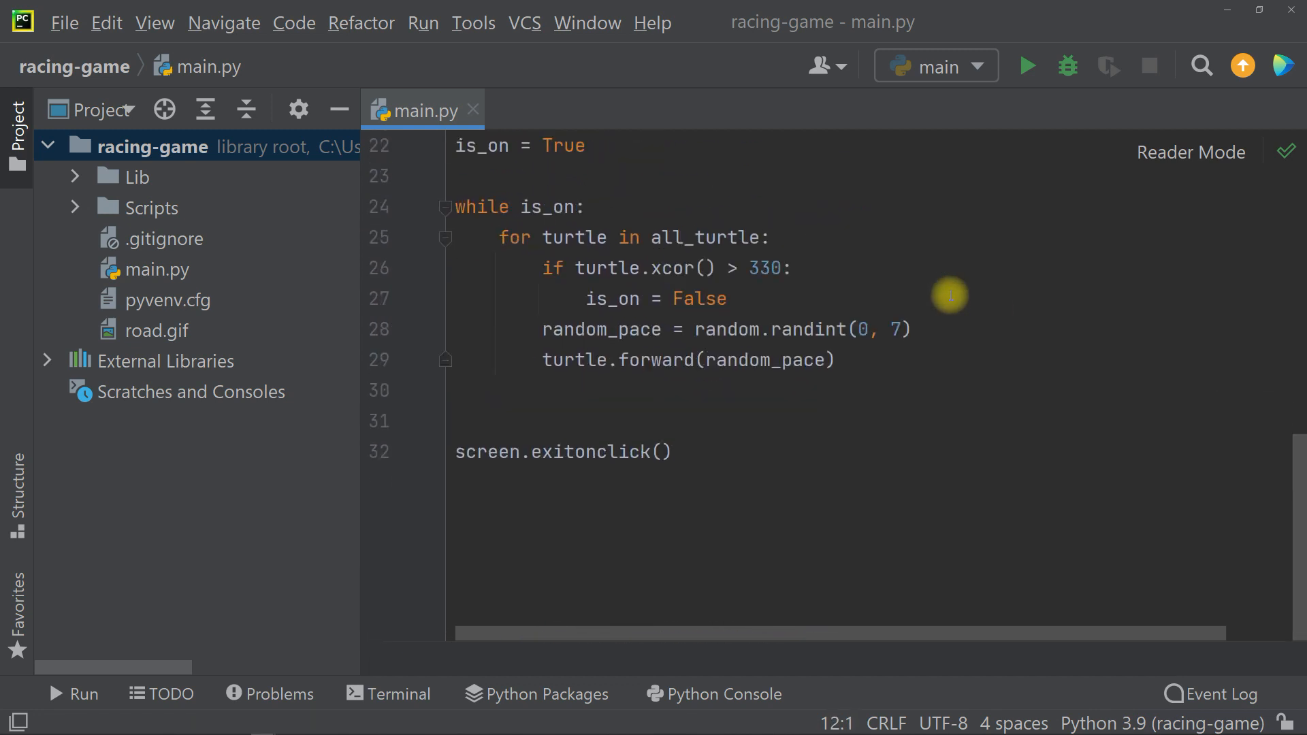
Step: Add winner = turtle.pencolor() with if winner == user_bet won/lost prints, then run
text(winner = turtle.pencolor()
text(if)
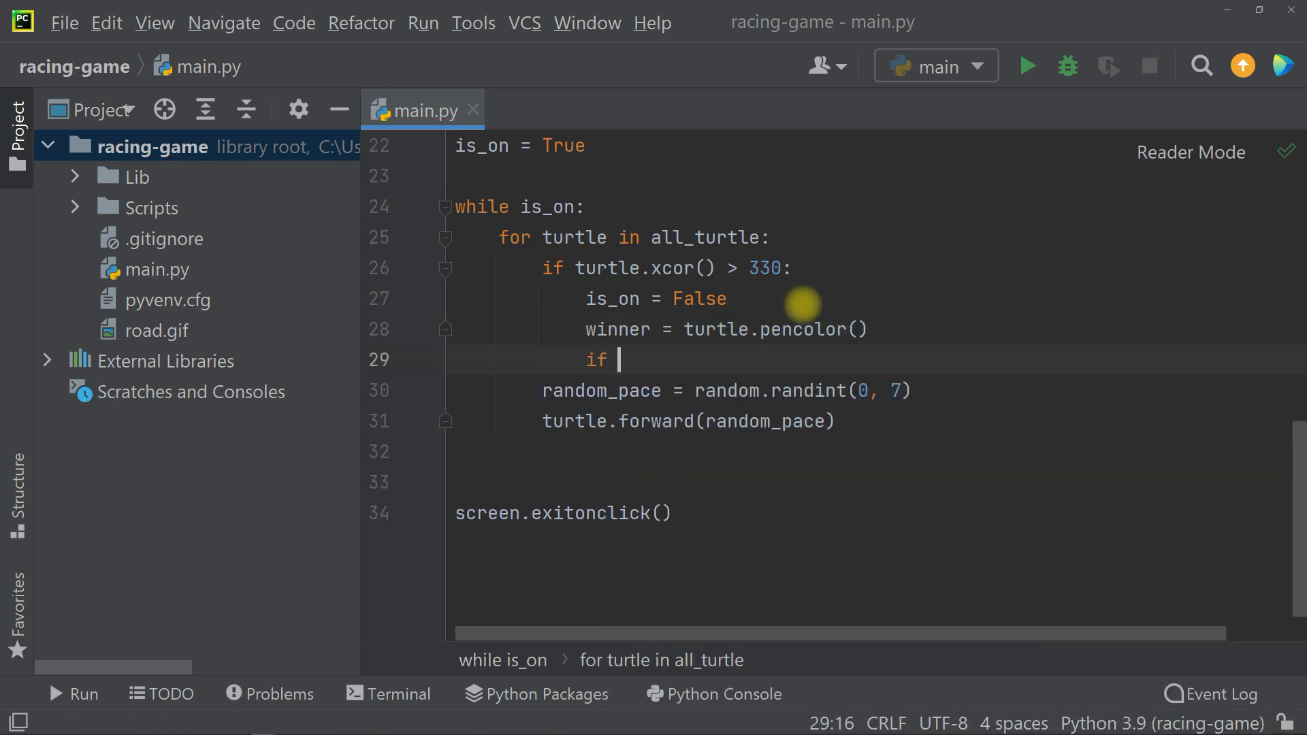
text(winner == user_bet:)
text(print()
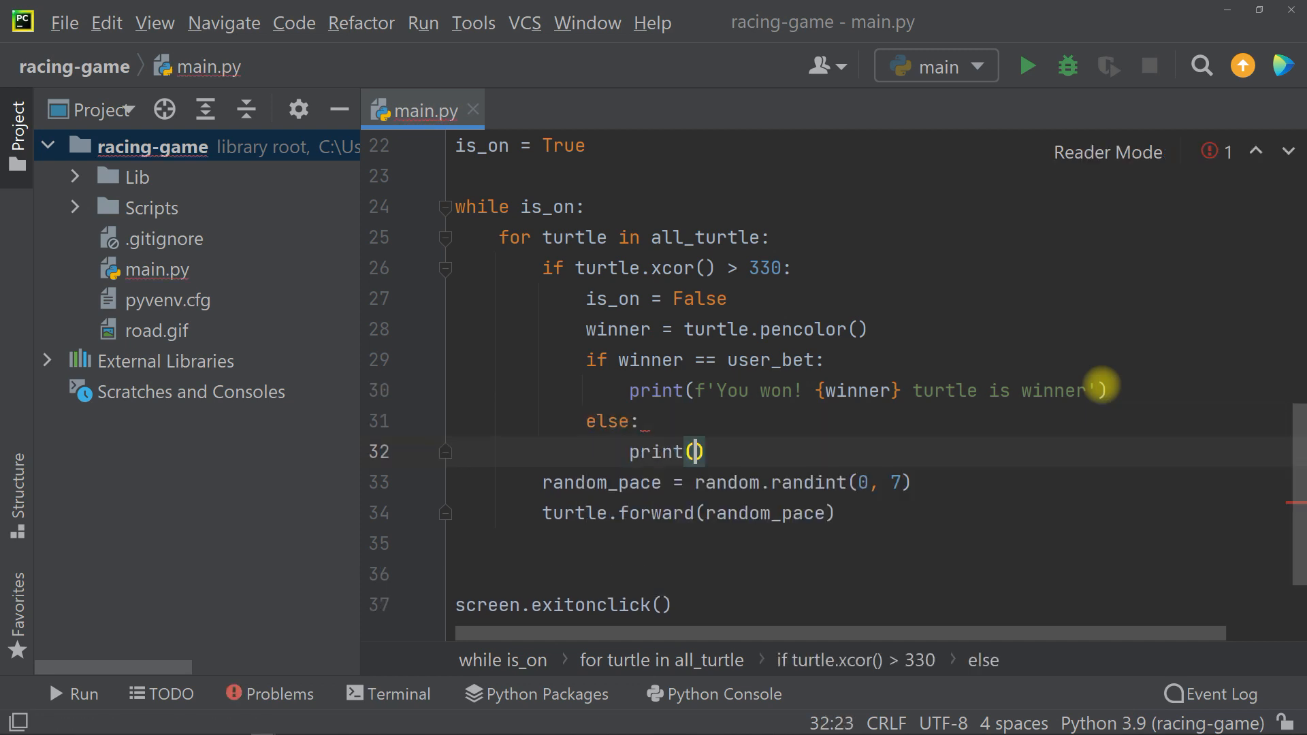
text(f'You lost! The {winner} turtle is winner)
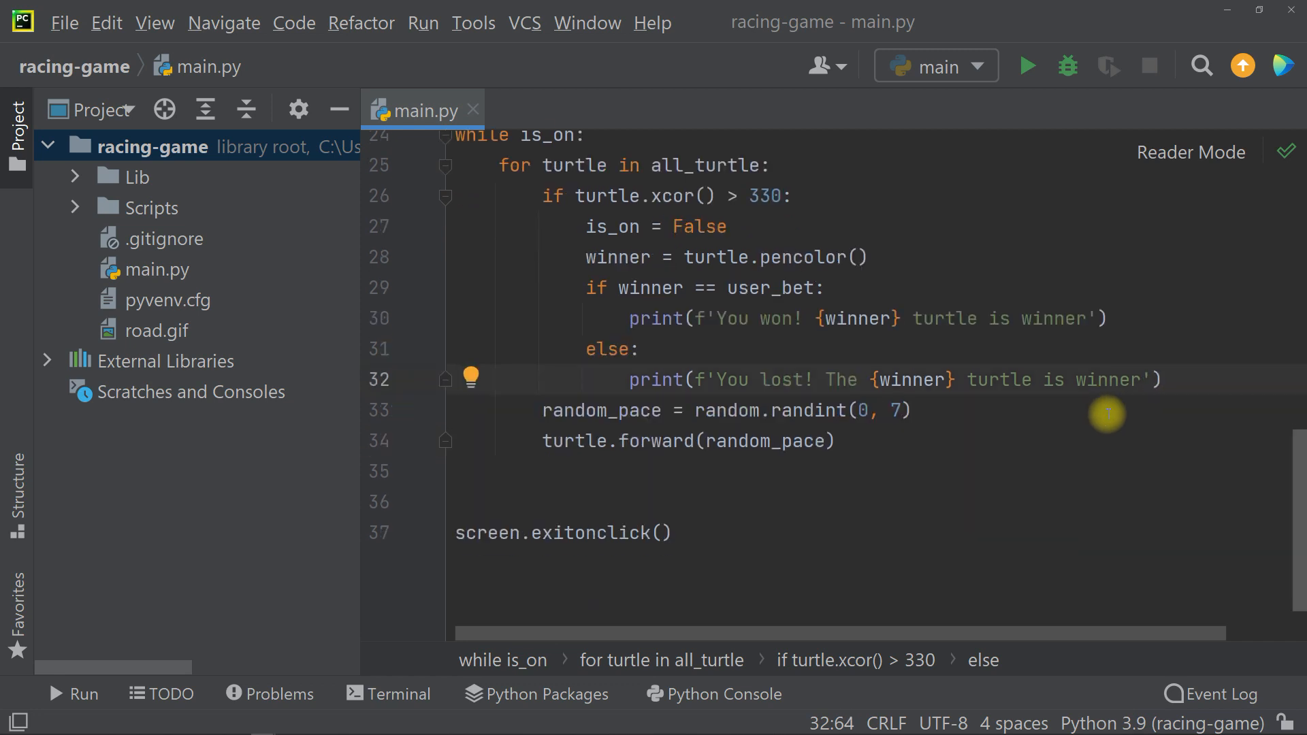
click(1028, 66)
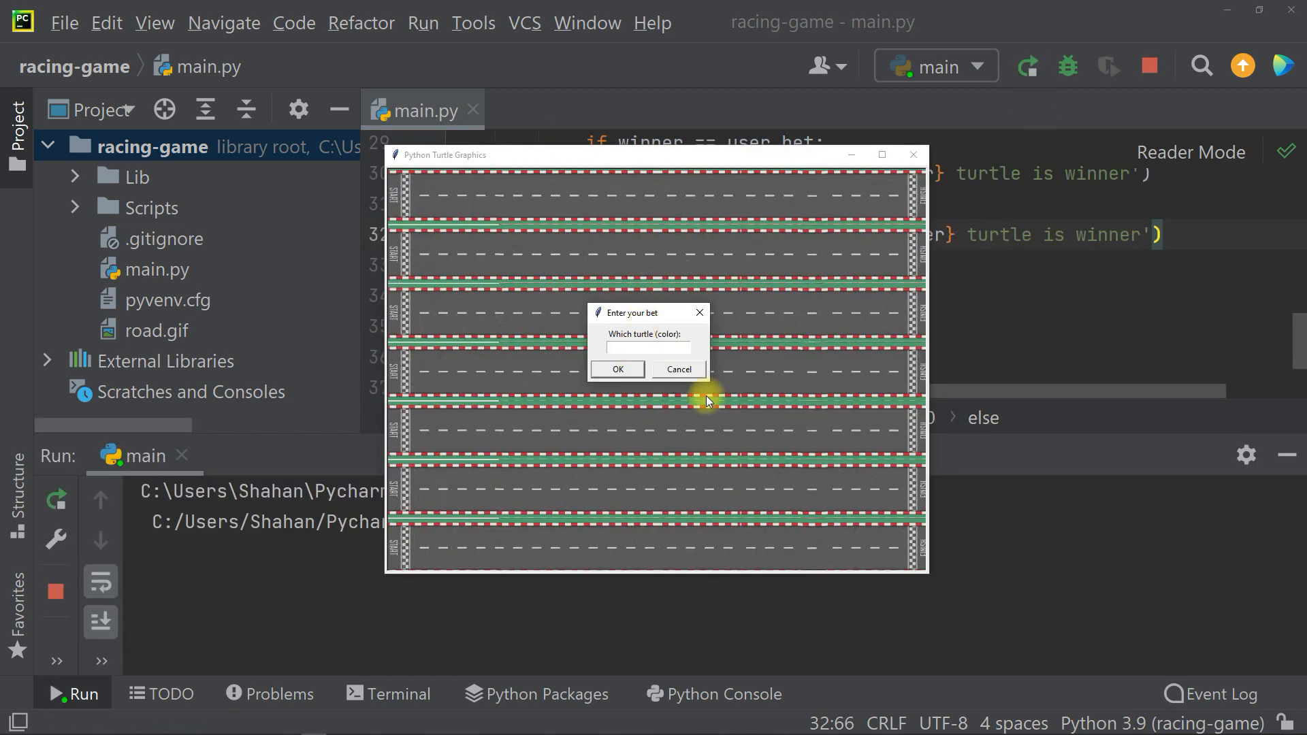
Step: Submit a bet and watch the console print 'You won! The red turtle is winner'
click(617, 369)
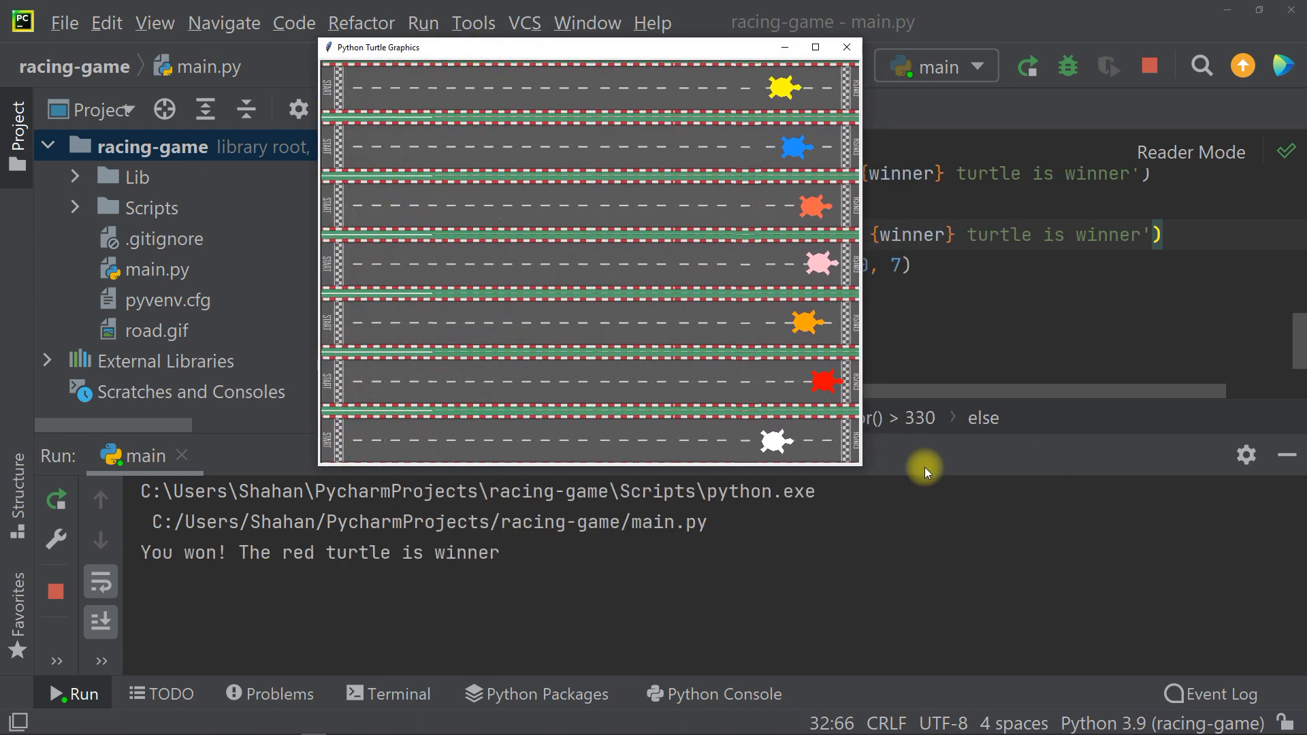
triple_click(319, 552)
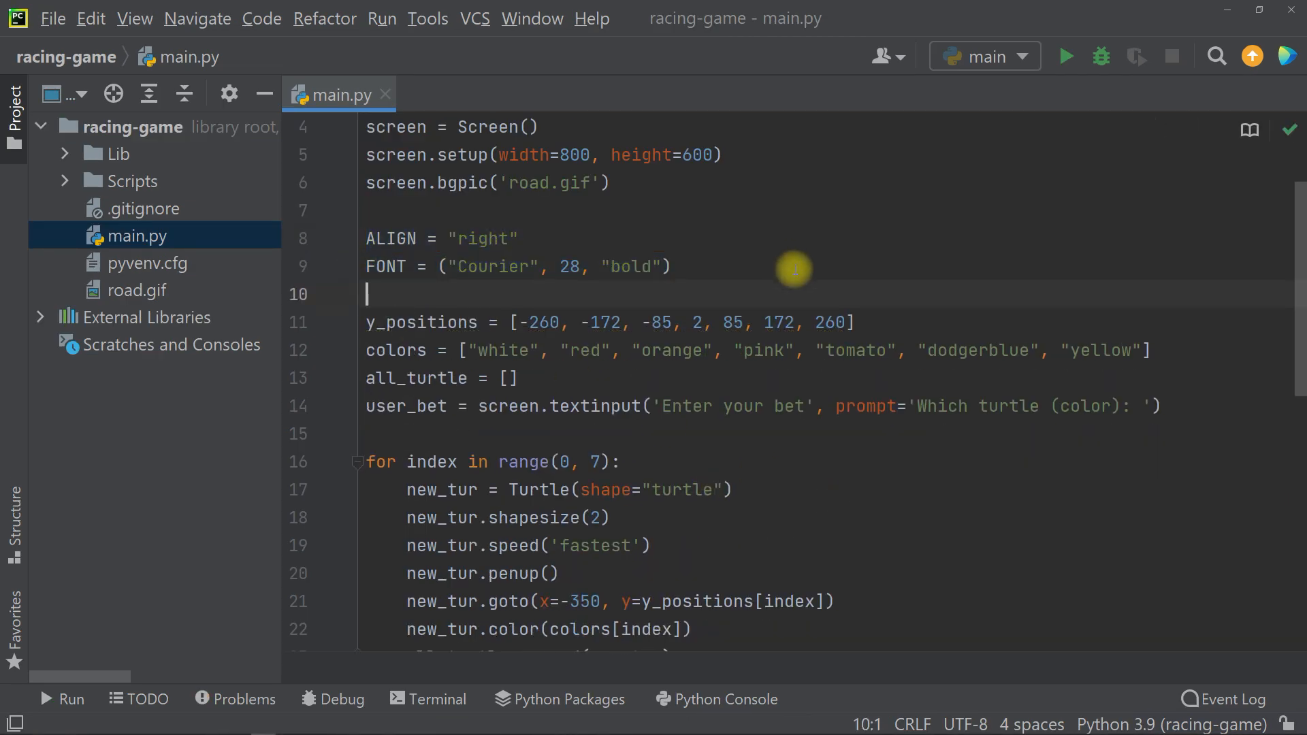
Step: Write results with turtle.write using FONT and ALIGN, set randint to (0, 30), and run
scroll(down, 3)
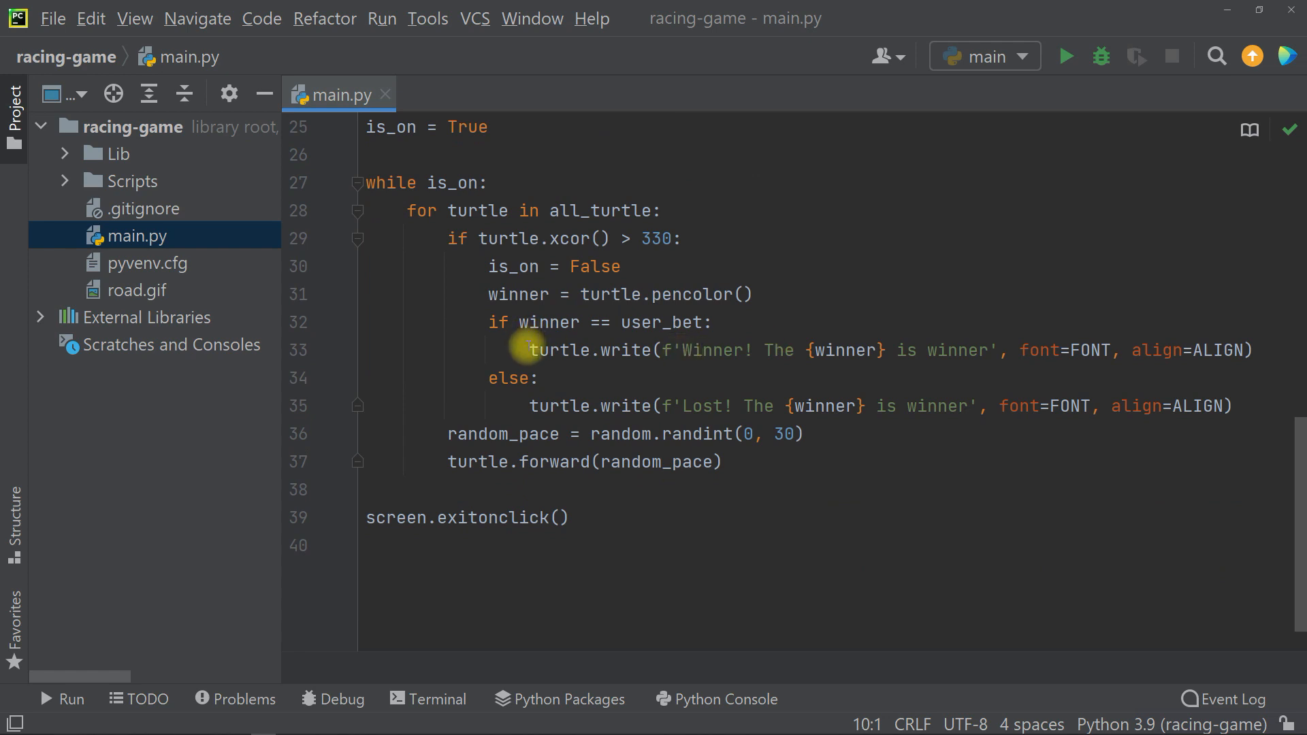
click(1247, 350)
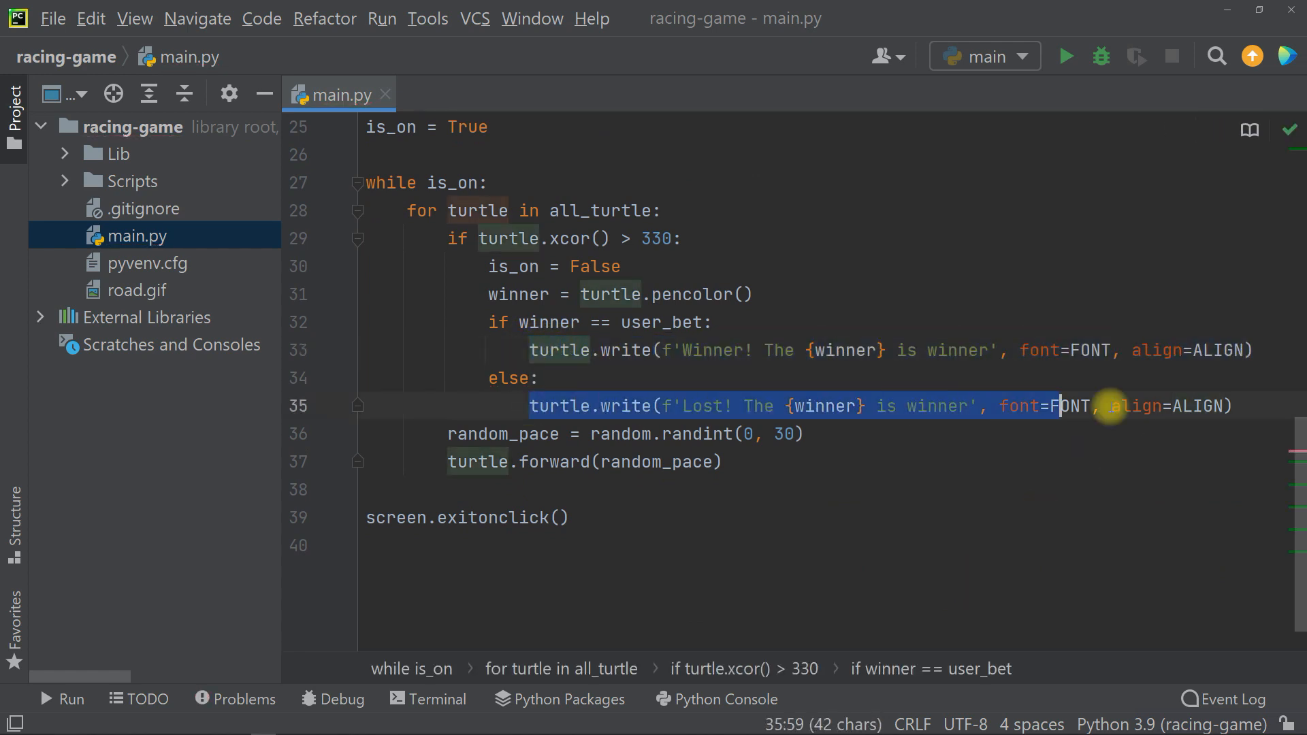
click(1232, 406)
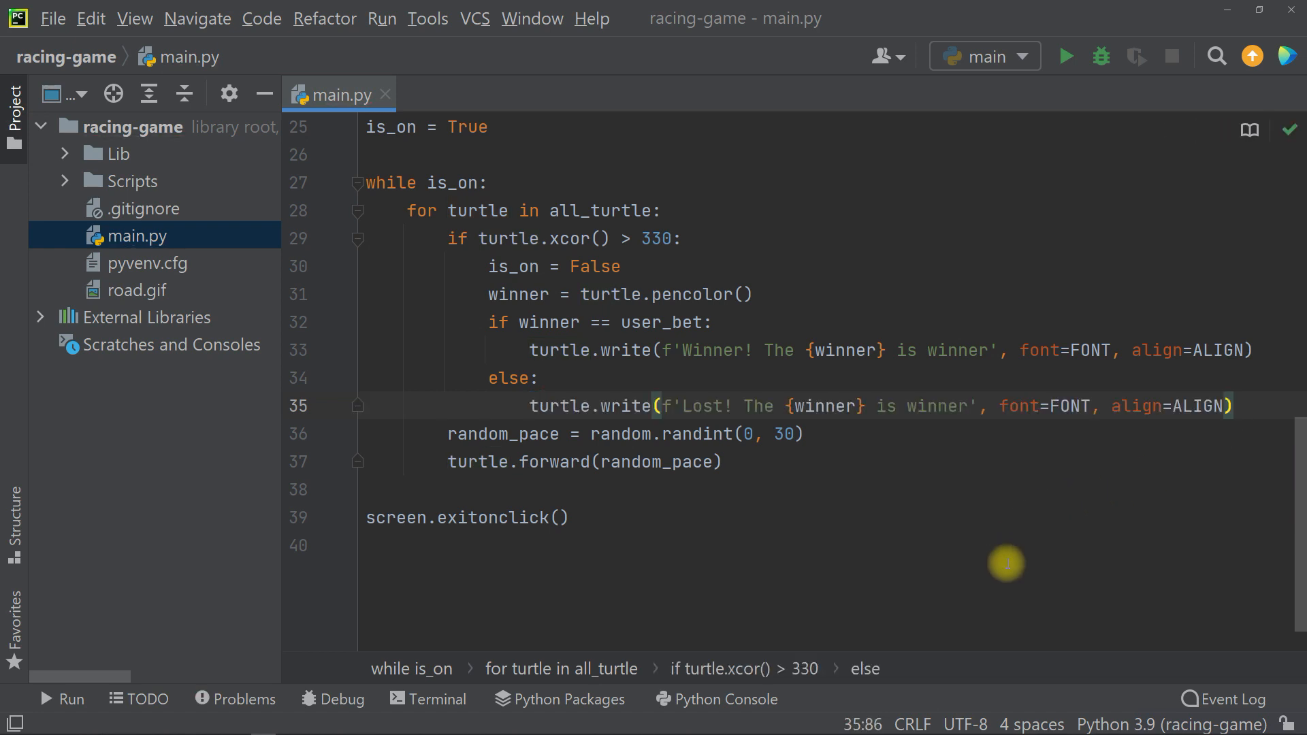
click(1066, 56)
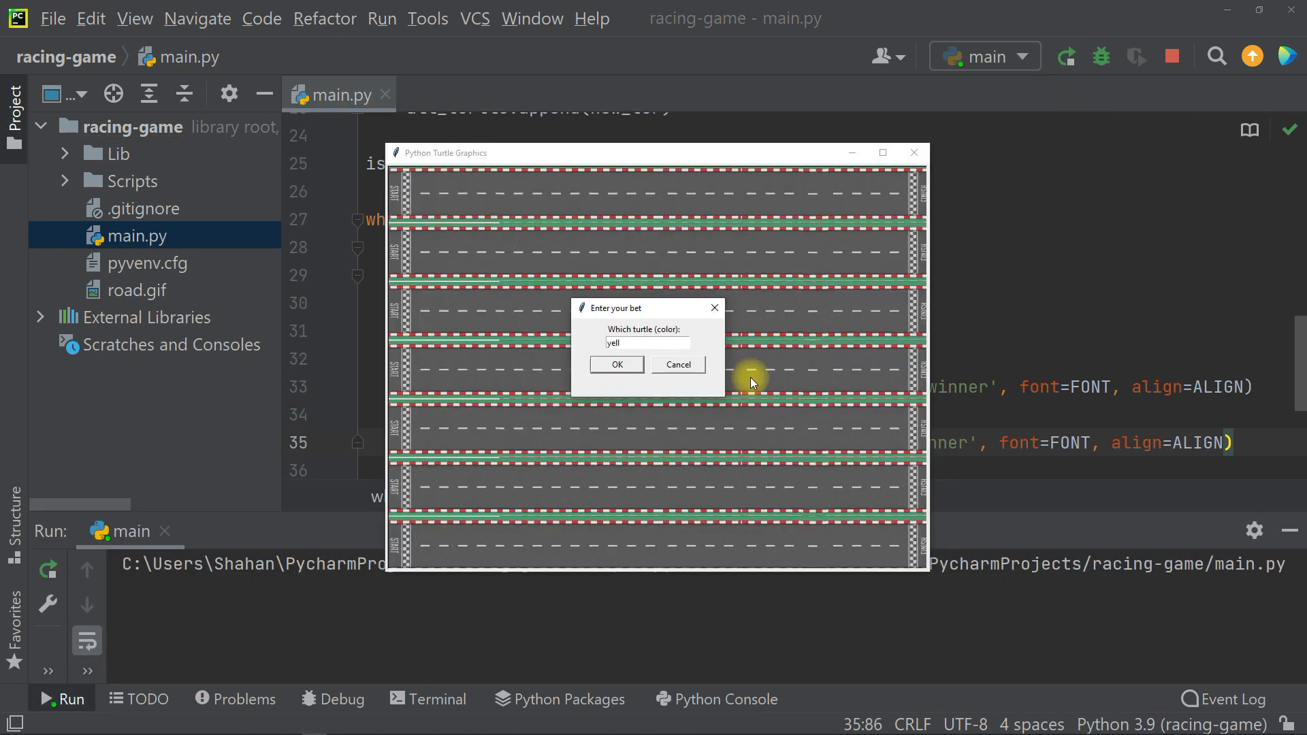
Step: Bet on yellow and watch the race end with 'Winner! The red is winner' on the track
text(ow)
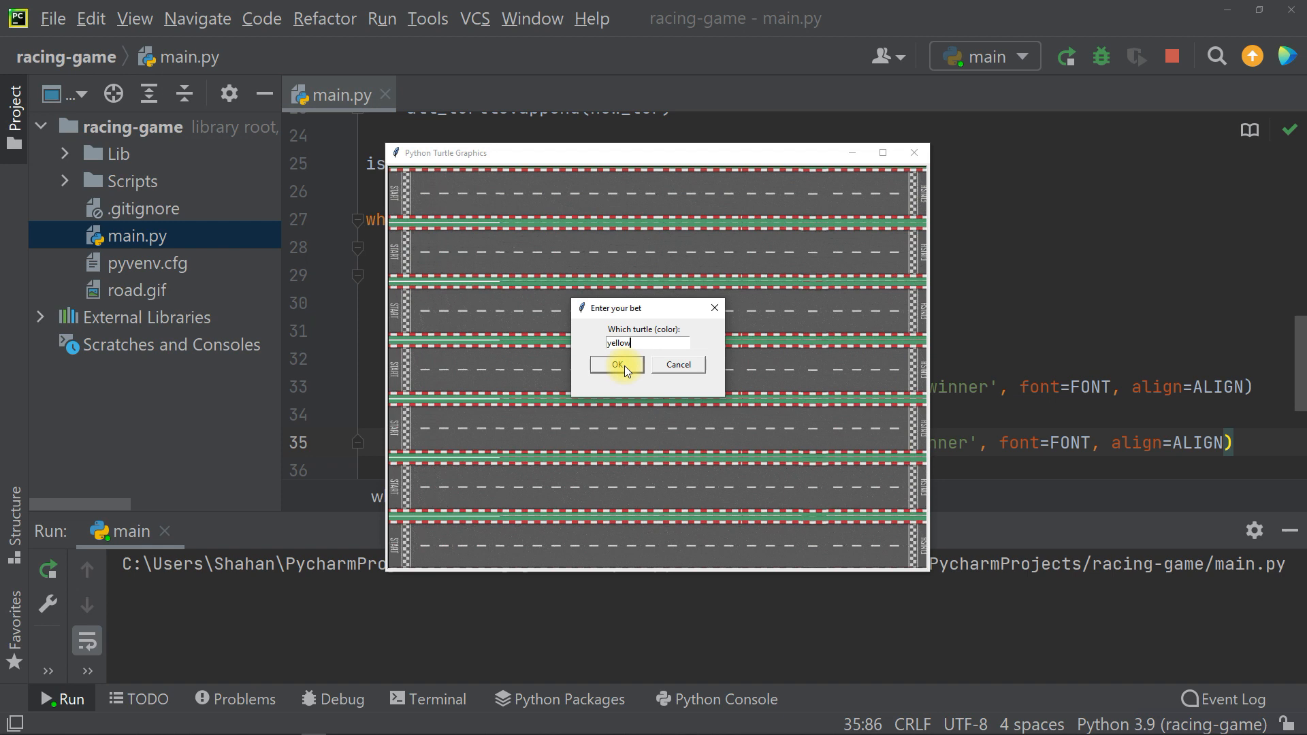
click(617, 365)
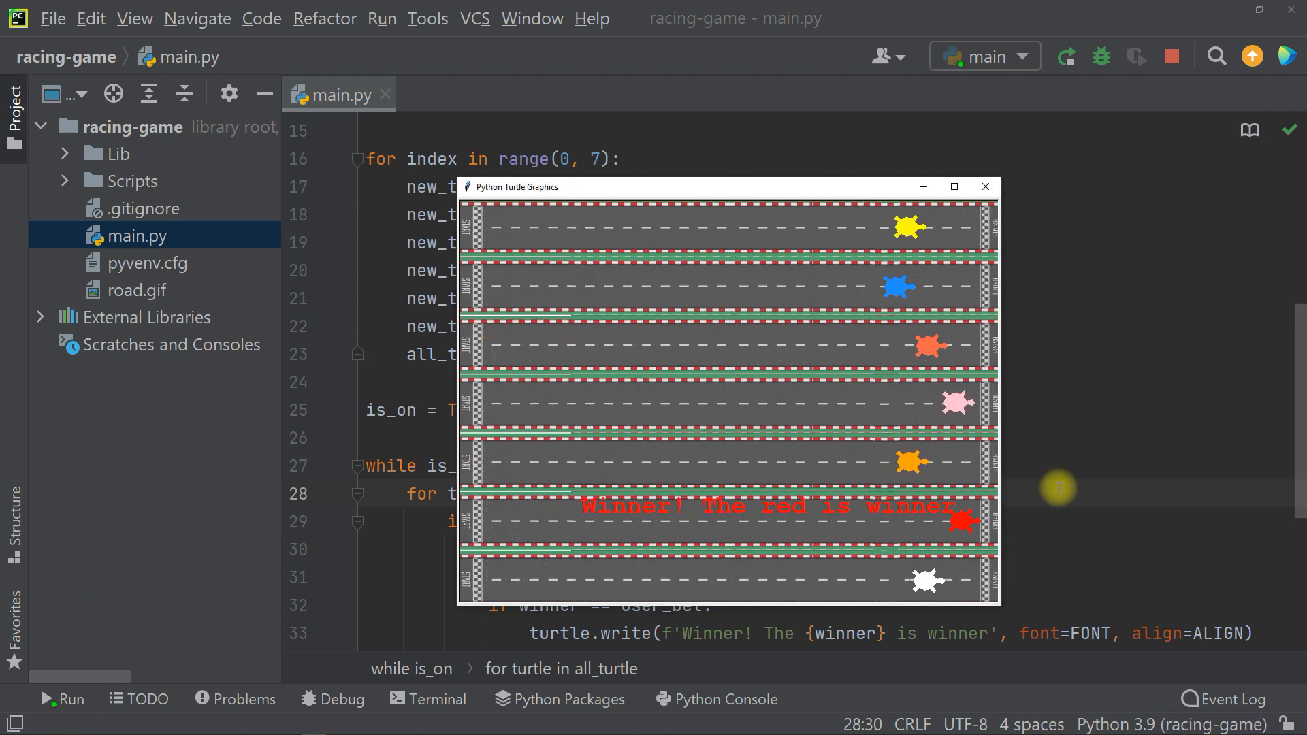
mouse_move(996, 526)
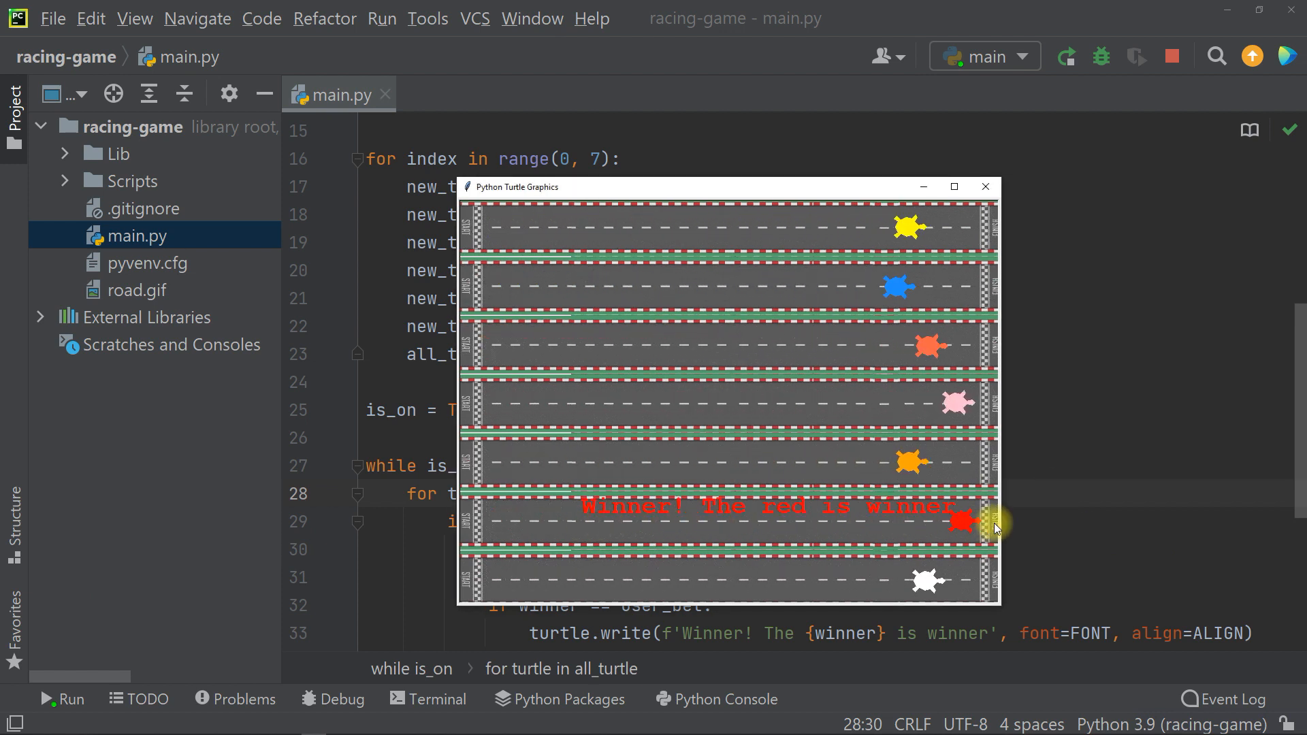
mouse_move(1250, 721)
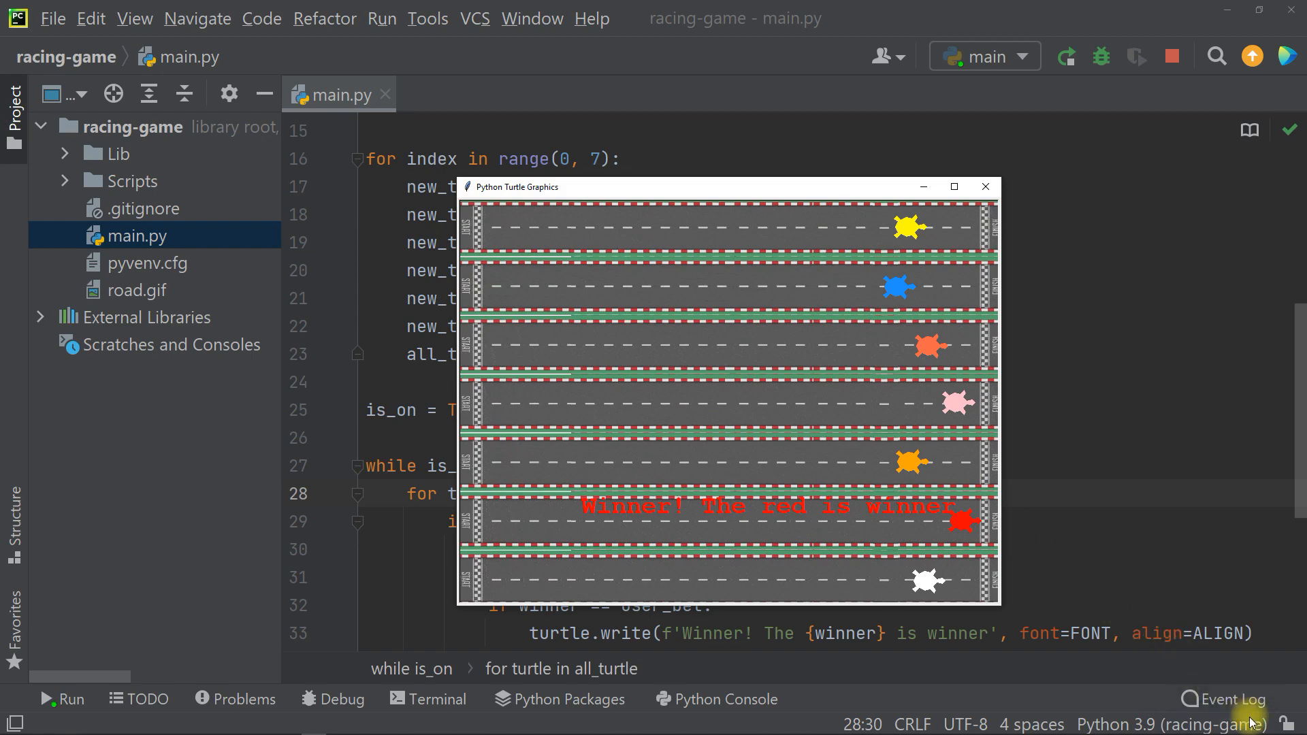